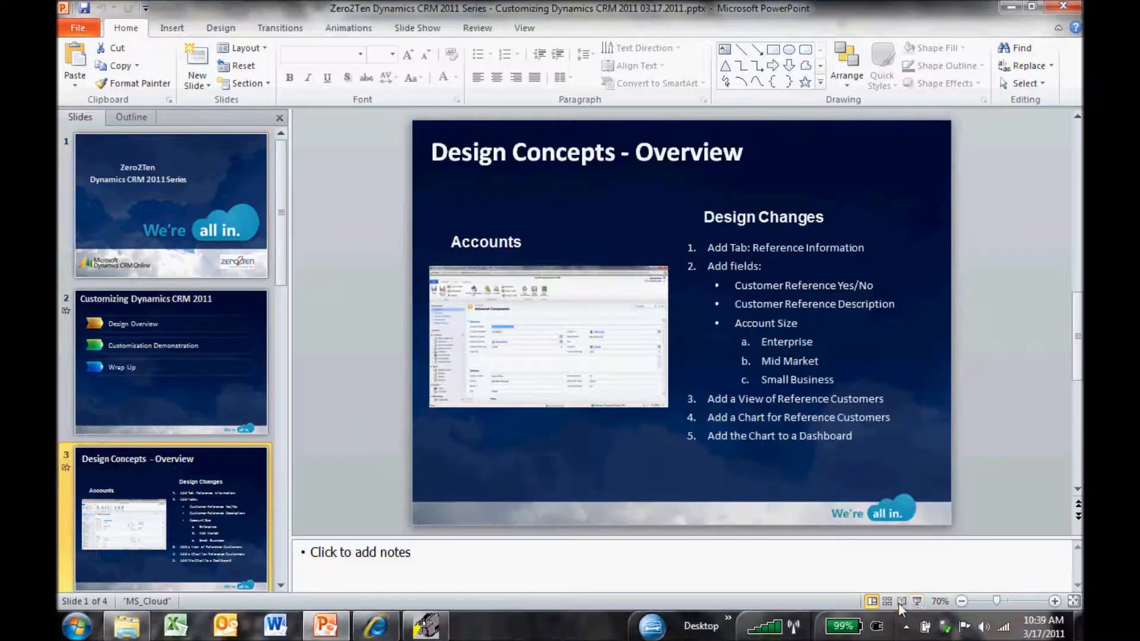
- Switch to the Internet Explorer window showing Dynamics CRM's Active Accounts view
click(374, 625)
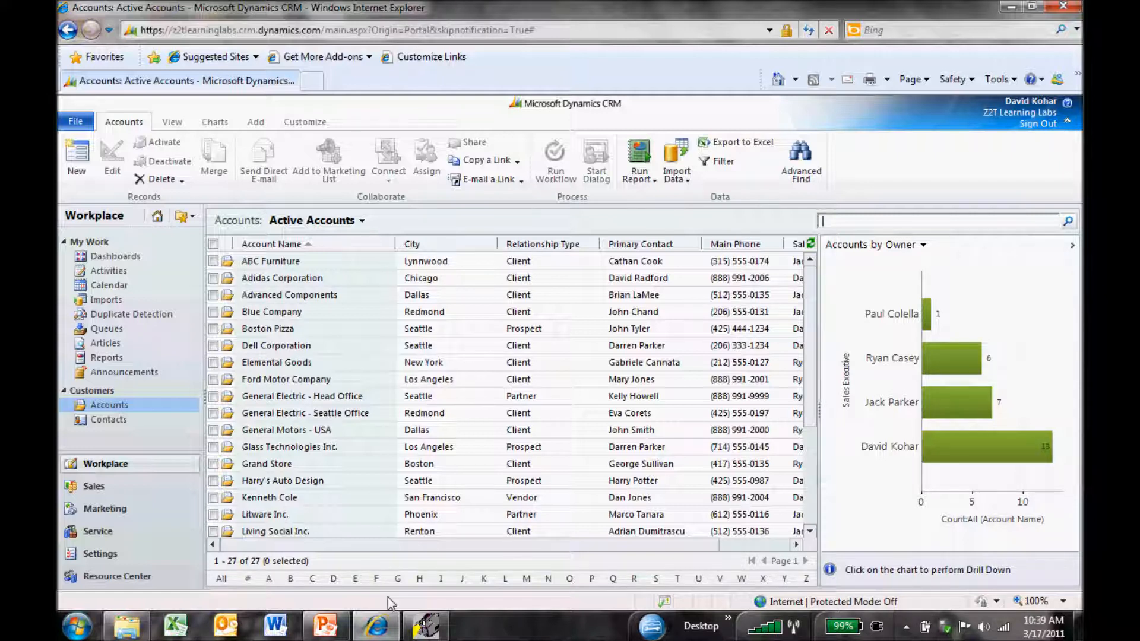
mouse_move(886, 331)
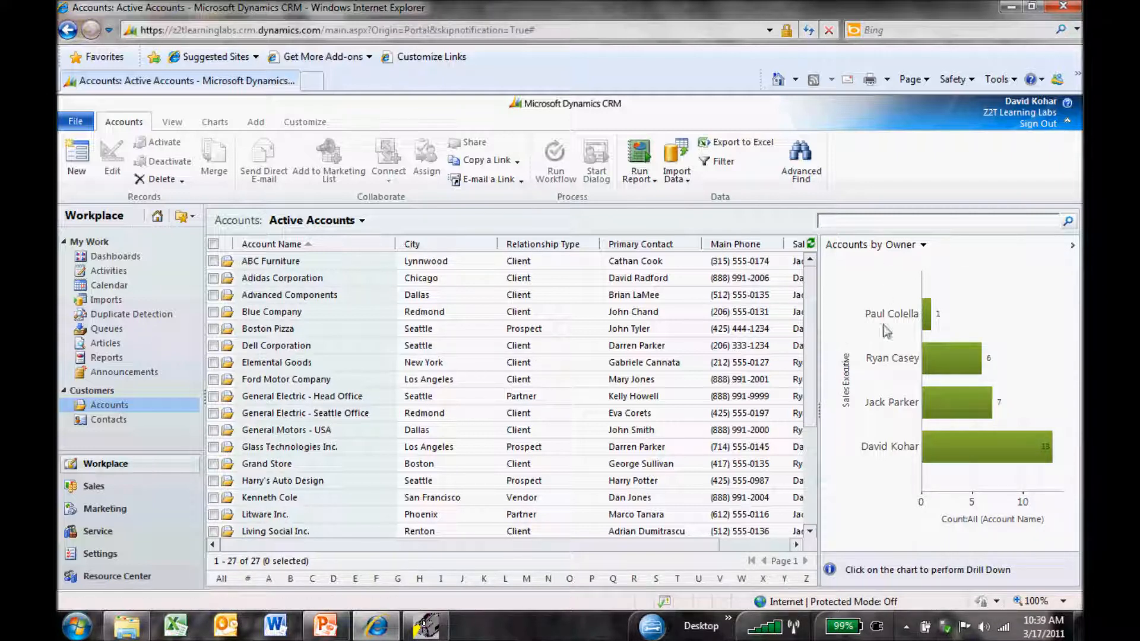
mouse_move(893, 449)
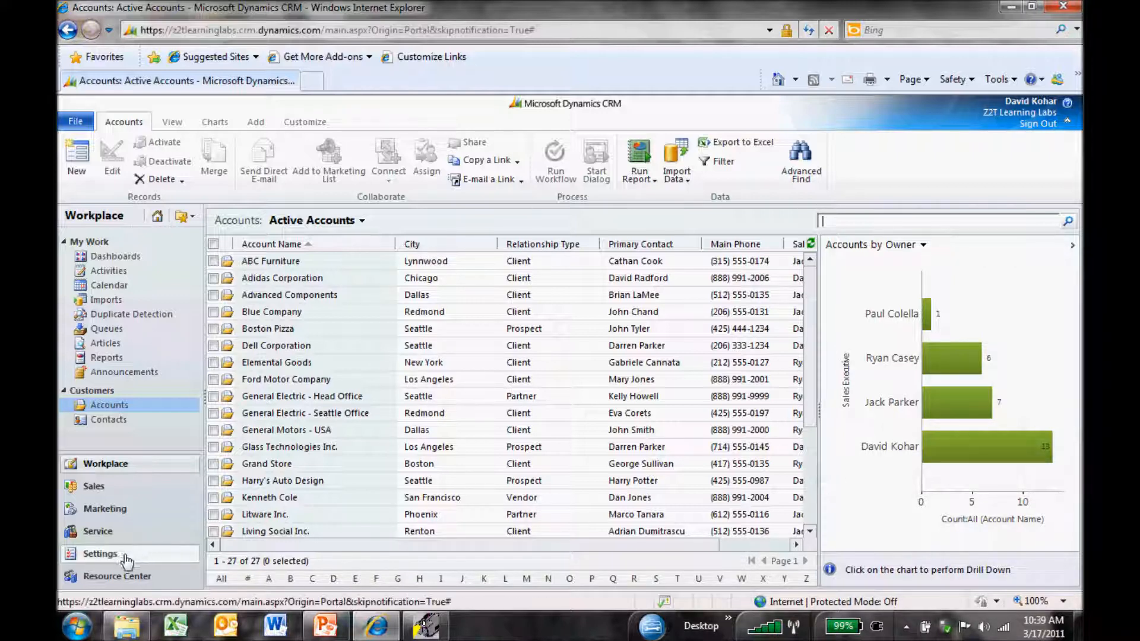
- Reach Customize the System via Settings > Customizations to edit the default solution
click(100, 553)
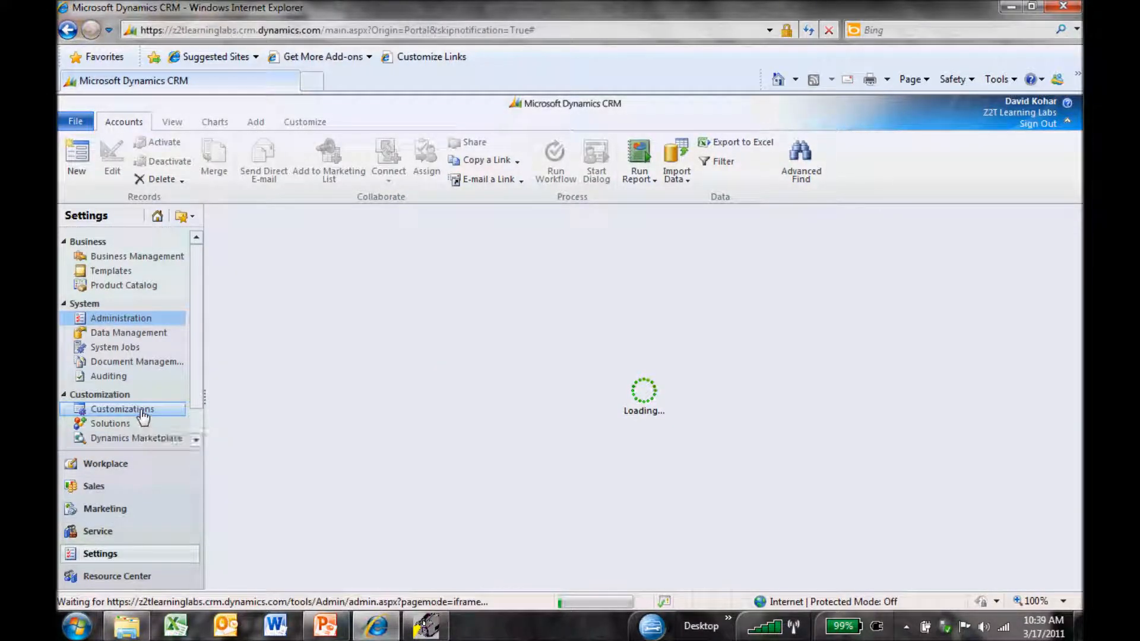
click(122, 408)
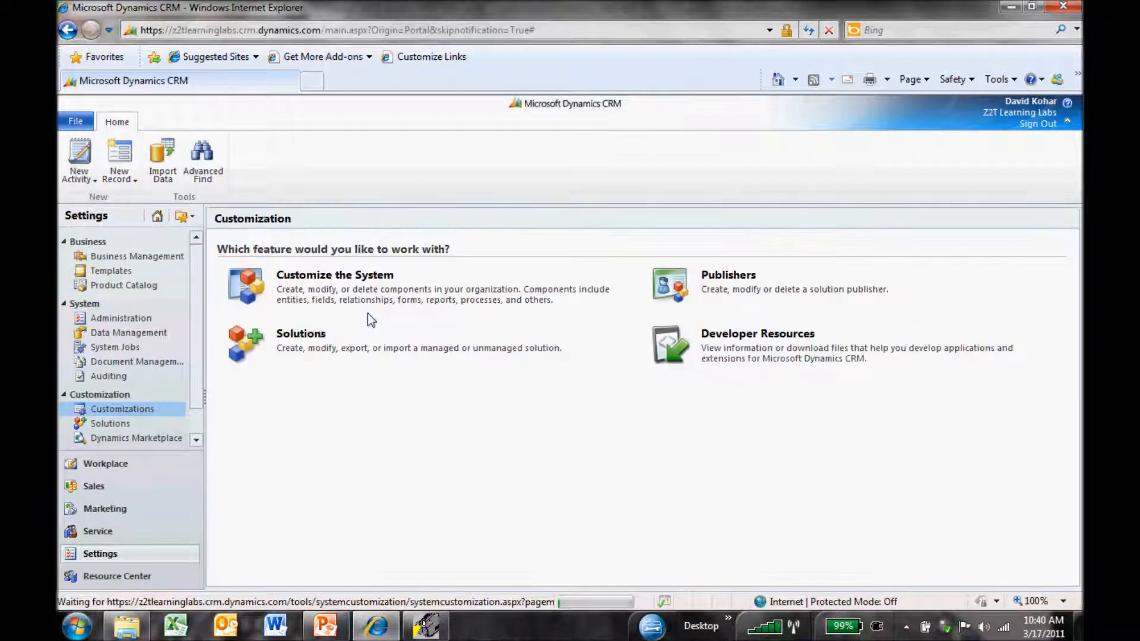
click(335, 274)
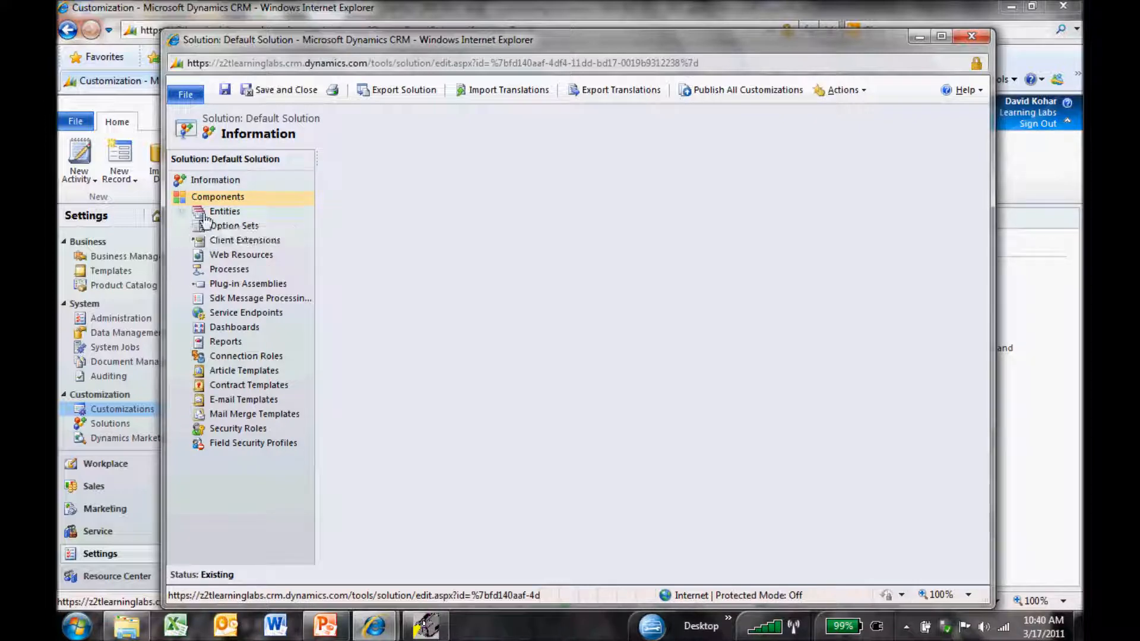
- Expand Entities > Account and list the Account entity's forms
click(216, 196)
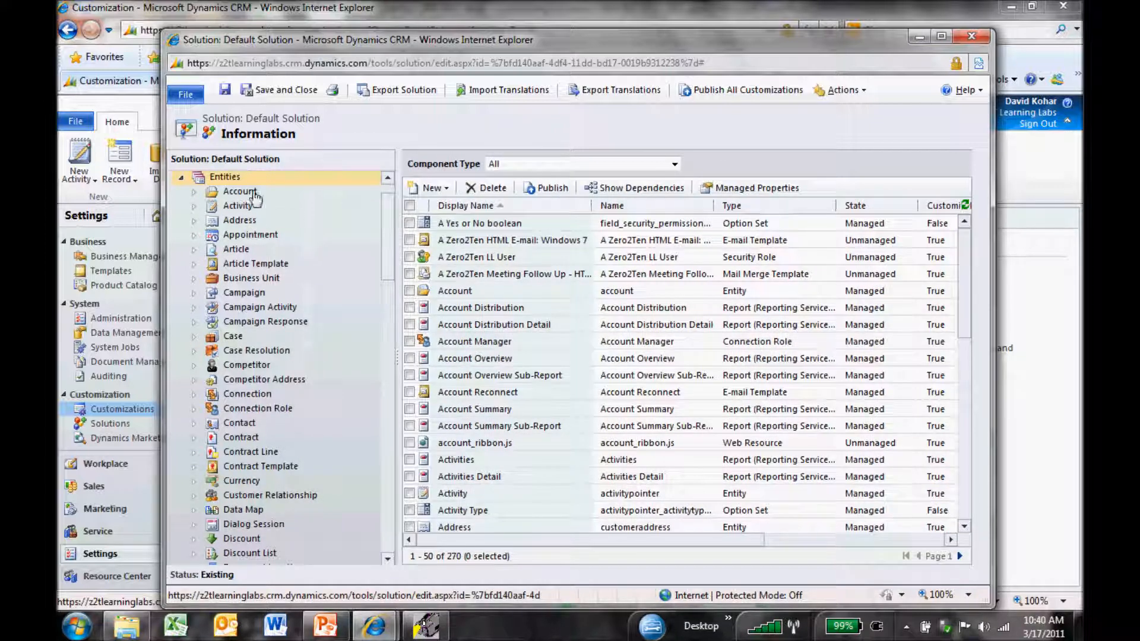
mouse_move(199, 202)
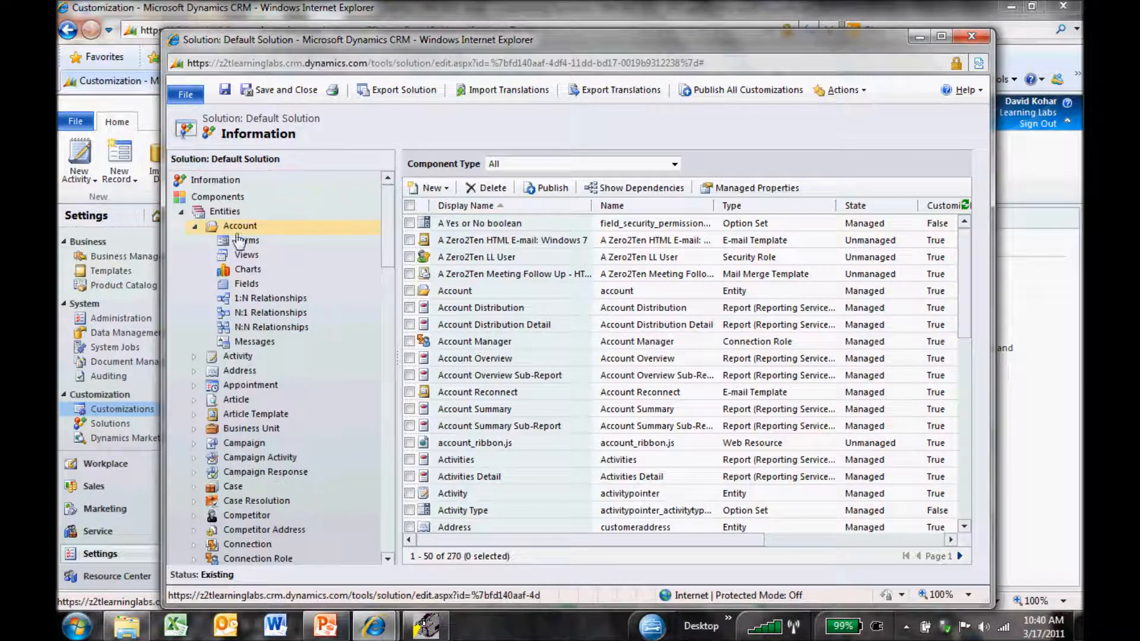
click(247, 240)
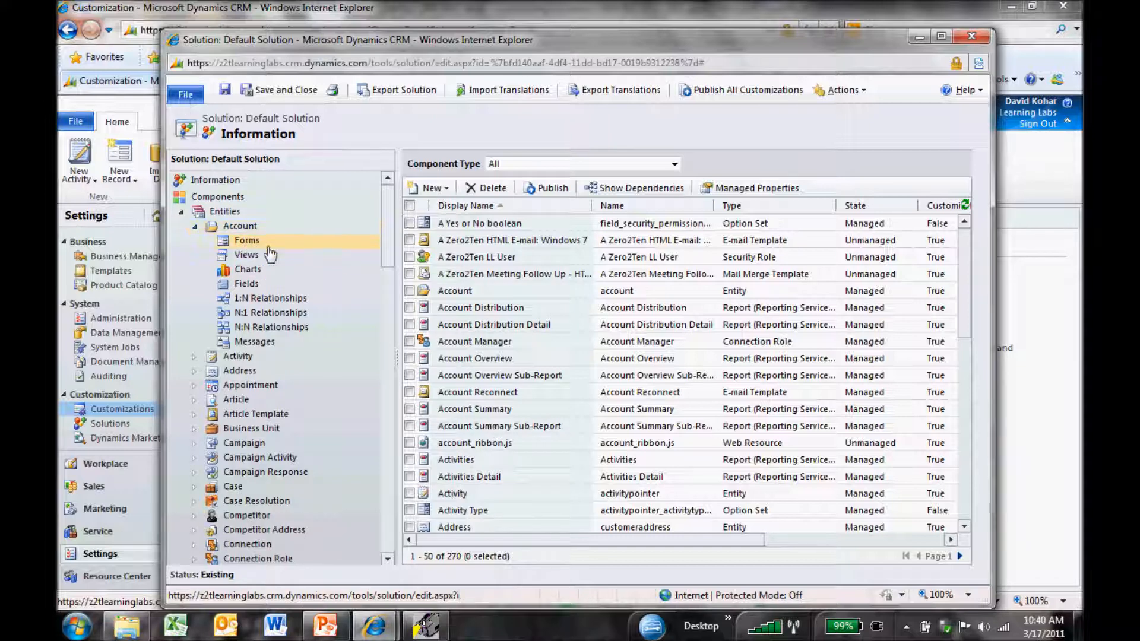
click(247, 240)
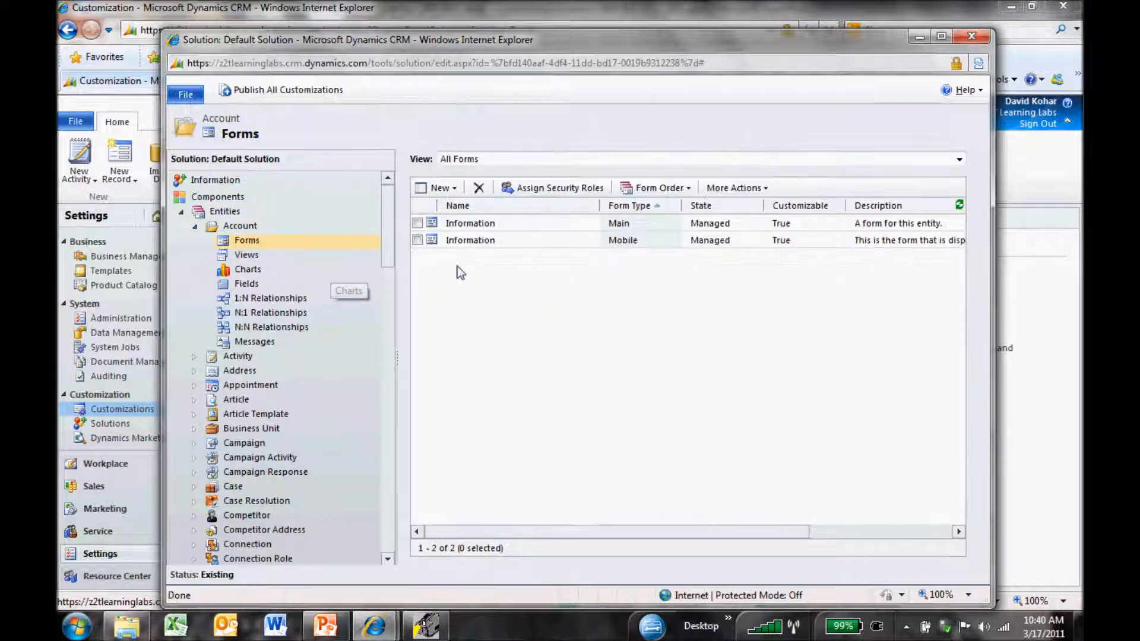
- Bring the Main Information form up in the form editor
double_click(471, 223)
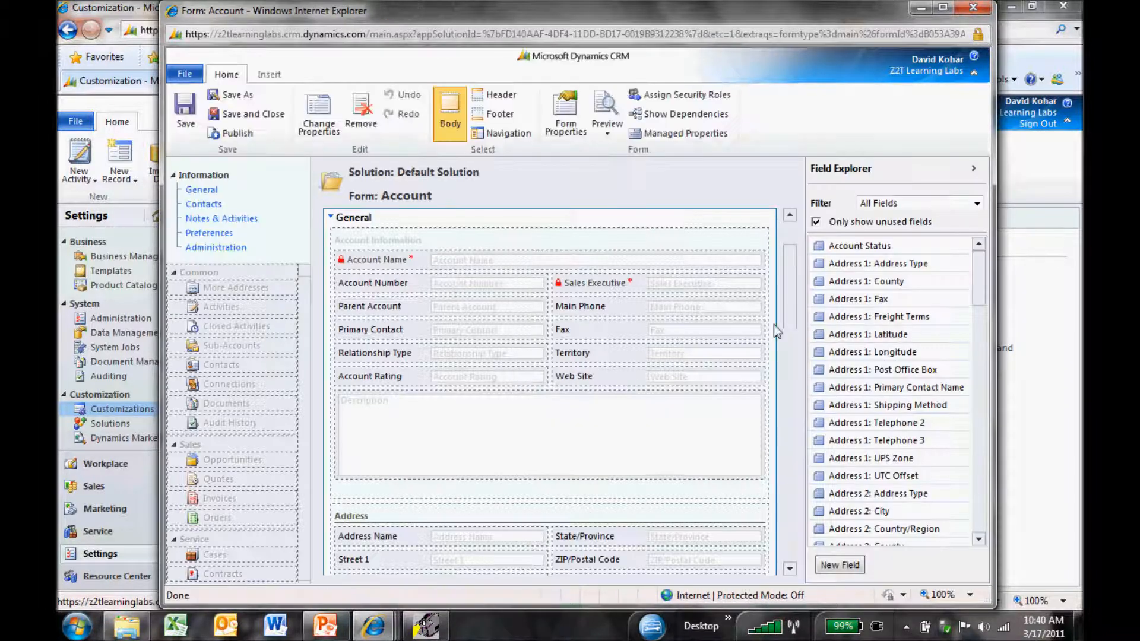
click(500, 95)
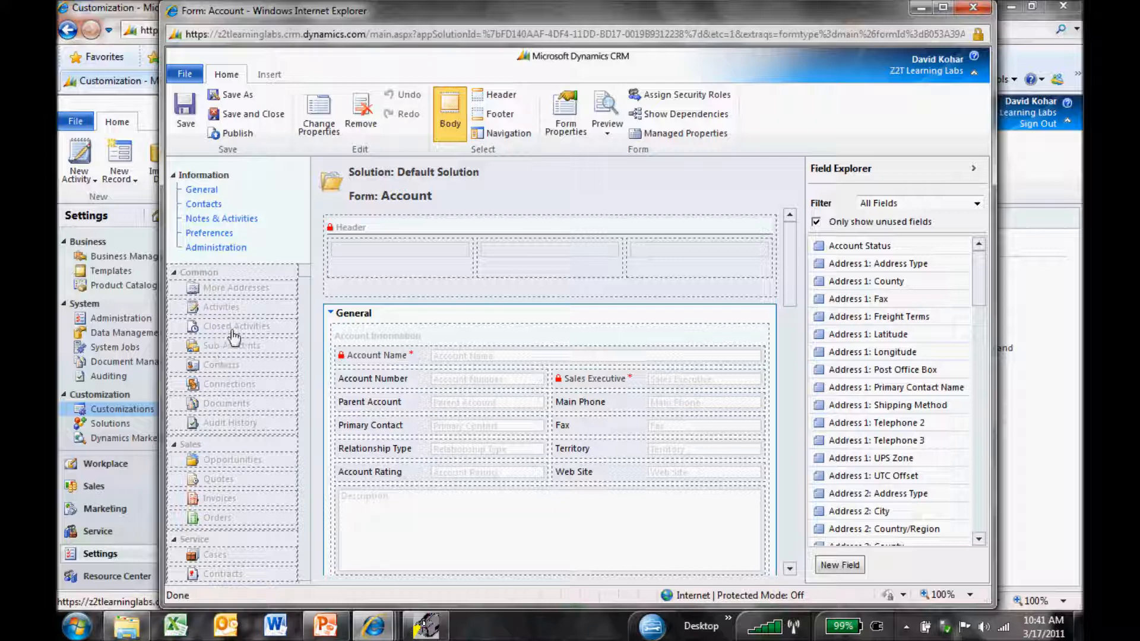
mouse_move(345, 188)
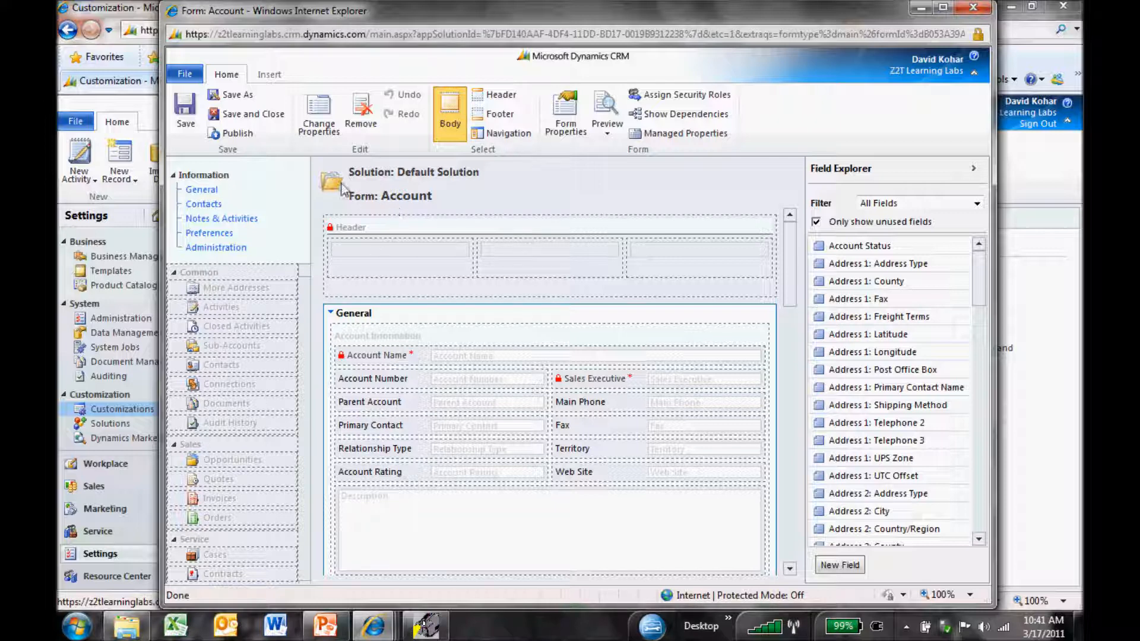
- Insert a one-column tab named Reference Information, set to expand by default
click(269, 73)
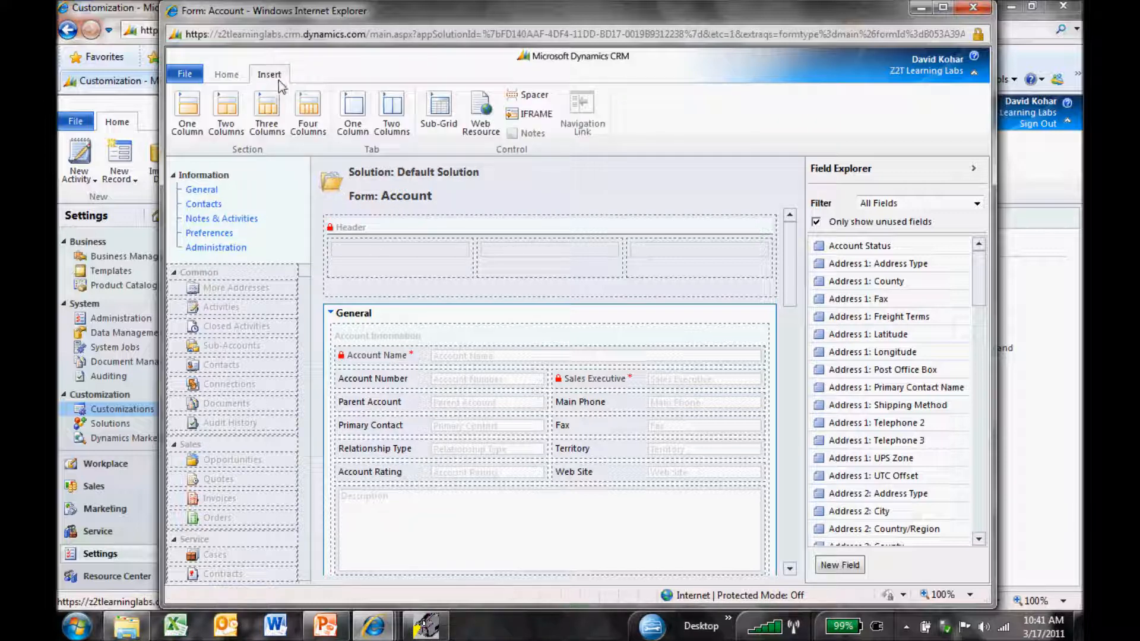
mouse_move(351, 113)
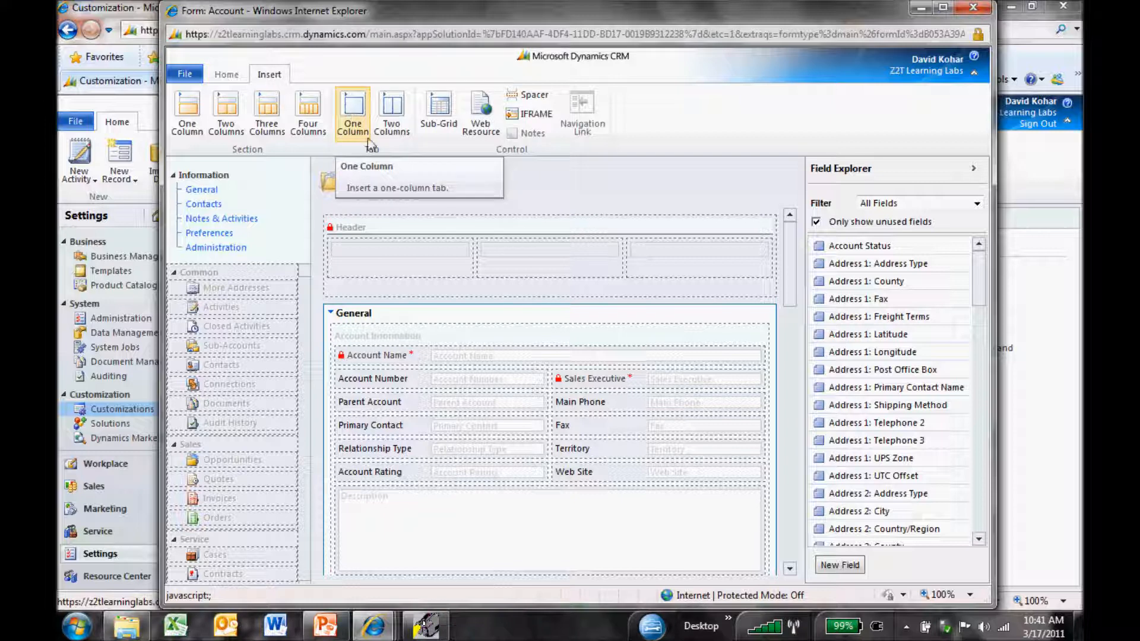
mouse_move(642, 349)
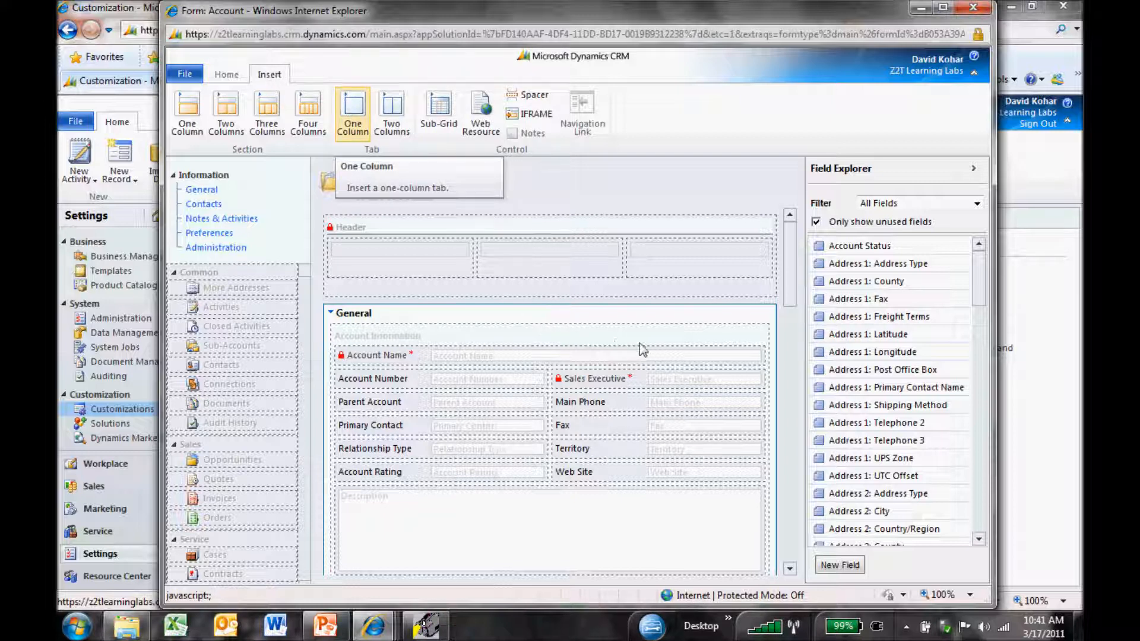
click(353, 112)
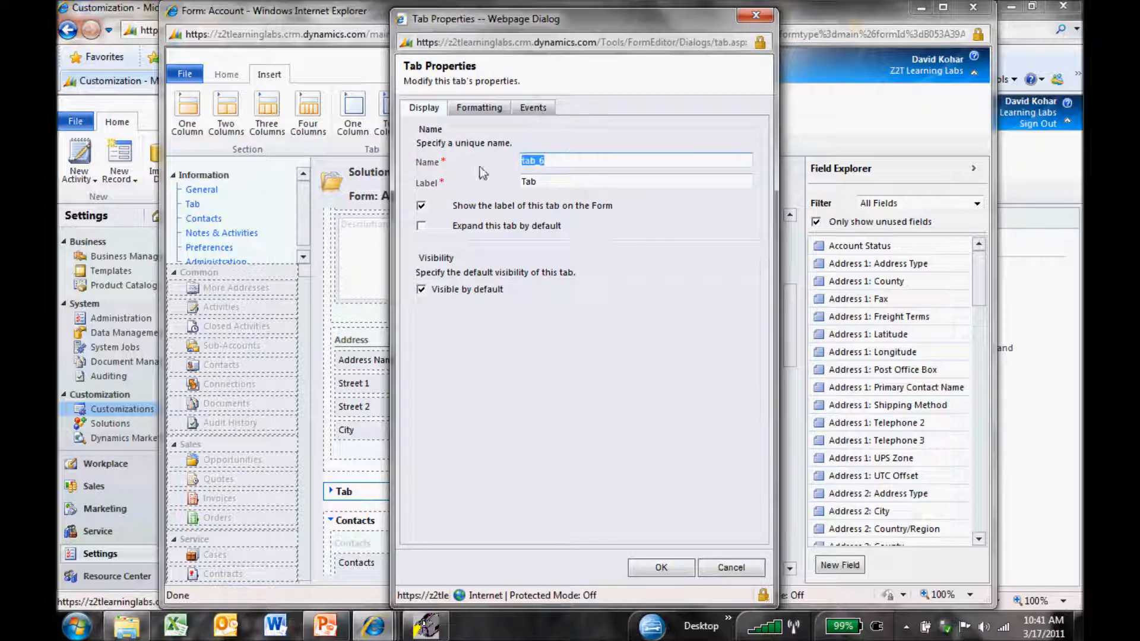
text(Referend)
click(635, 181)
text(Reference Information)
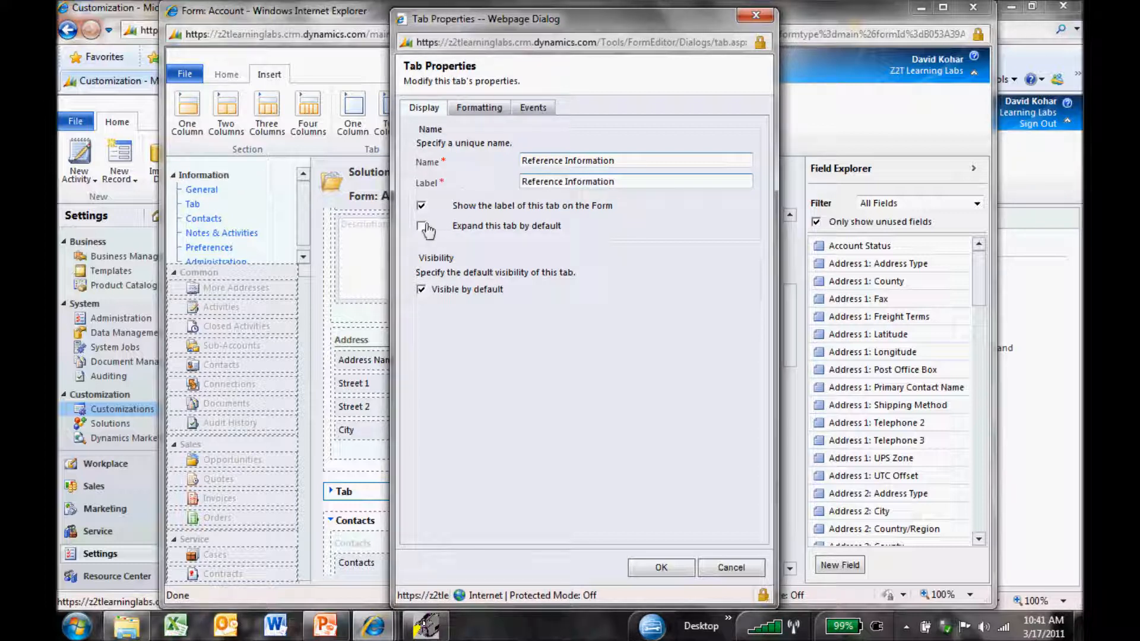
click(421, 226)
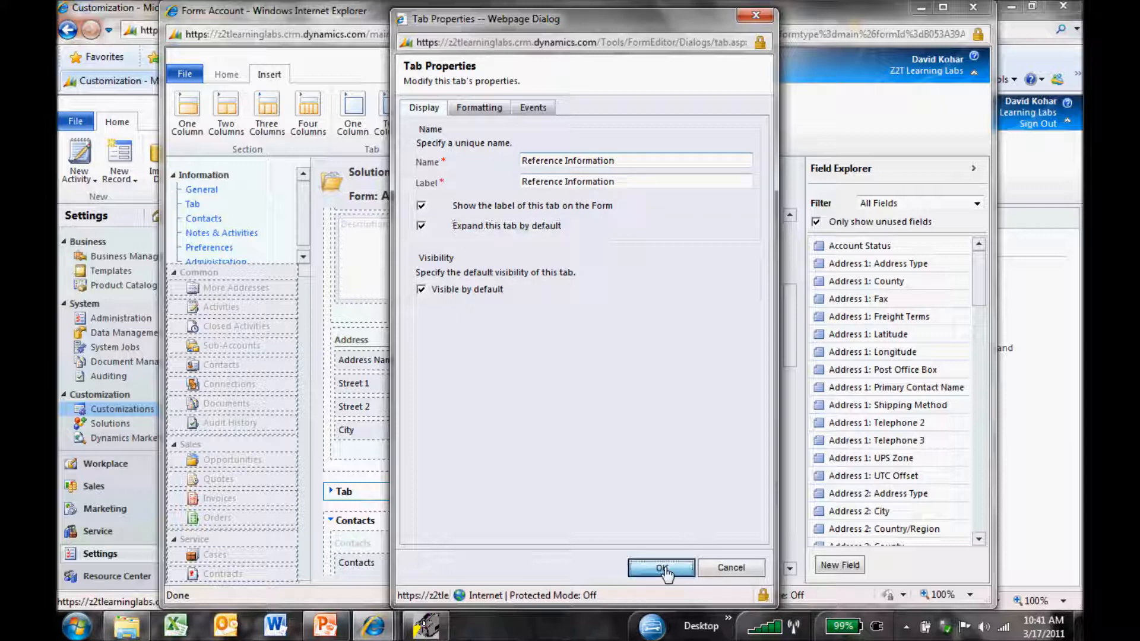
click(660, 568)
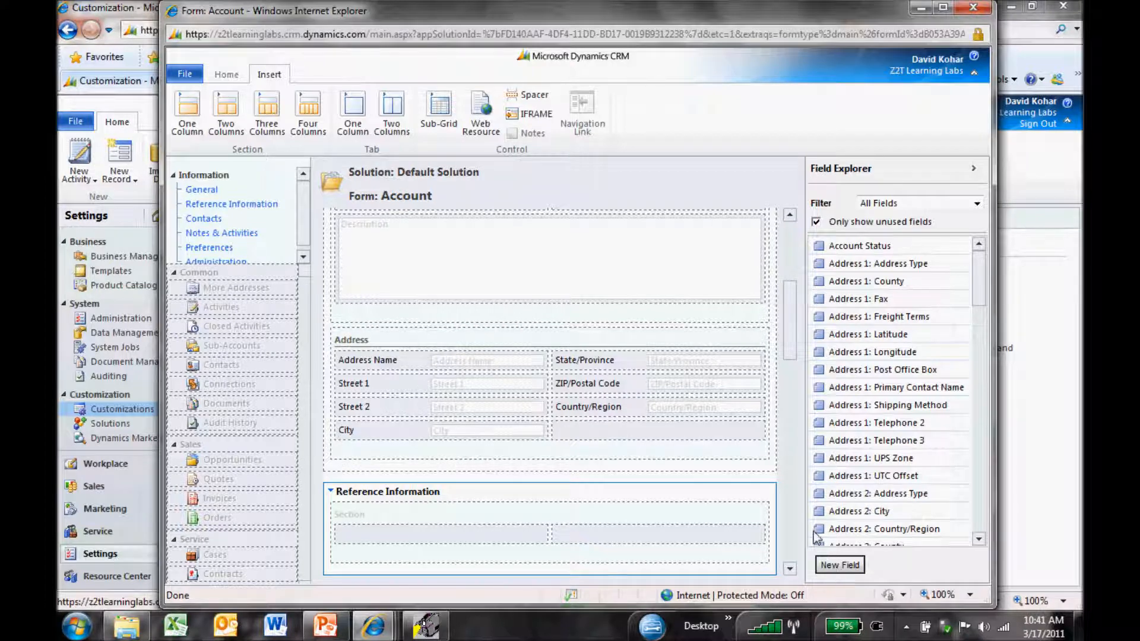
- Create a Two Options field Customer Reference, save it and start another field
click(839, 566)
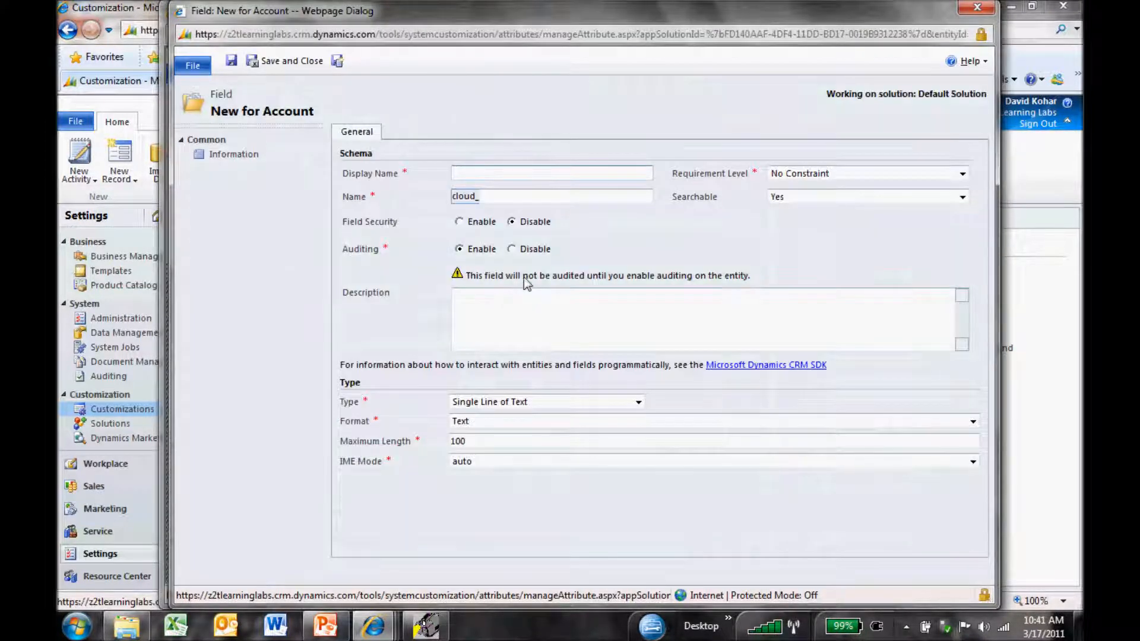
text(Customer Reference)
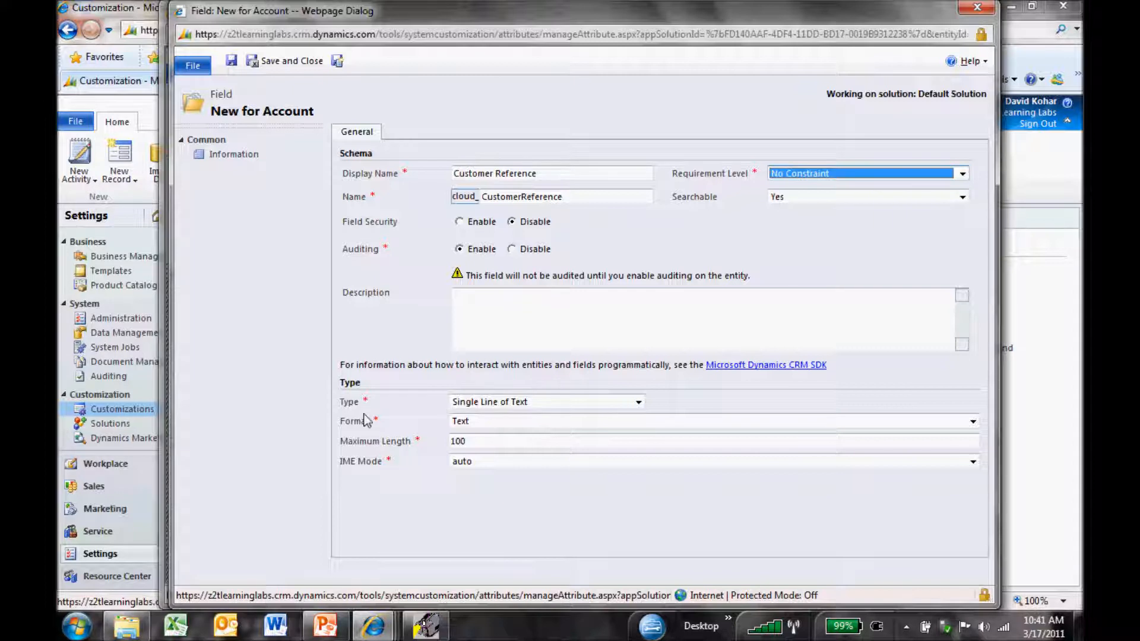
click(637, 401)
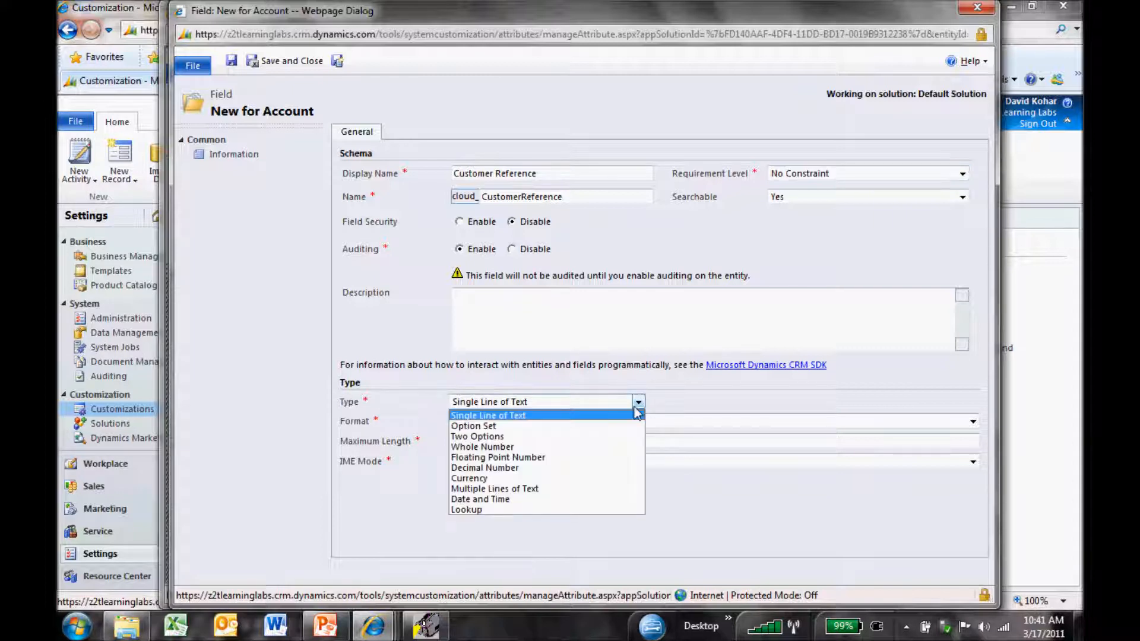
click(478, 436)
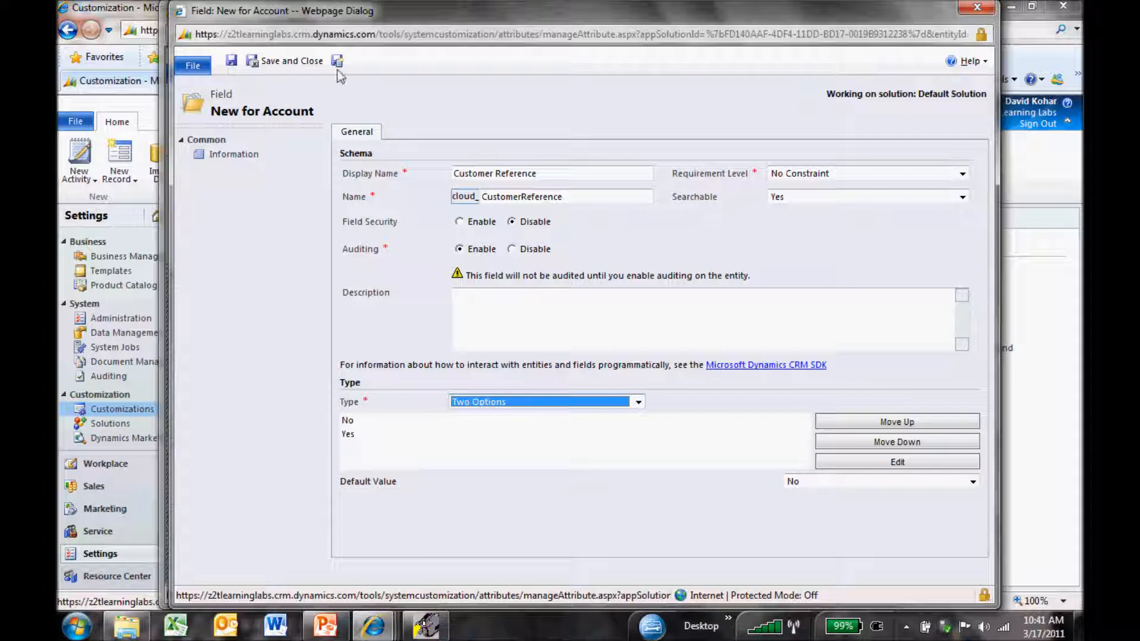
click(336, 60)
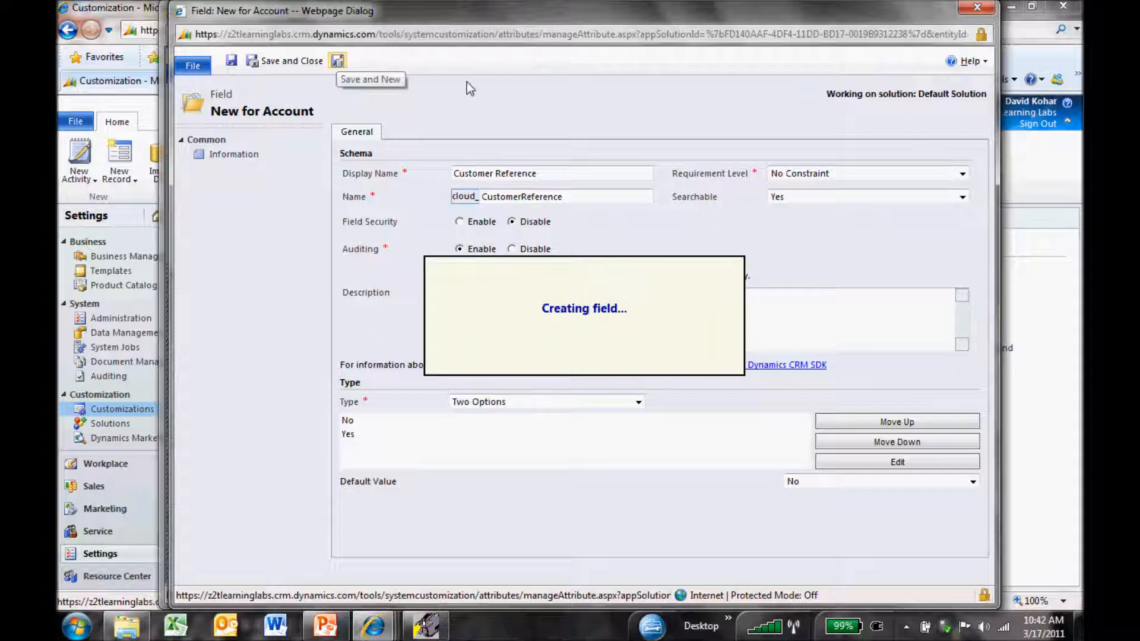
mouse_move(475, 119)
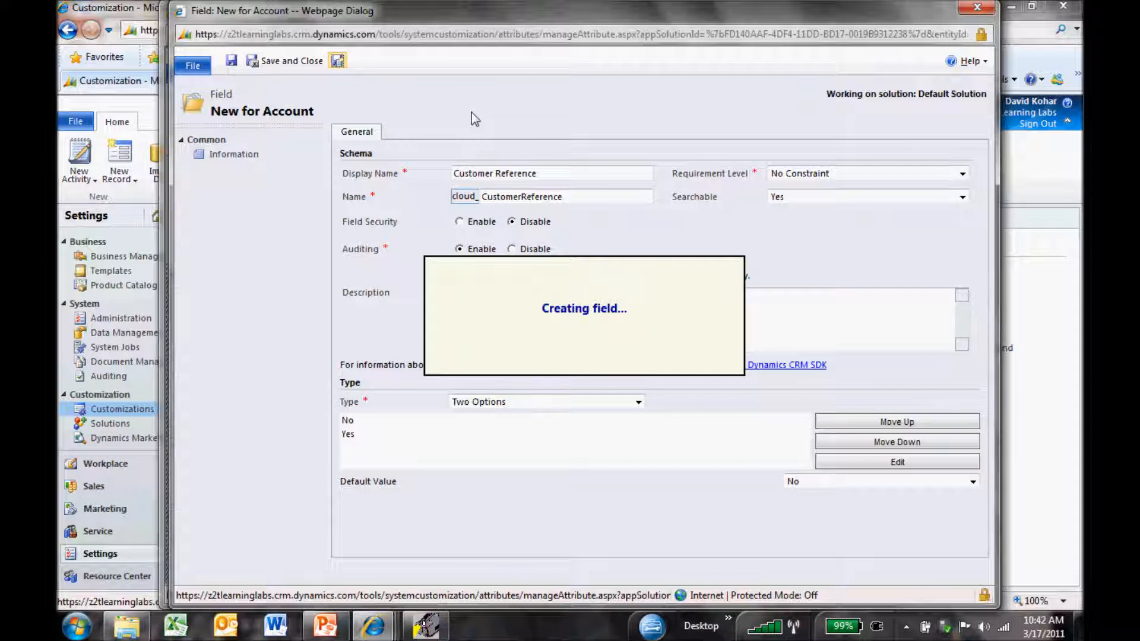
click(292, 61)
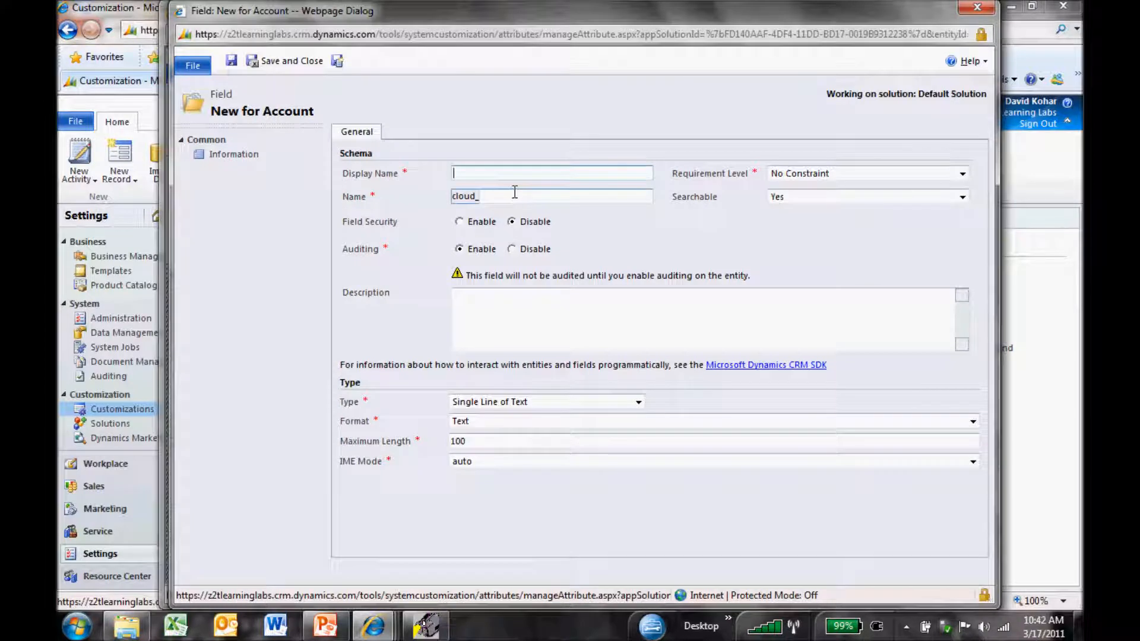
- Name the field Customer Reference Information, type Multiple Lines of Text, and save and start another
text(Customer Reference)
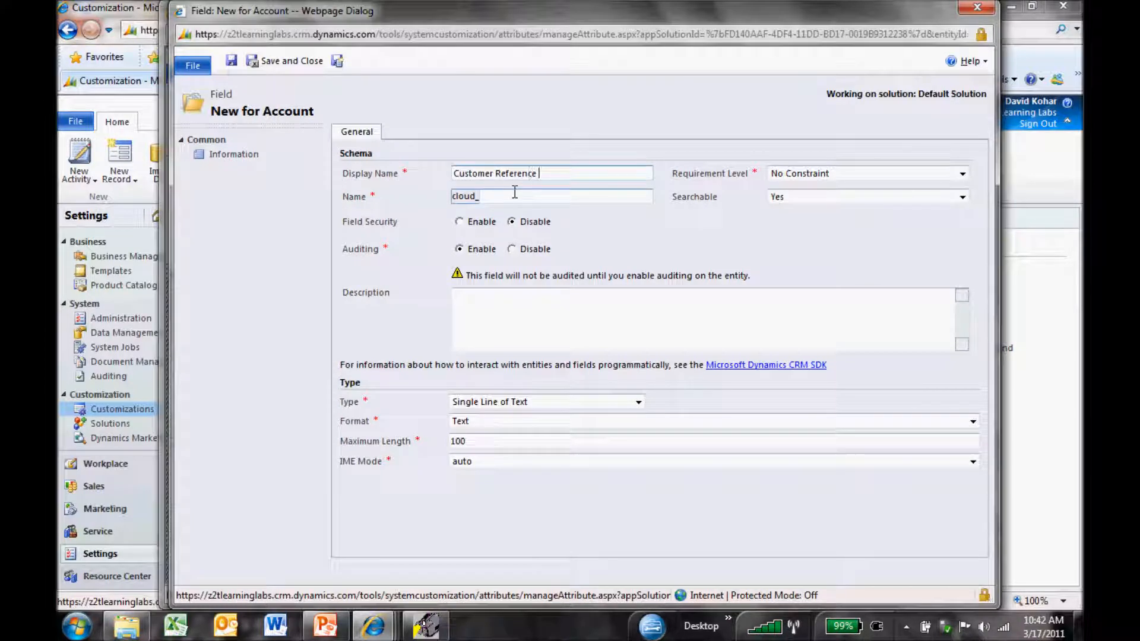
text(Information)
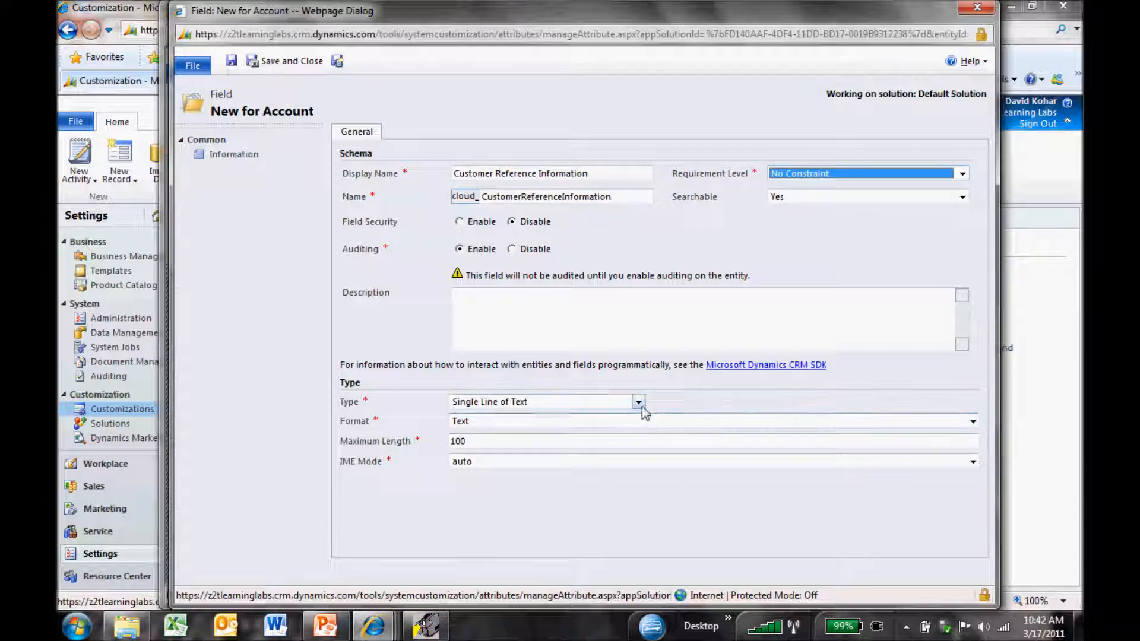
click(638, 402)
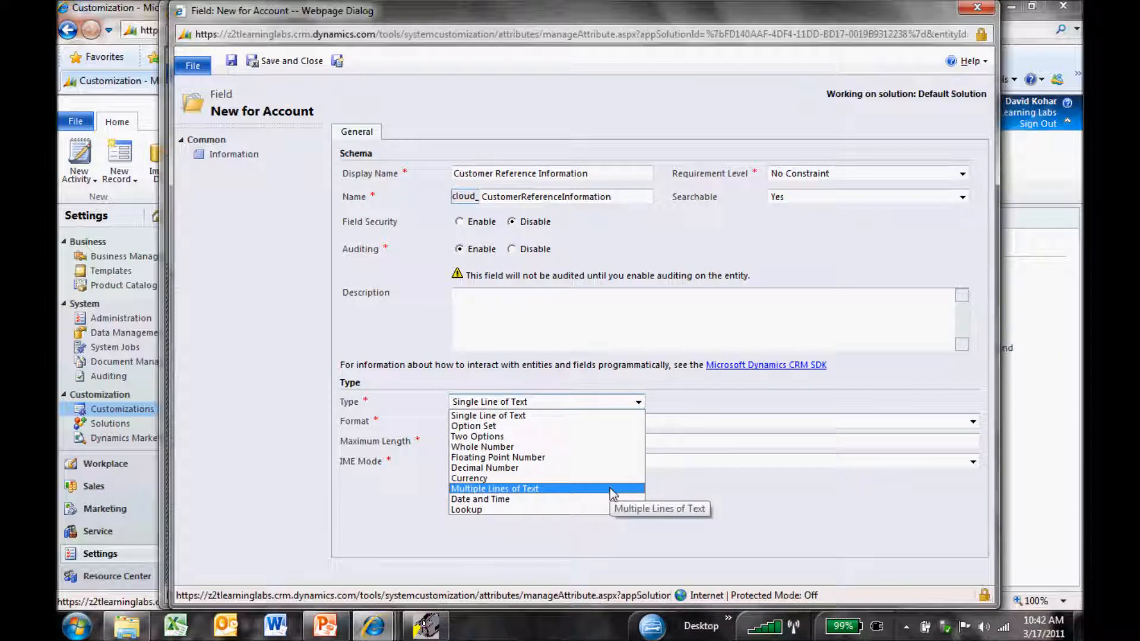
click(494, 488)
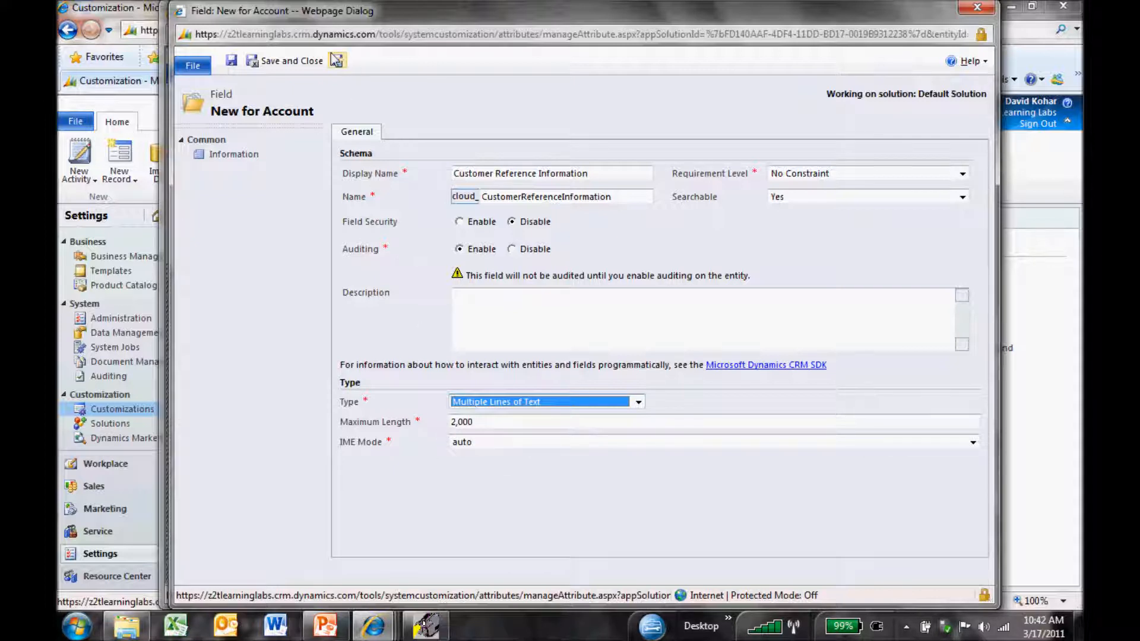
click(338, 61)
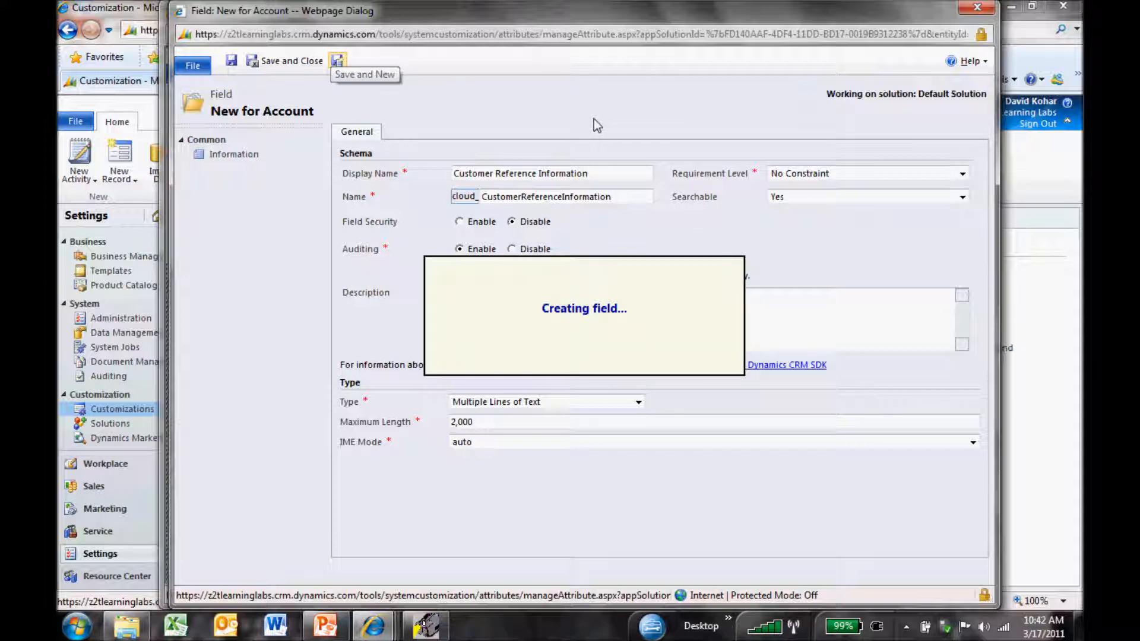
mouse_move(589, 153)
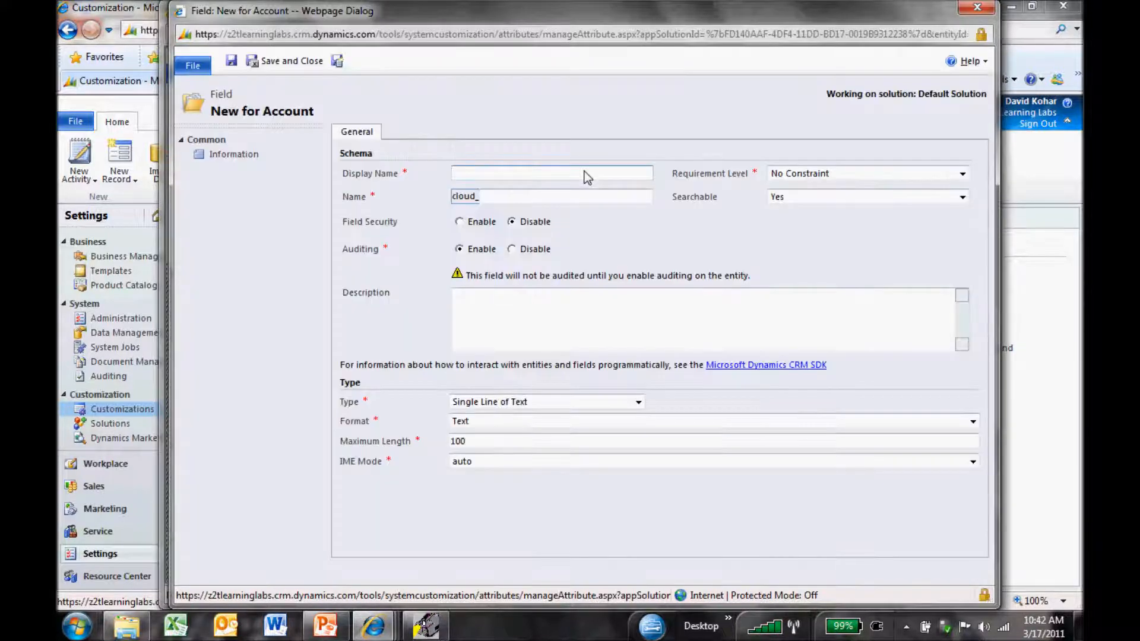
- Name the field Account Size and make it an Option Set
text(Acd)
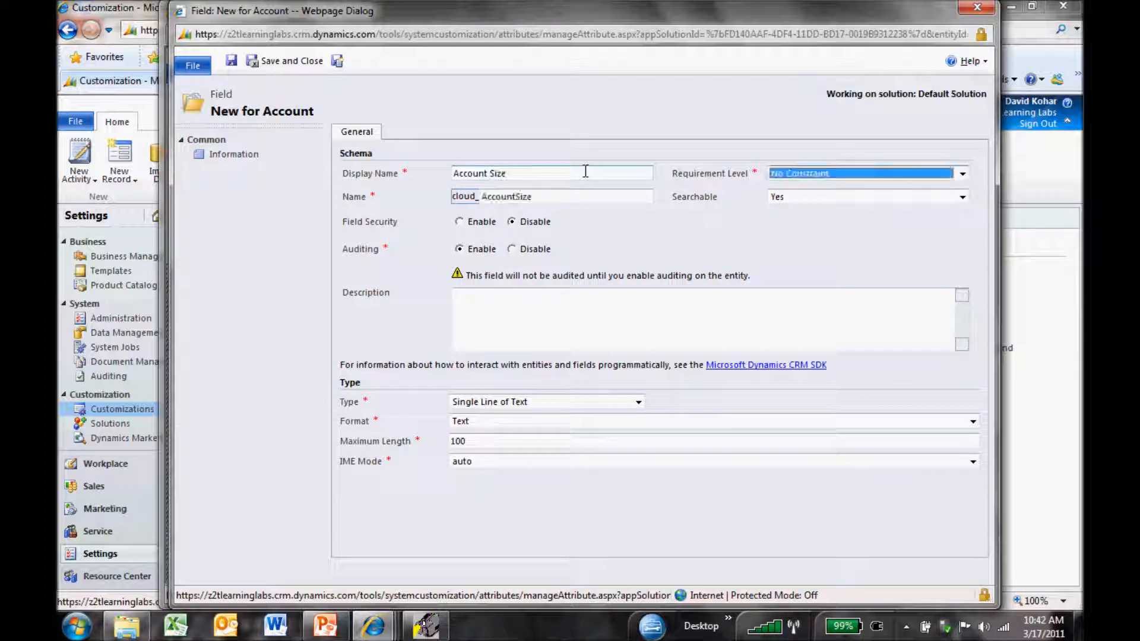
click(638, 401)
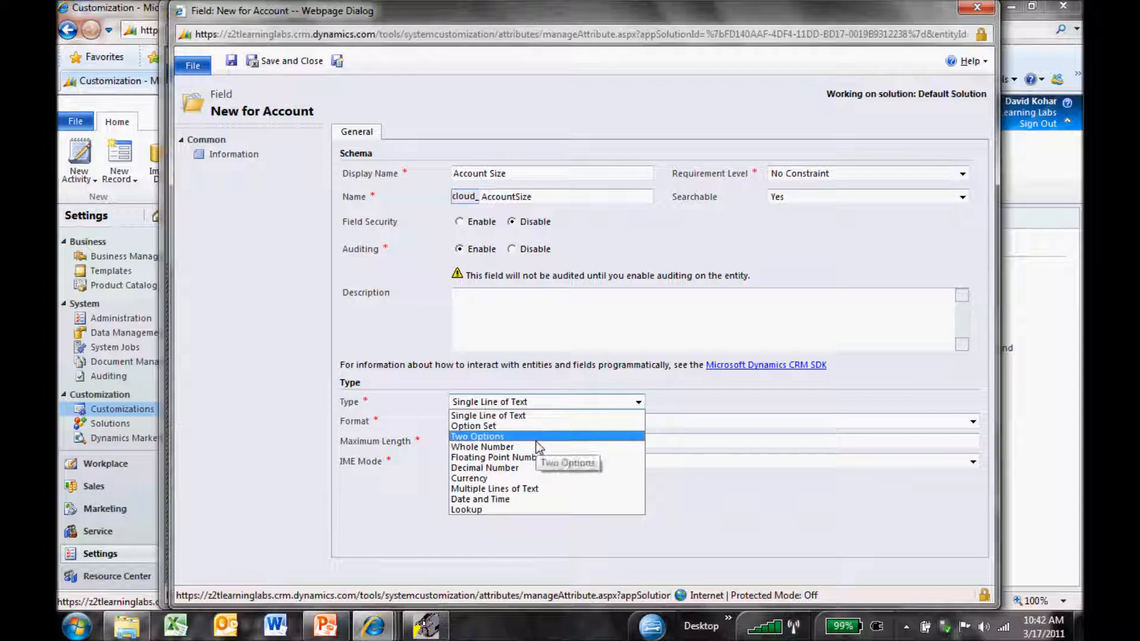
mouse_move(537, 426)
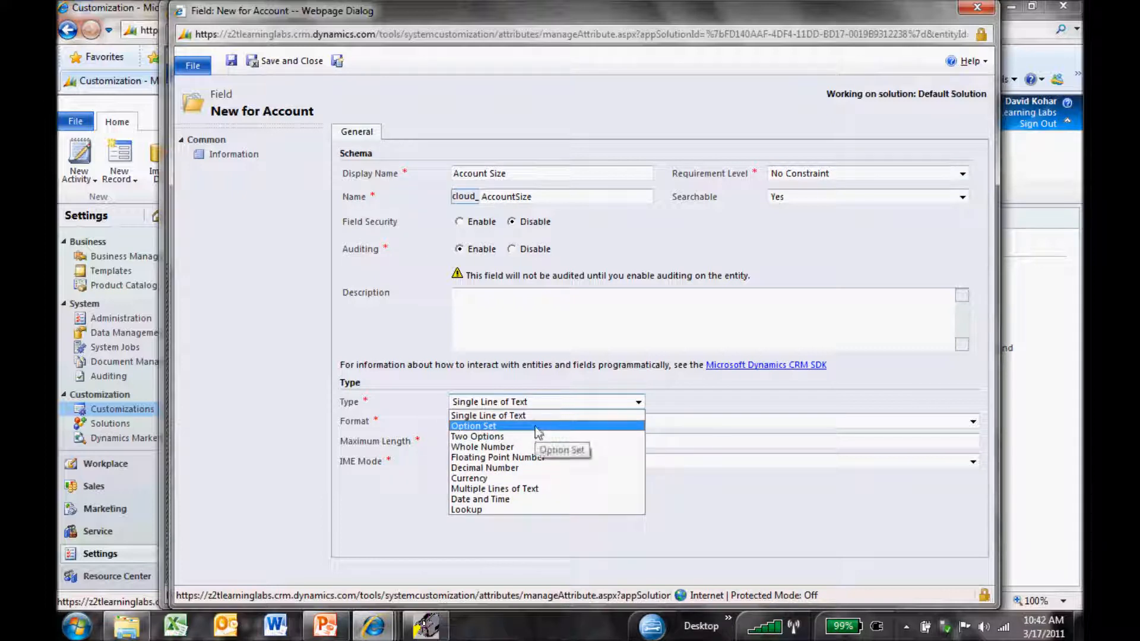
click(472, 425)
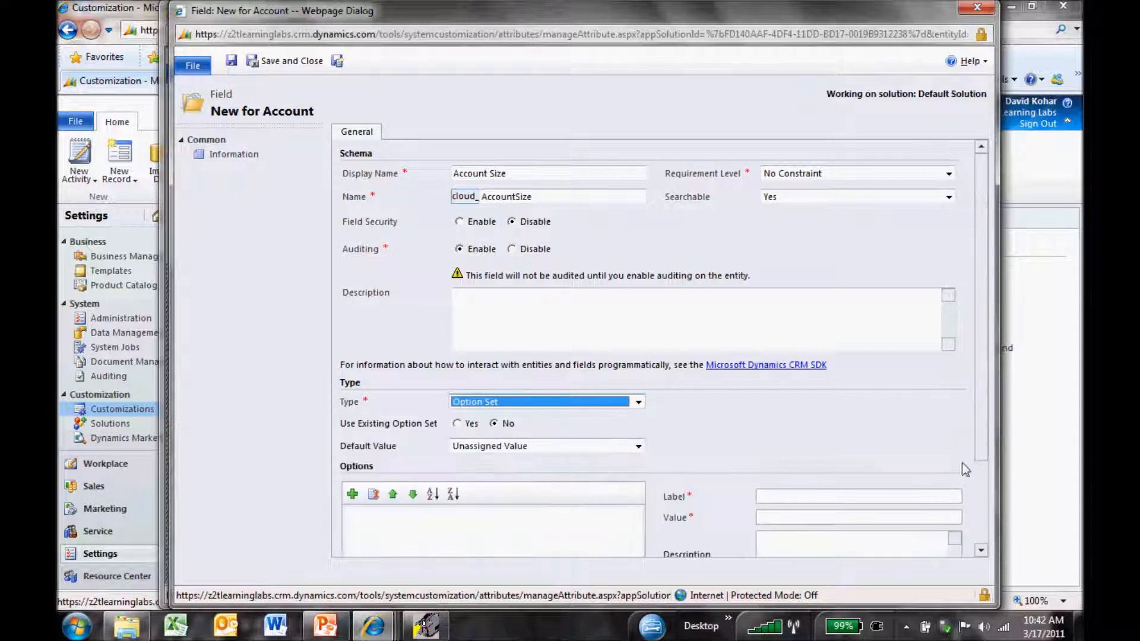
scroll(down, 3)
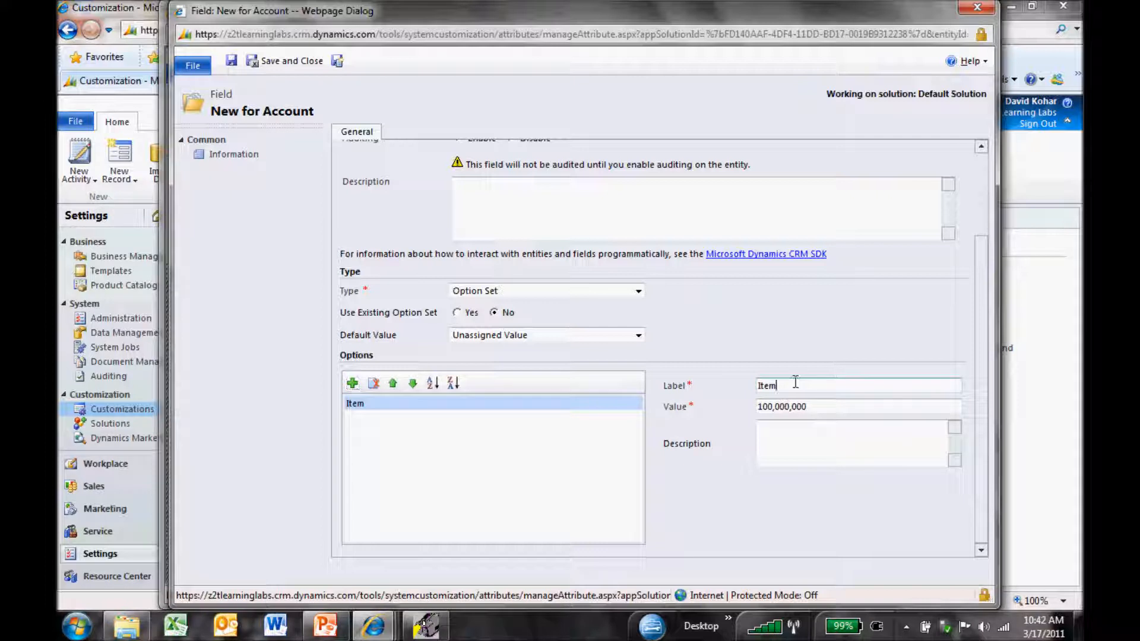
- Add options Enterprise, Mid Market and Small Business, then save and close the field
text(E)
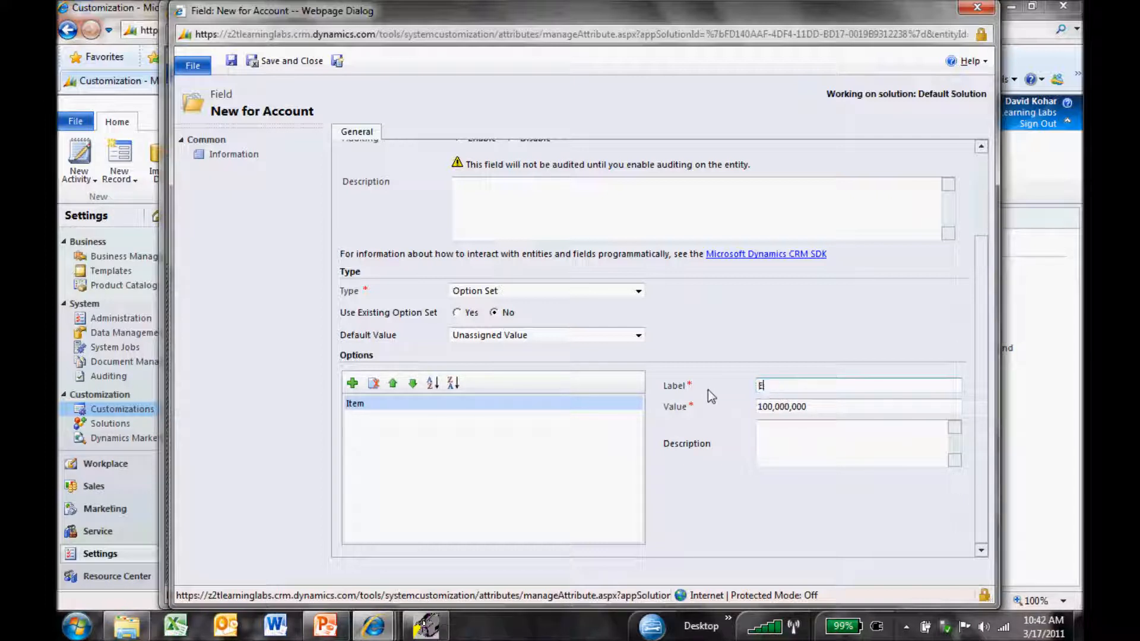
text(nterprise)
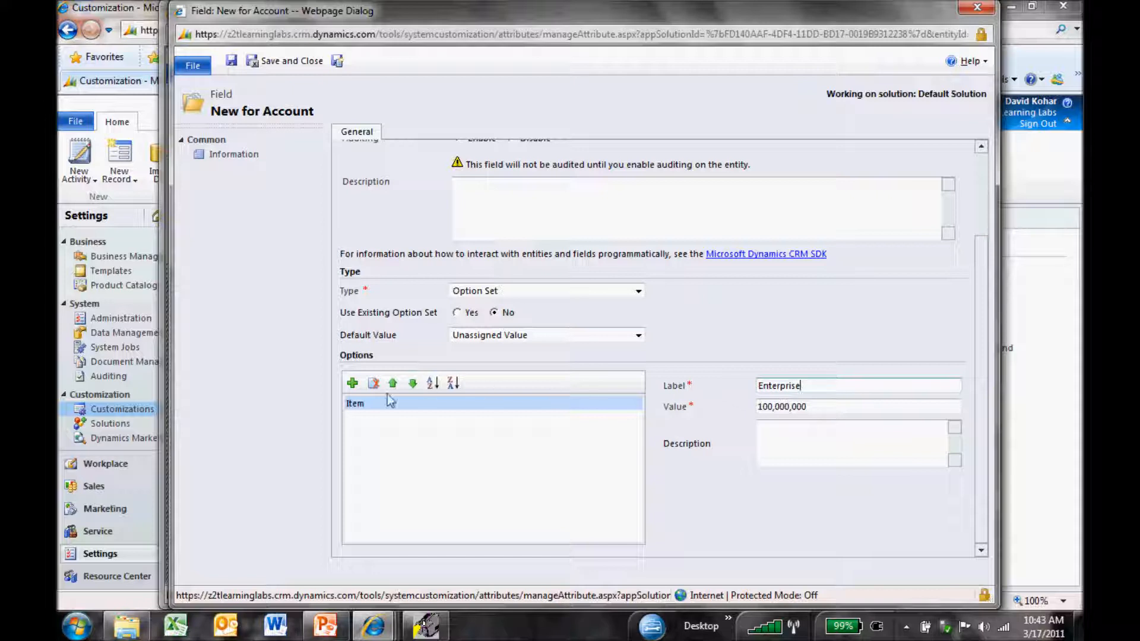
click(351, 383)
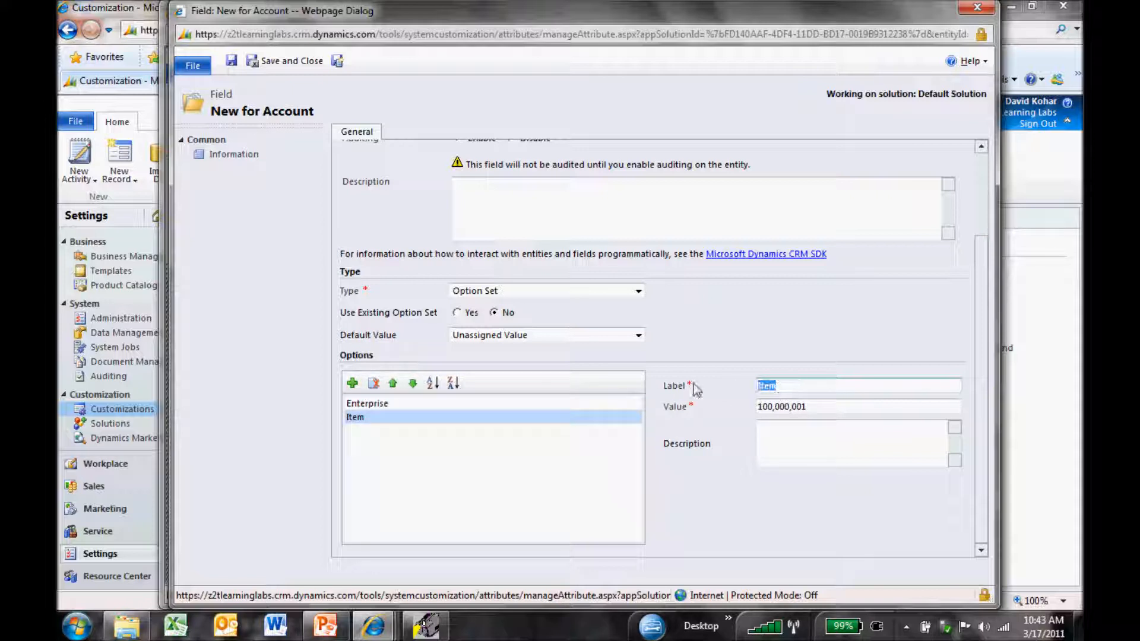
text(Mid Market)
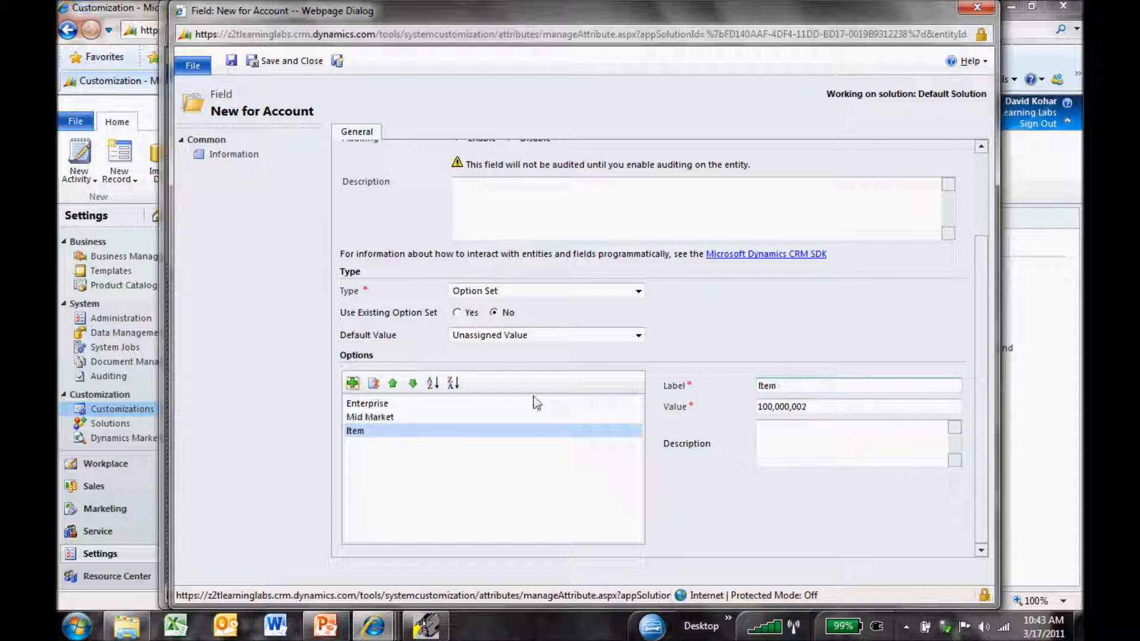
text(Small Business)
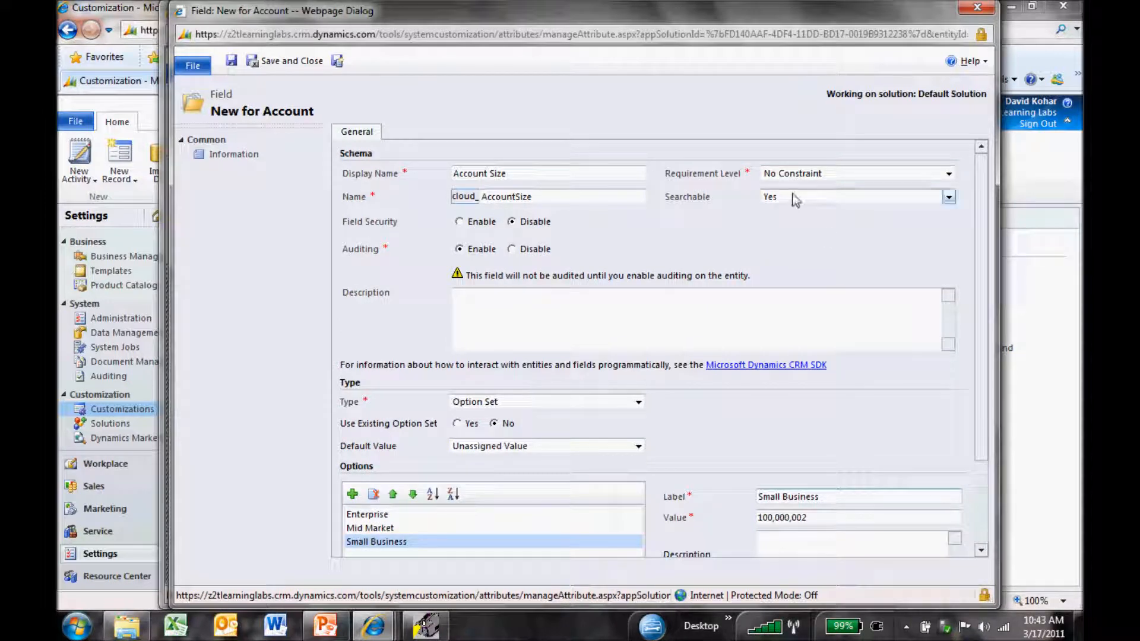
click(949, 173)
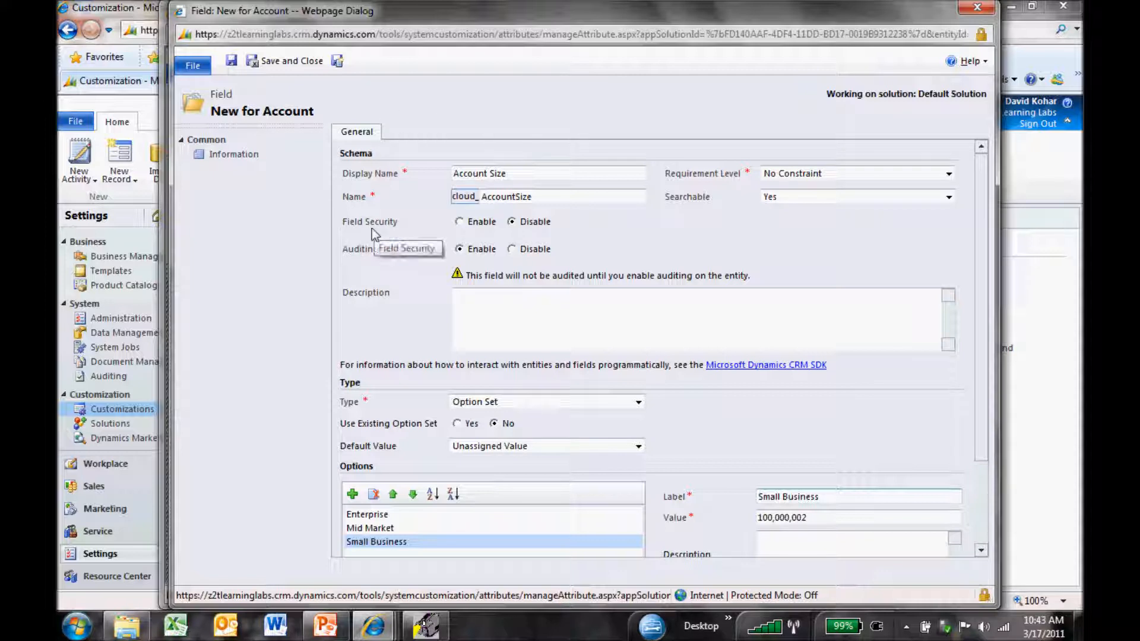
mouse_move(363, 285)
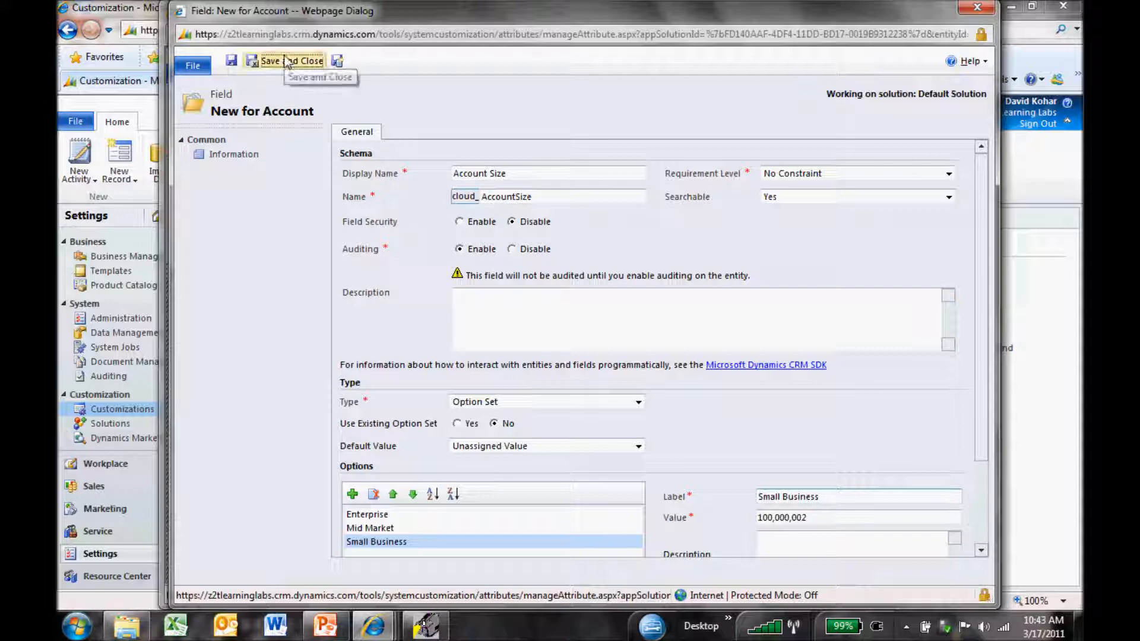
click(292, 61)
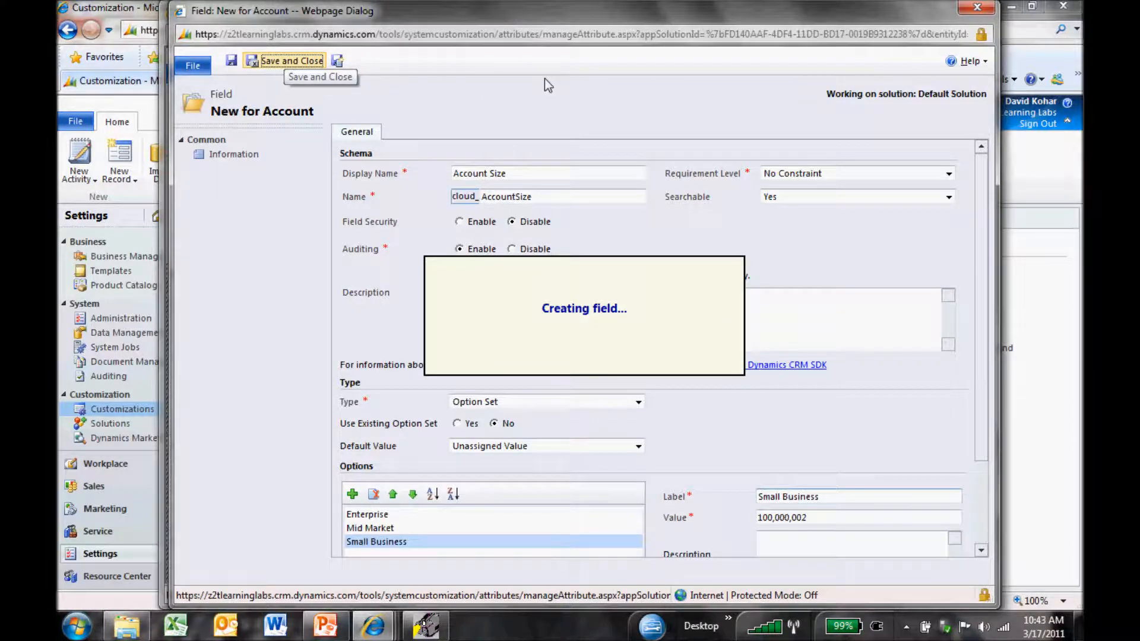
- Drag Account Size into Address beside City and the customer reference fields into Reference Information
click(292, 60)
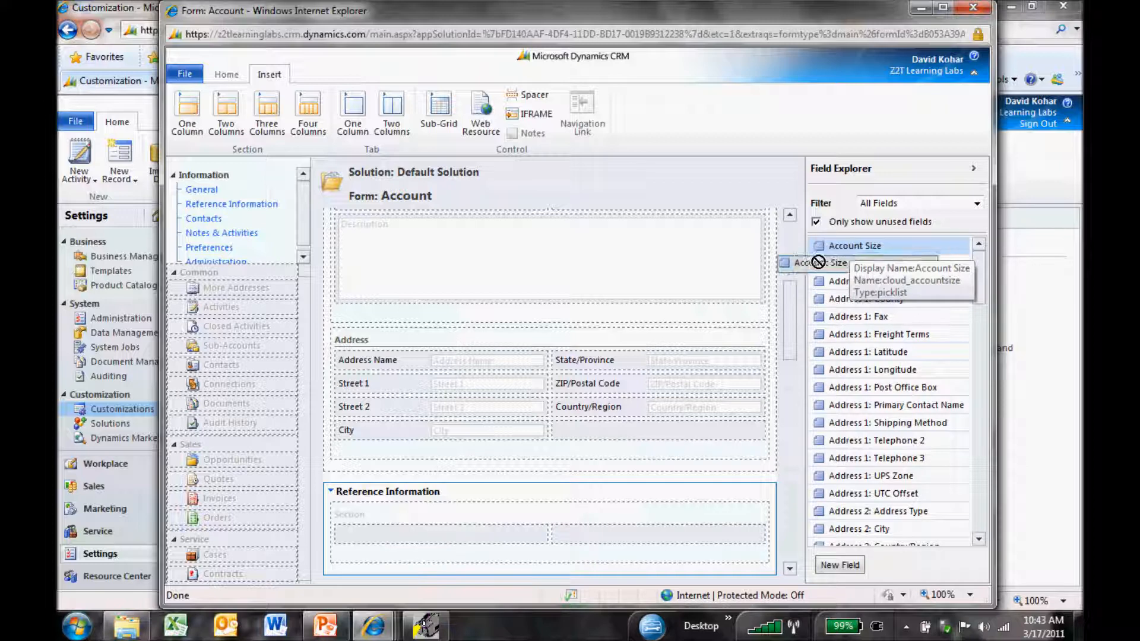
drag(854, 244, 618, 532)
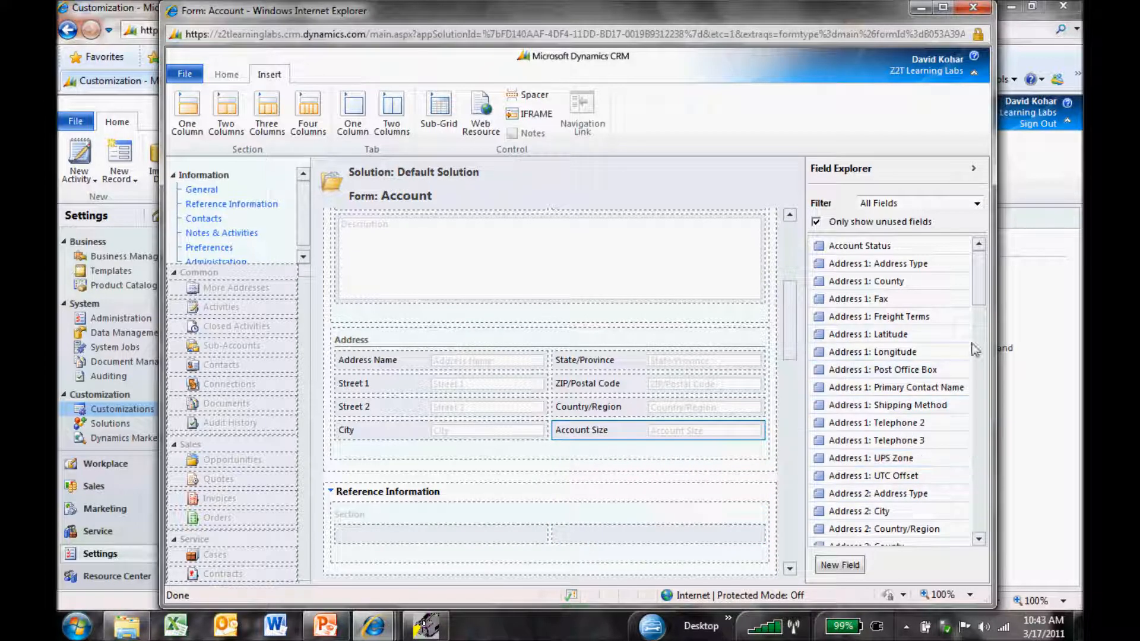
scroll(down, 3)
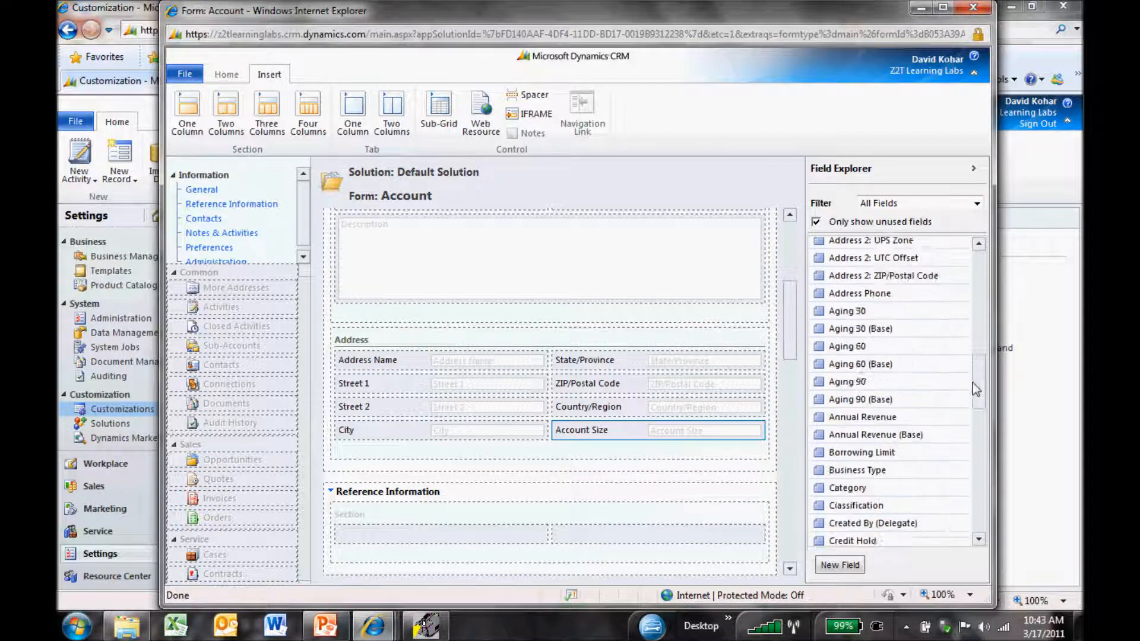
scroll(down, 3)
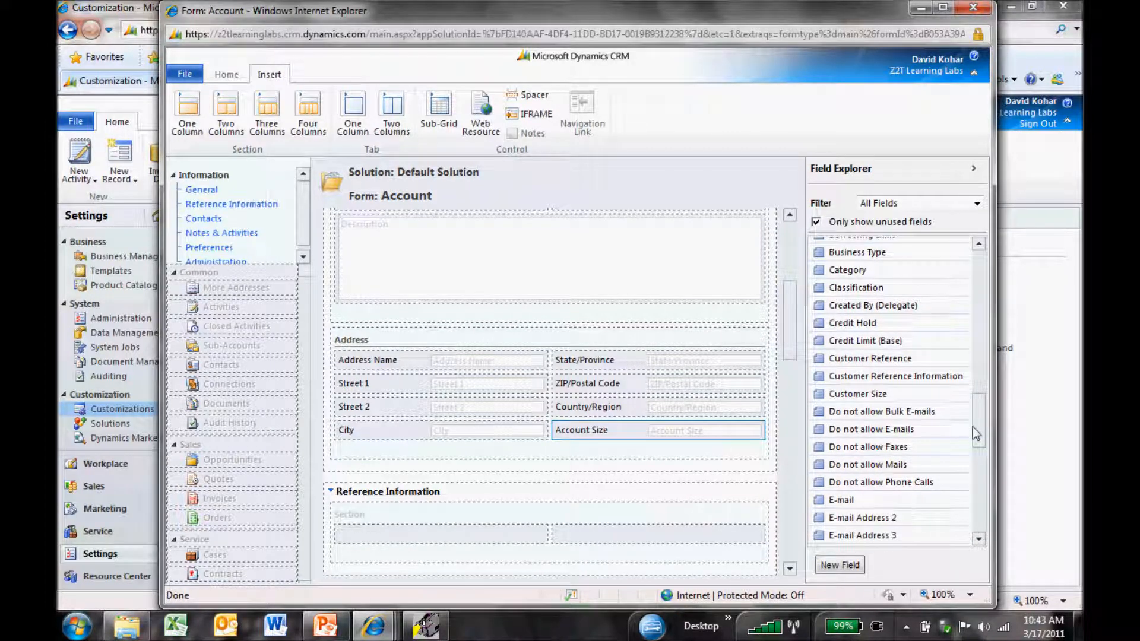
drag(869, 357, 445, 524)
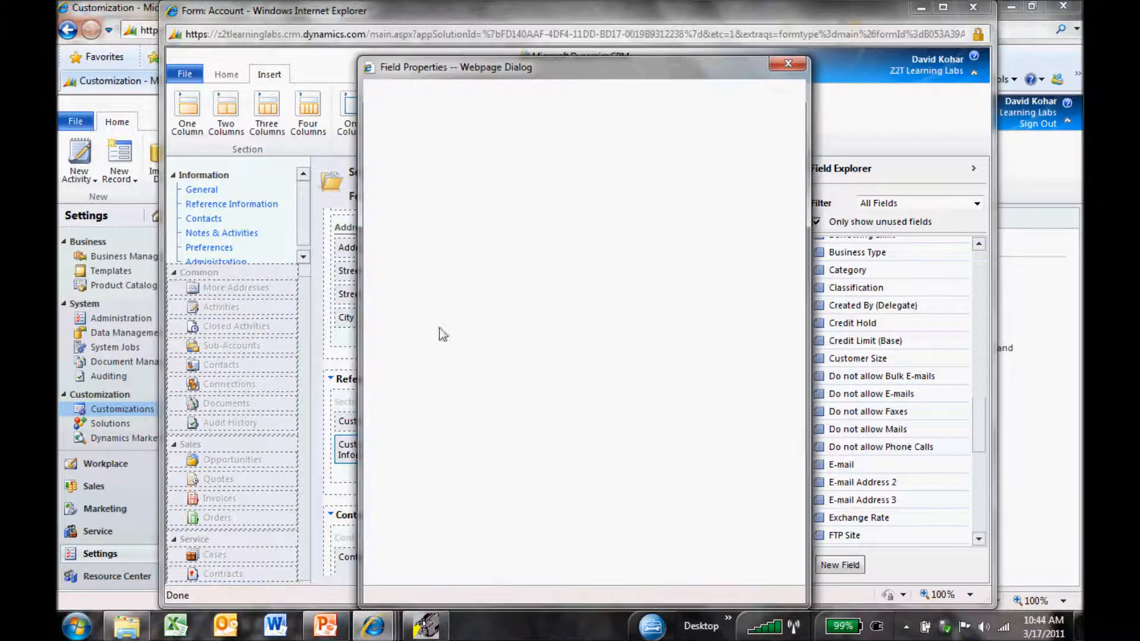
mouse_move(481, 350)
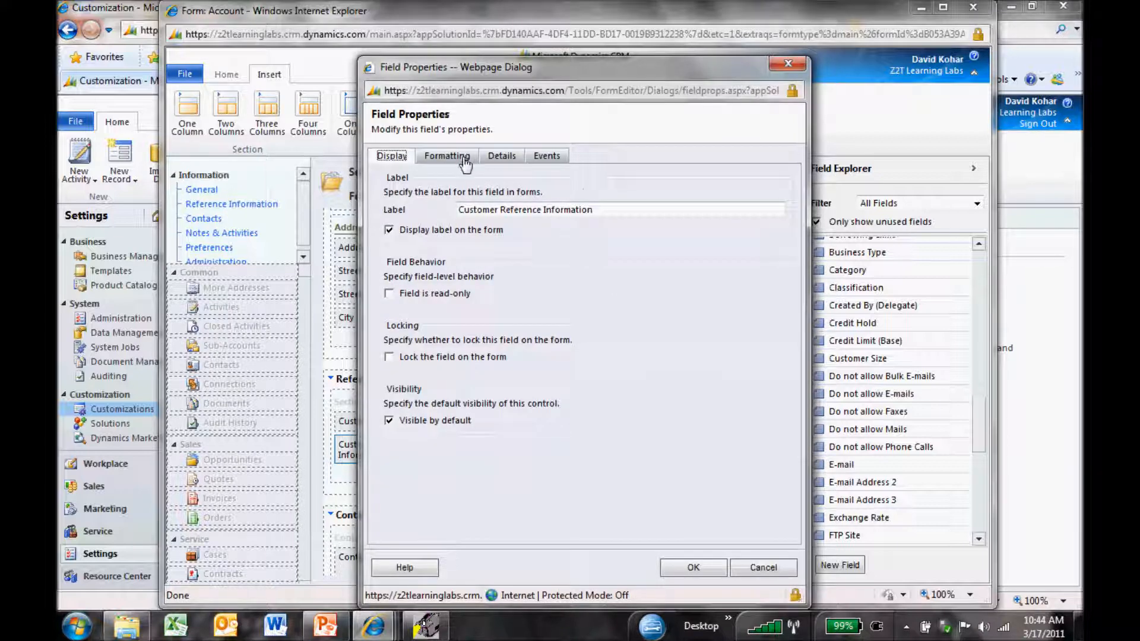
- Set the field's Number of Rows to 3 in Formatting and confirm
click(446, 156)
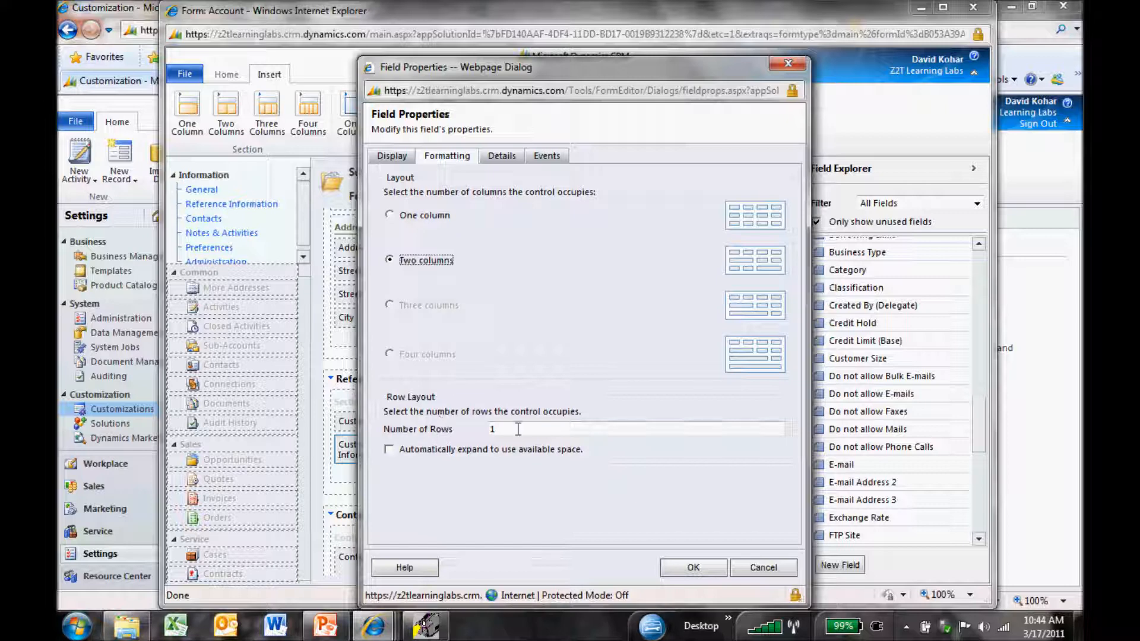
text(3)
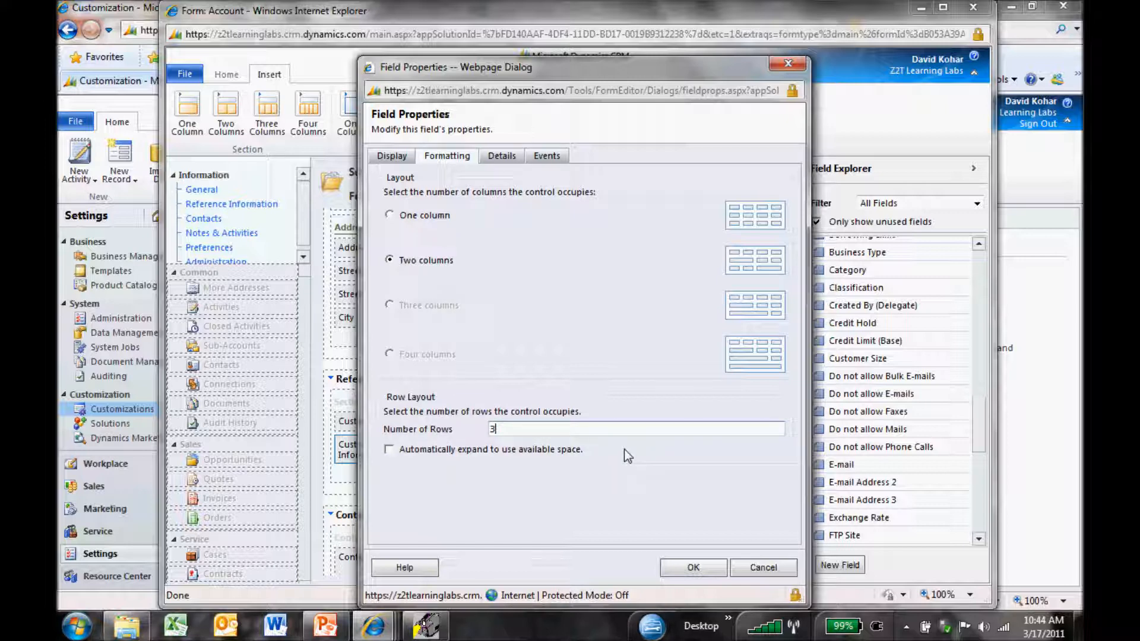
click(692, 567)
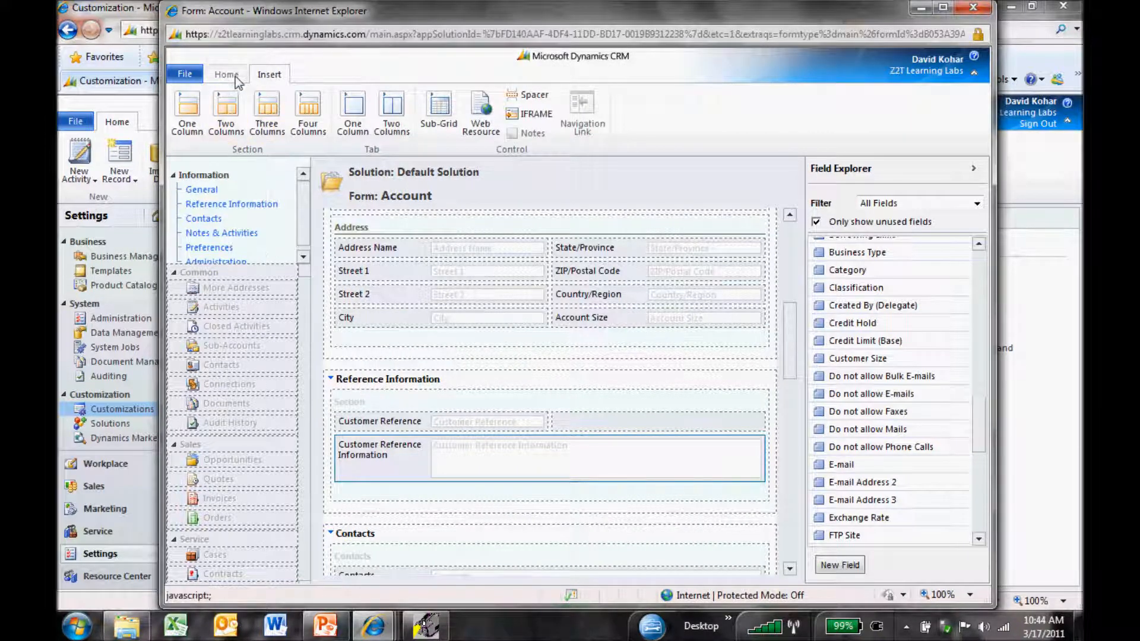
click(226, 74)
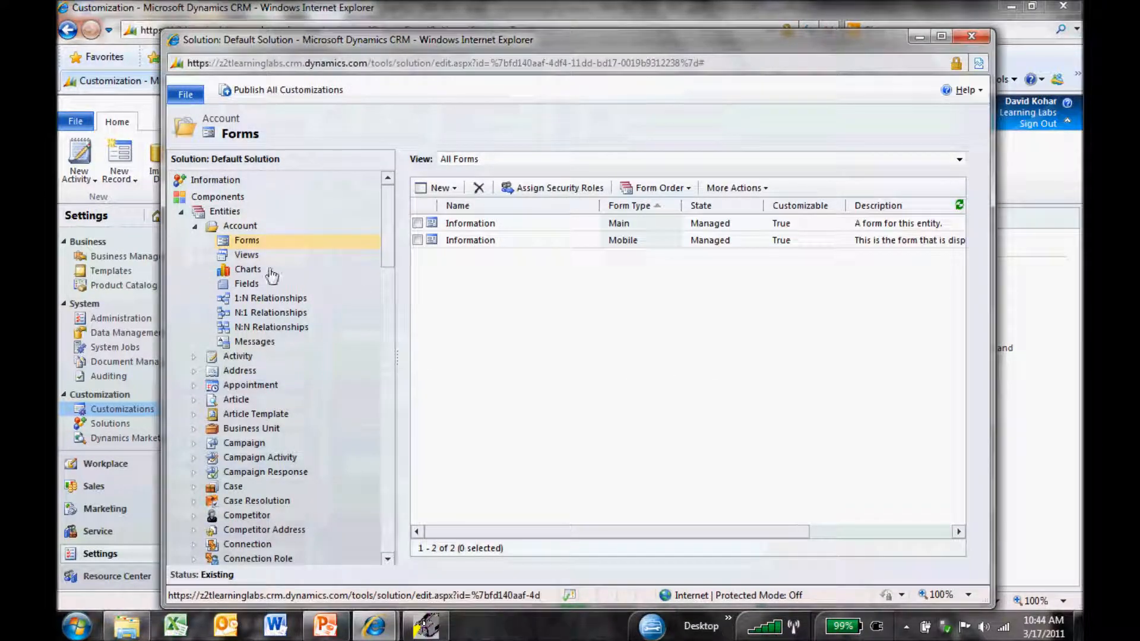
- Open Active Accounts from the Account Views list in the view editor and maximize it
click(247, 254)
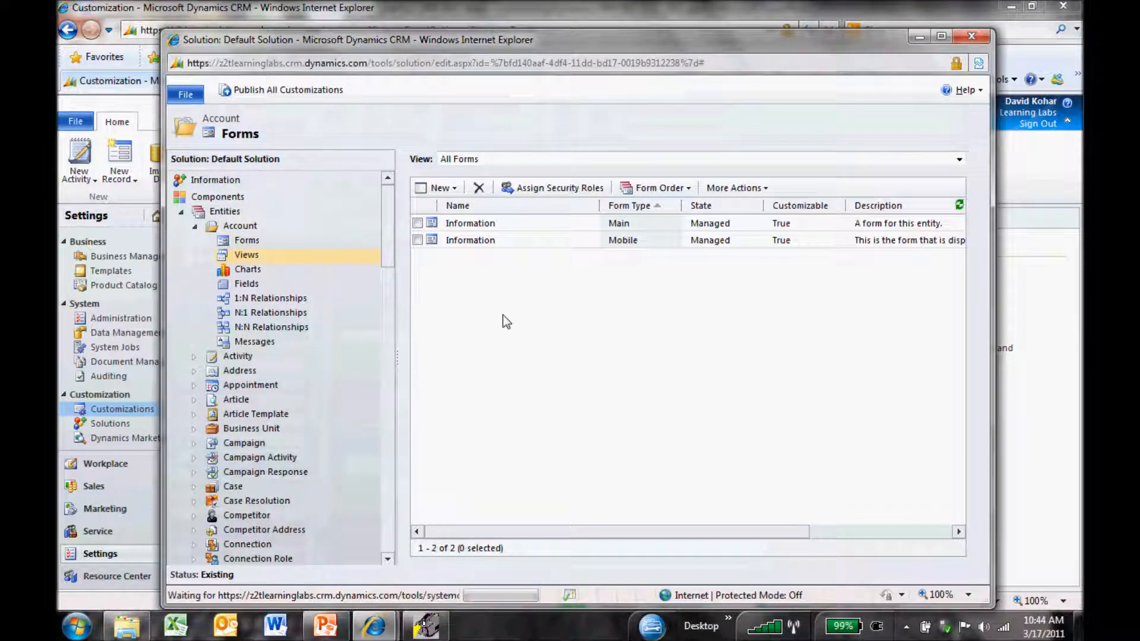
click(247, 255)
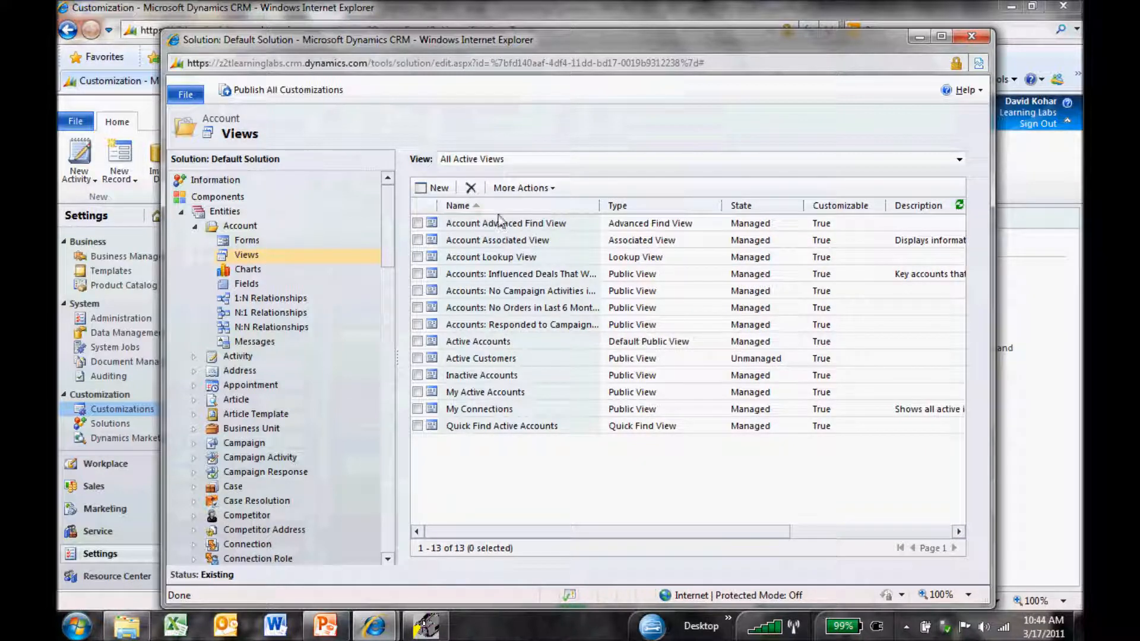
mouse_move(477, 342)
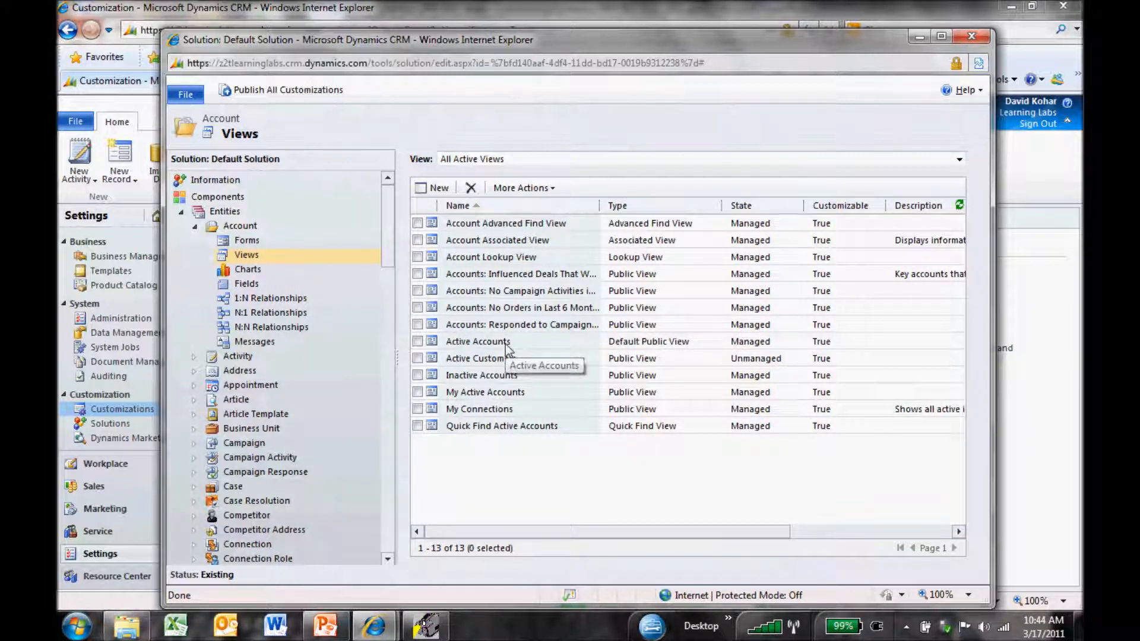
mouse_move(531, 347)
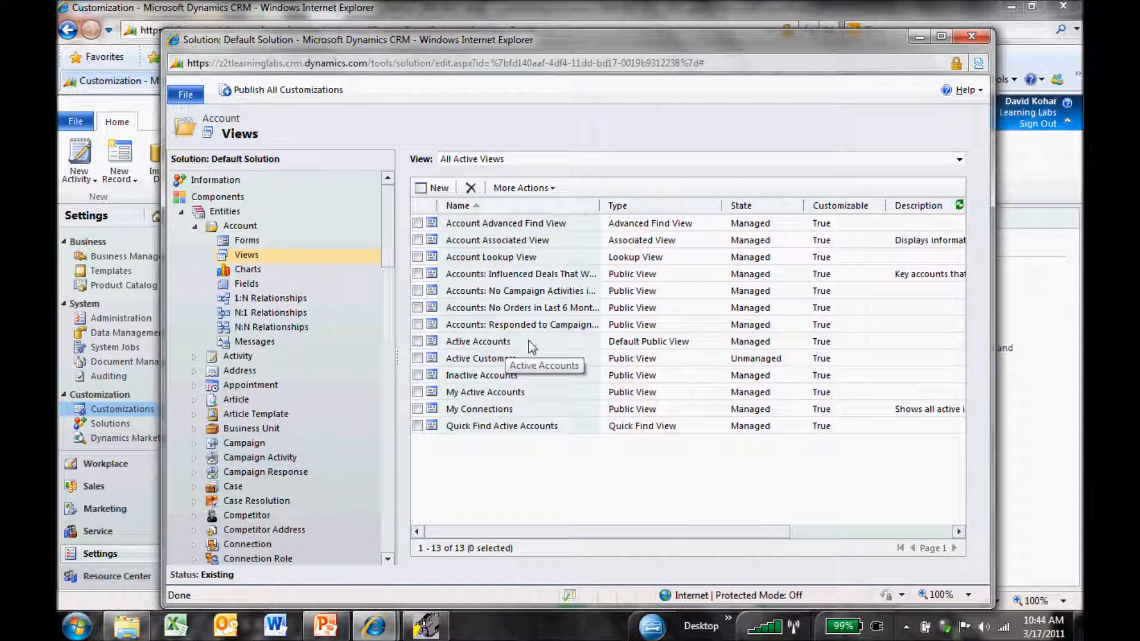
click(478, 341)
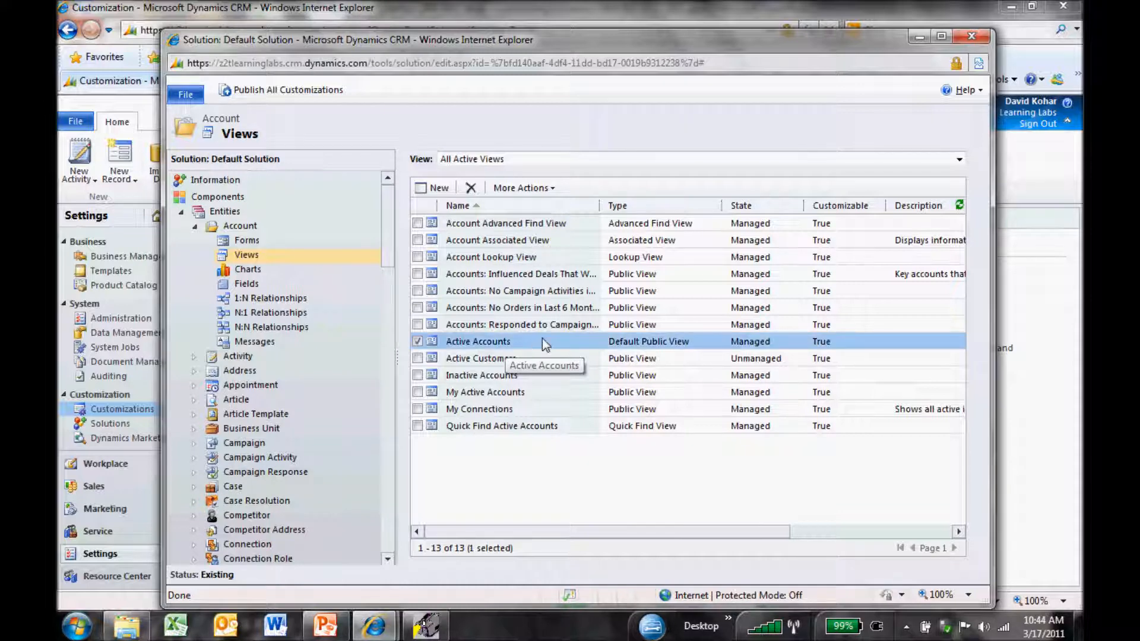
double_click(477, 341)
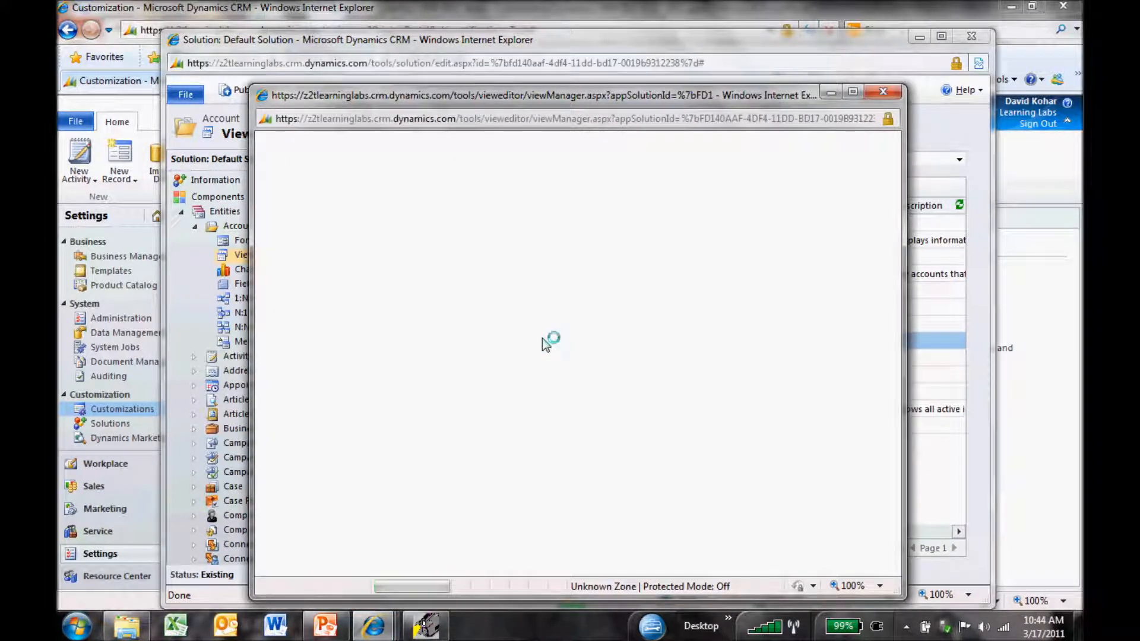
mouse_move(535, 300)
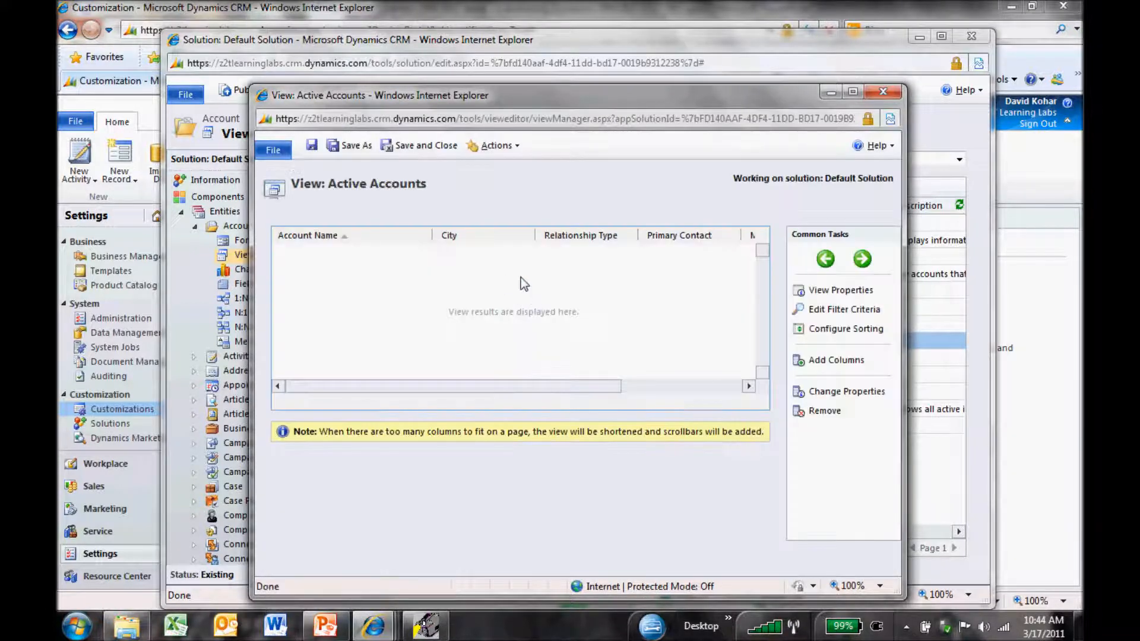
click(853, 92)
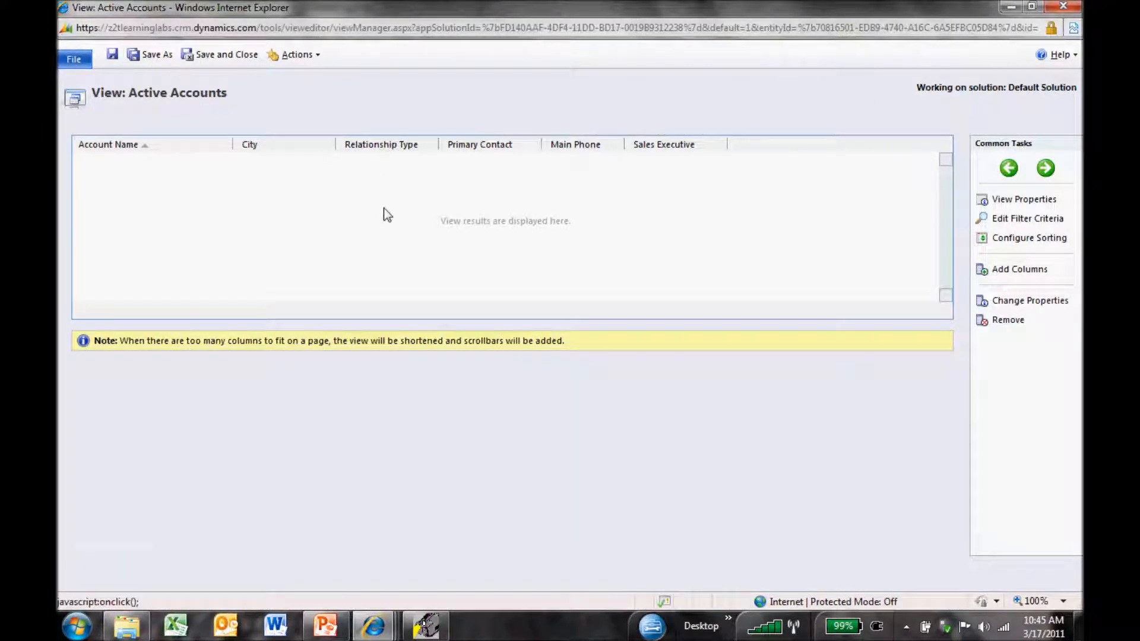
- Name the view Client References in View Properties, then start editing its filter criteria
click(1023, 199)
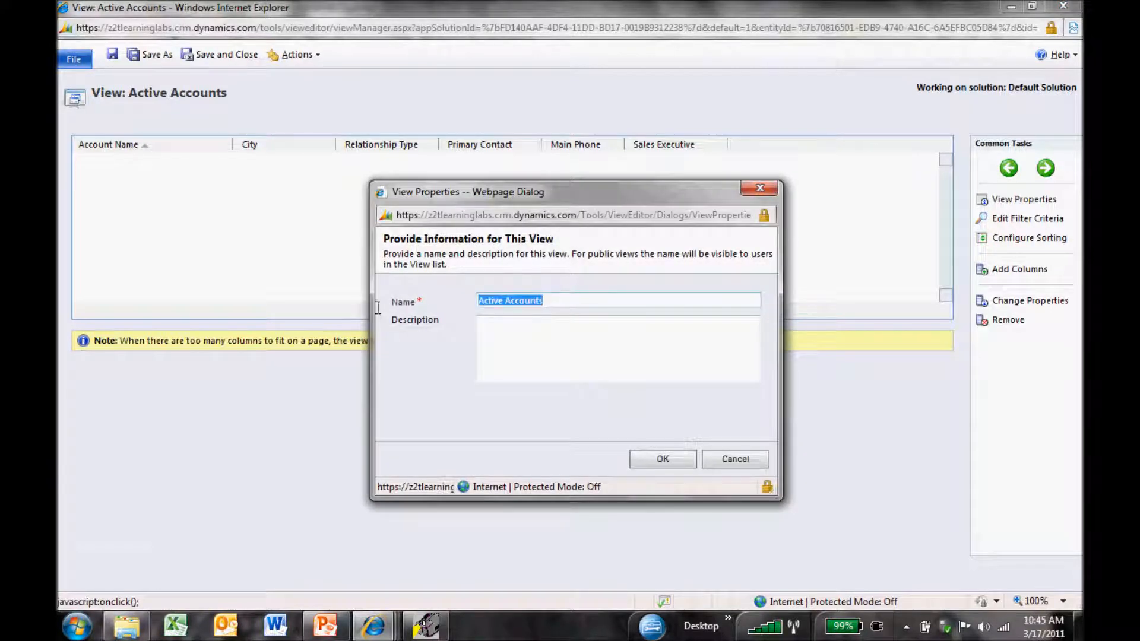
text(Client Re)
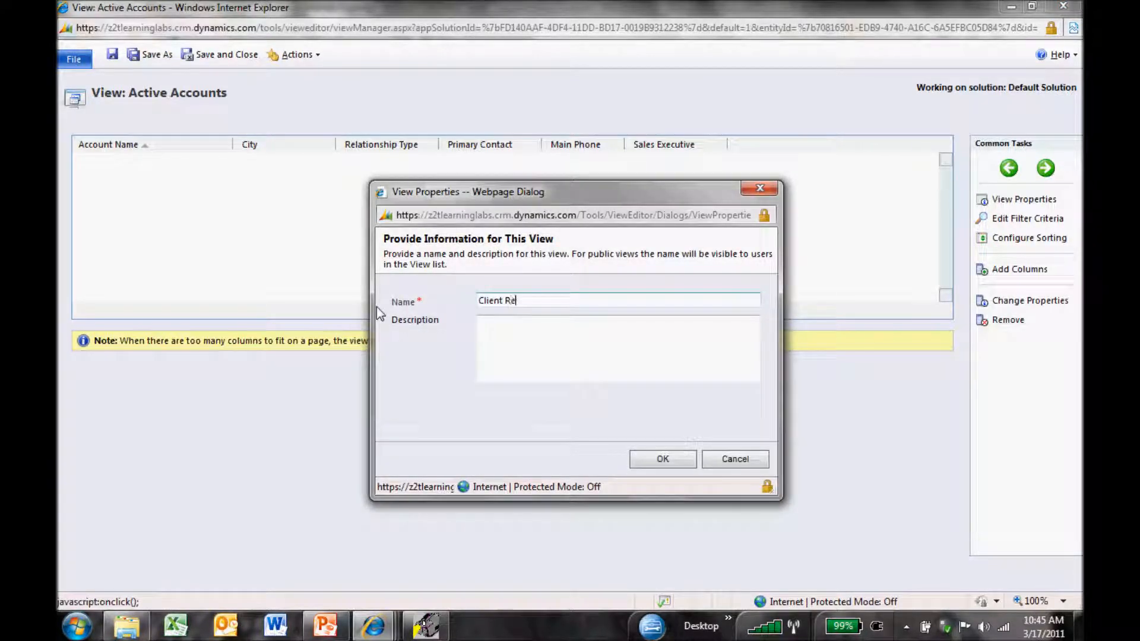
text(ferences)
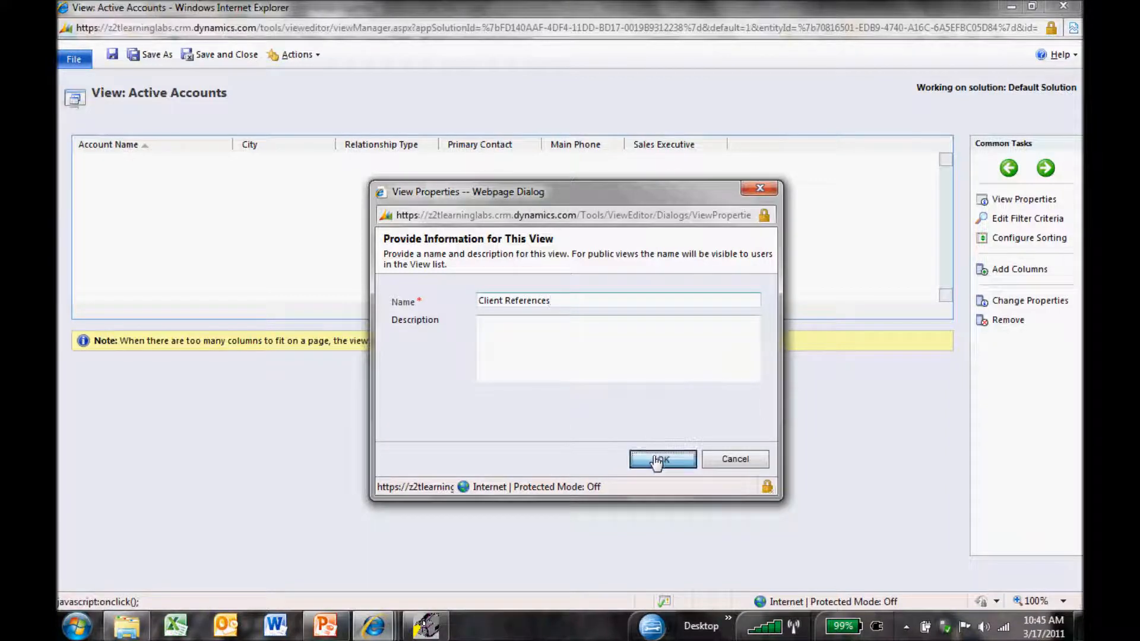
click(662, 458)
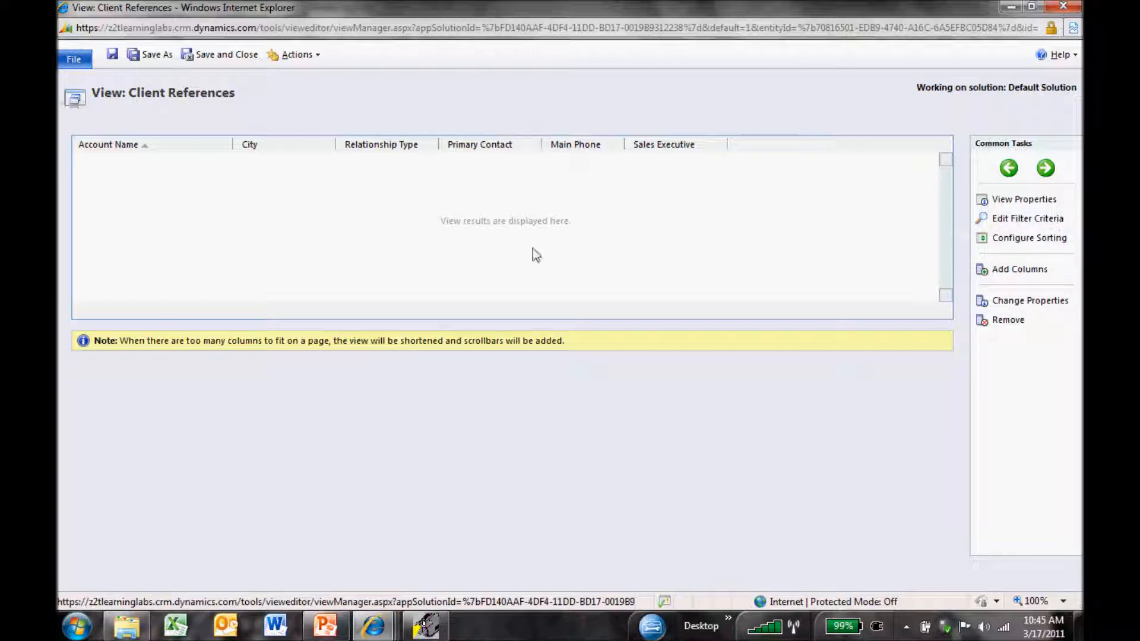
click(1027, 219)
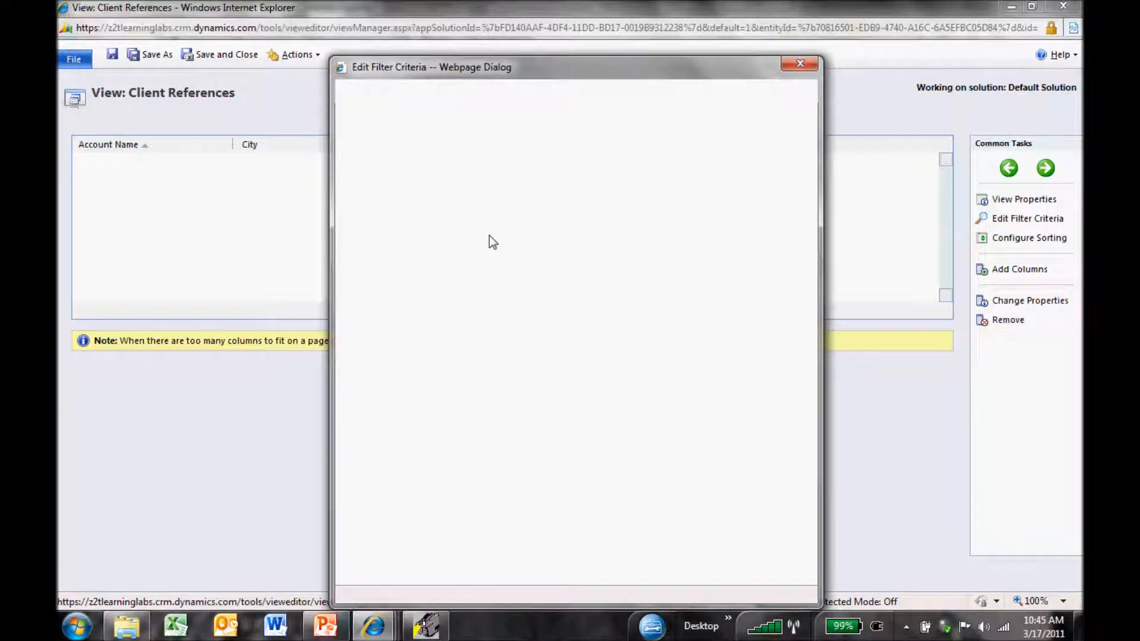
mouse_move(502, 254)
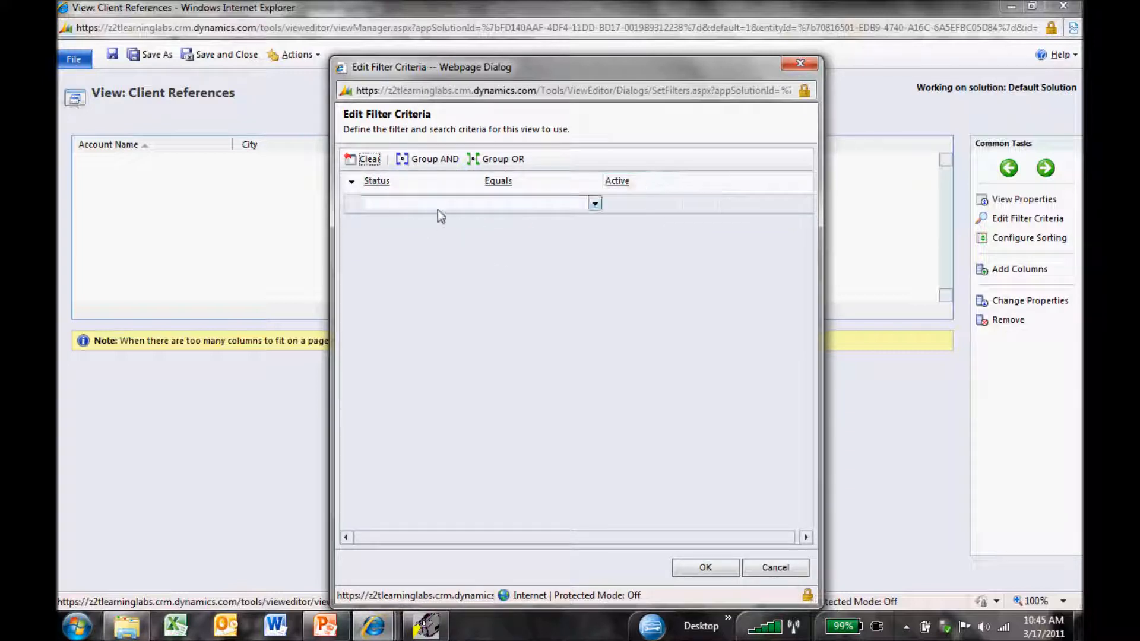
- Filter the view on Customer Reference equals Yes and begin adding a column
click(594, 203)
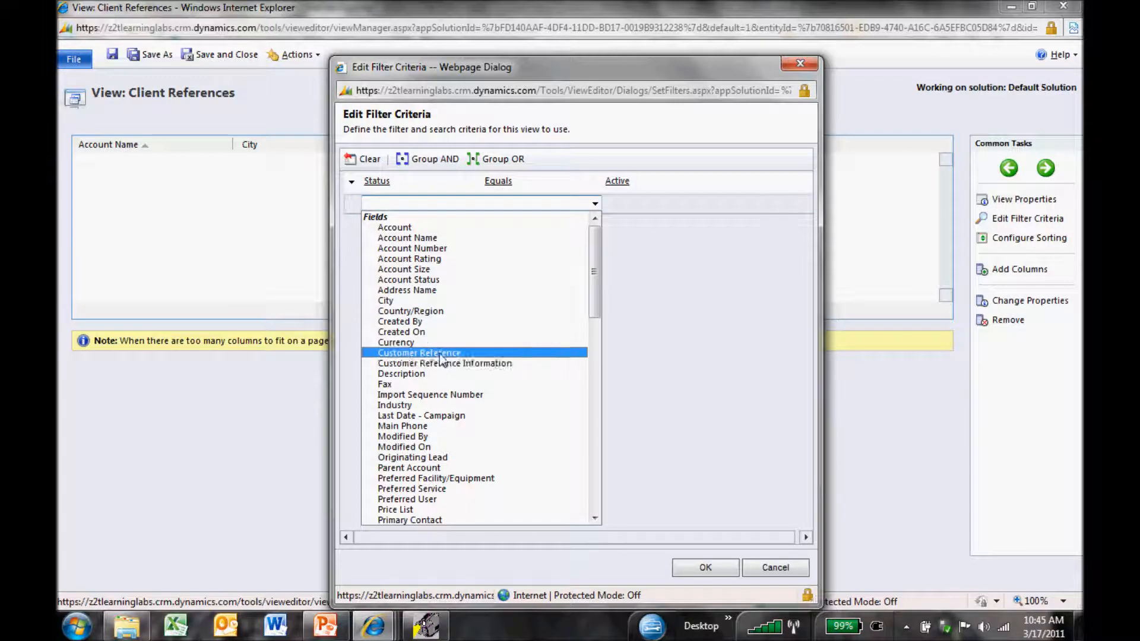
click(419, 353)
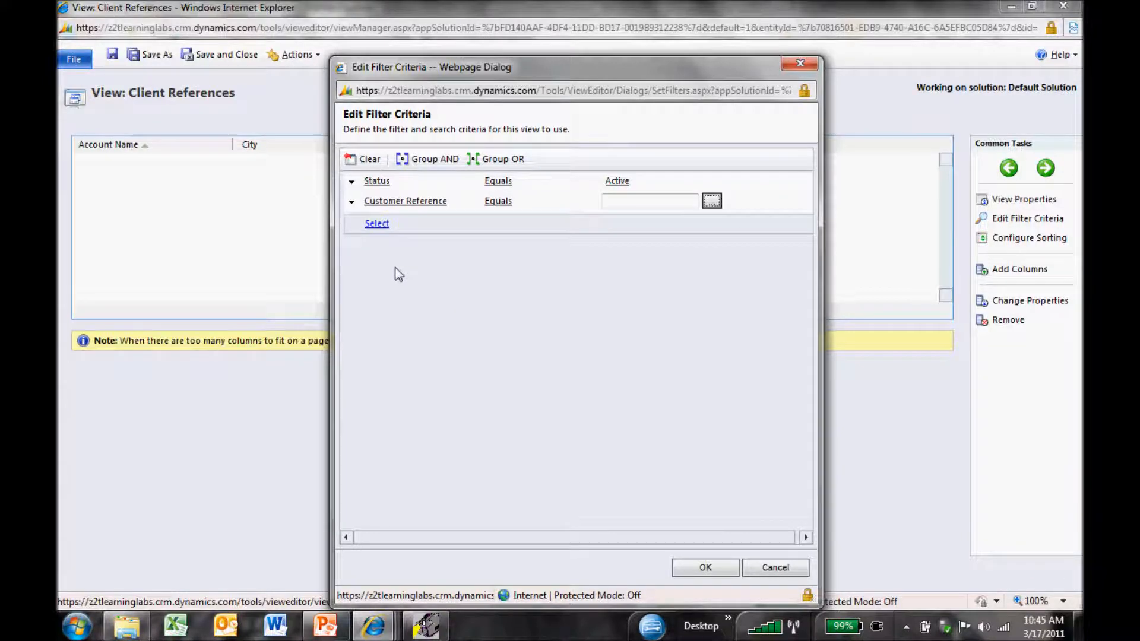
click(710, 201)
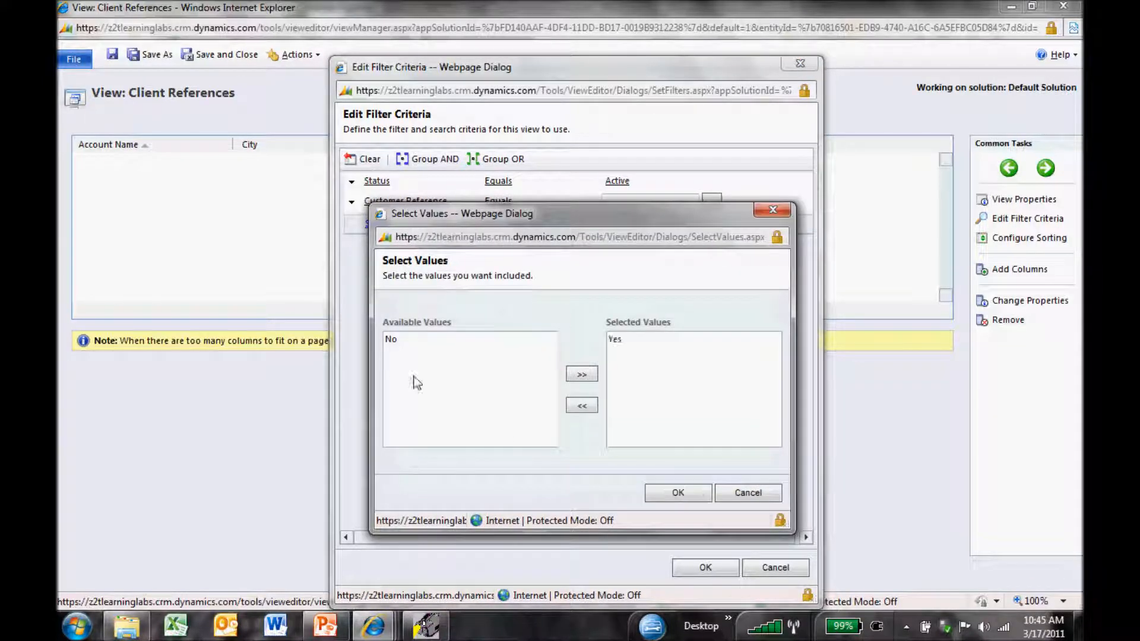
click(677, 491)
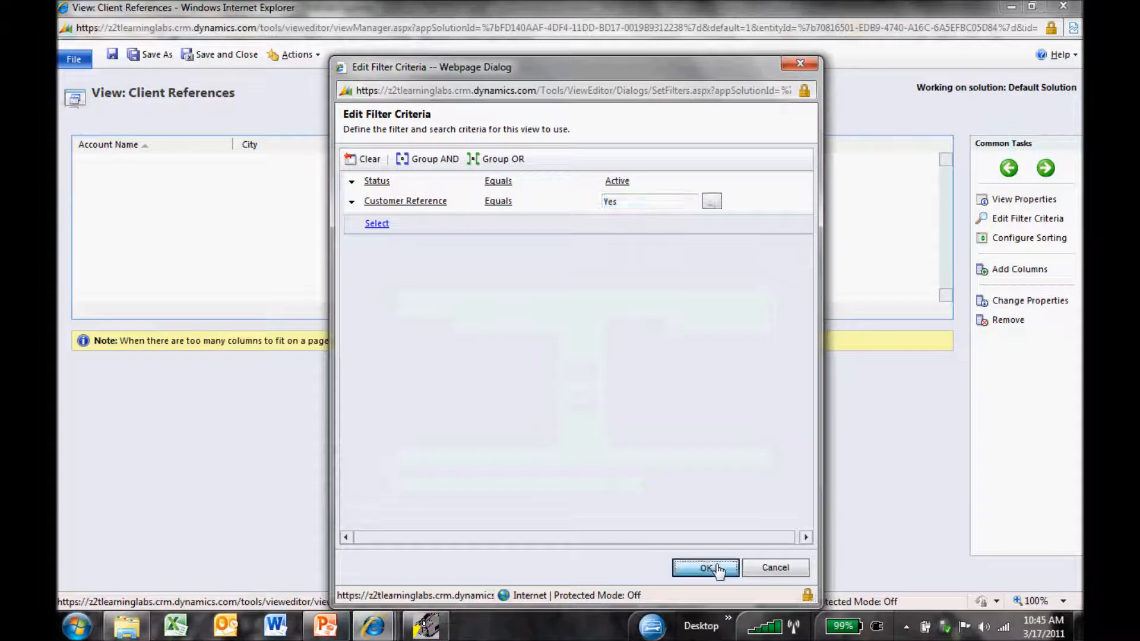
click(704, 567)
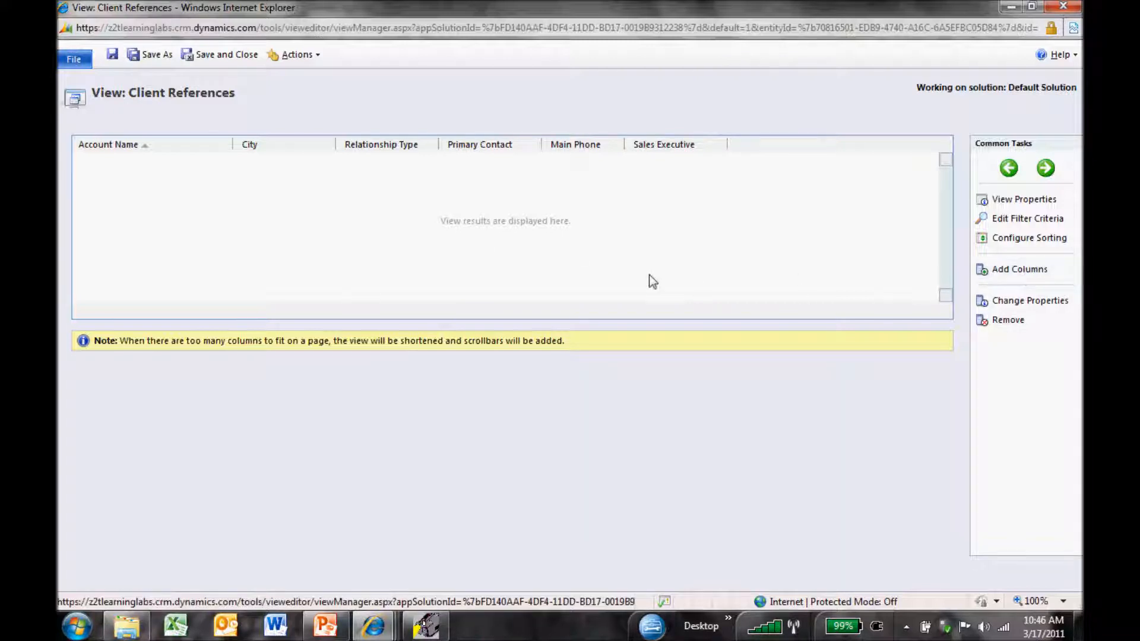
click(1019, 270)
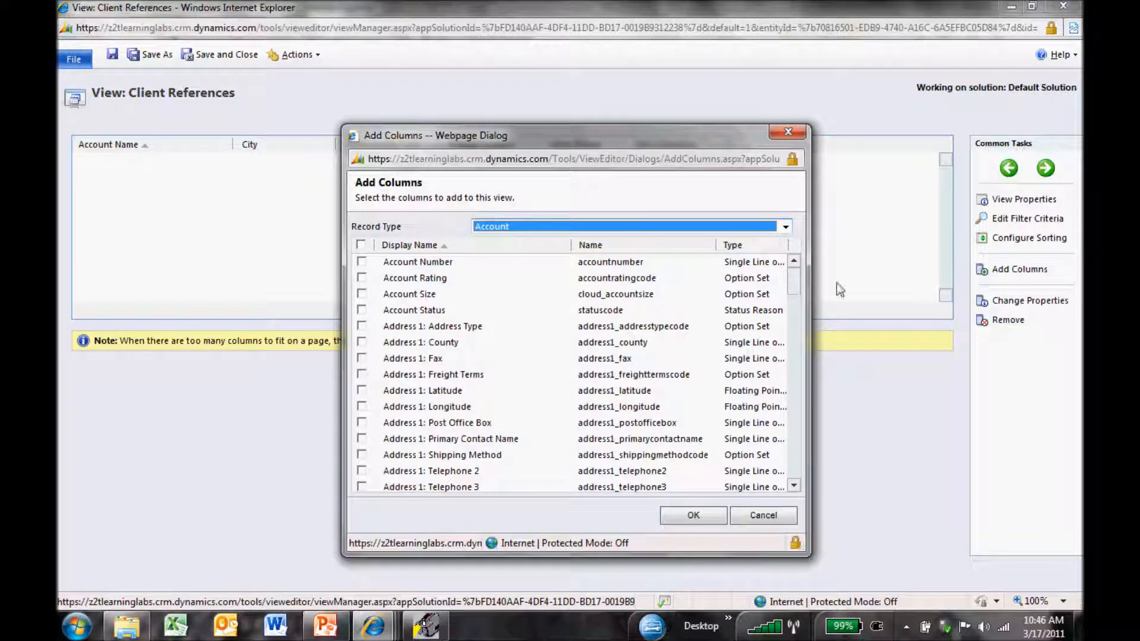
- Add a Customer Reference column and widen it to 150 pixels
scroll(down, 3)
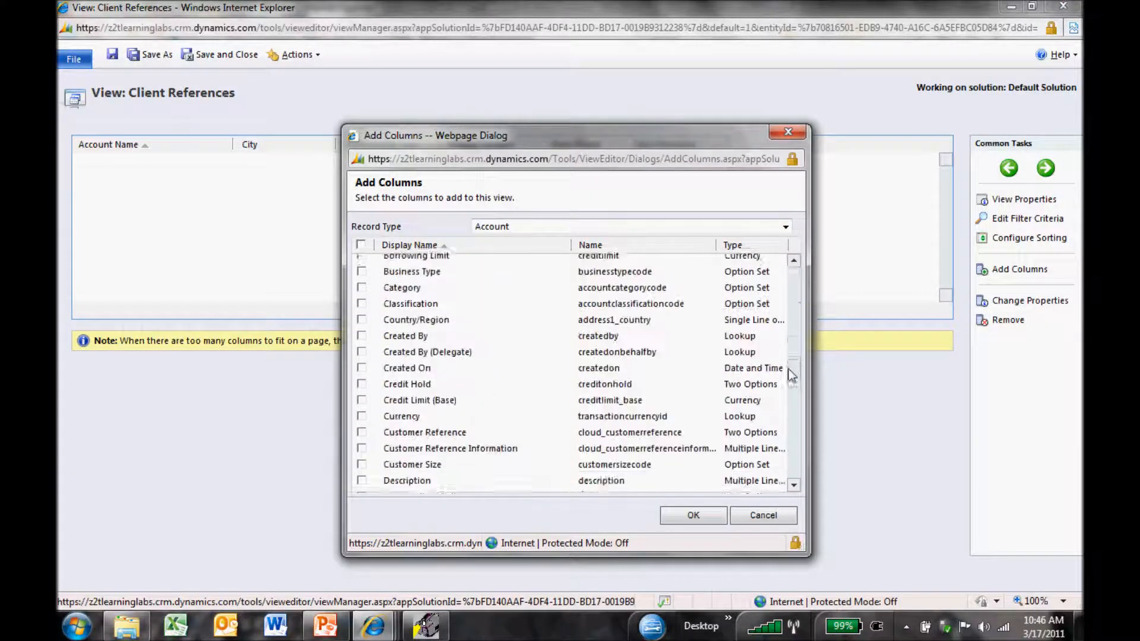
click(362, 397)
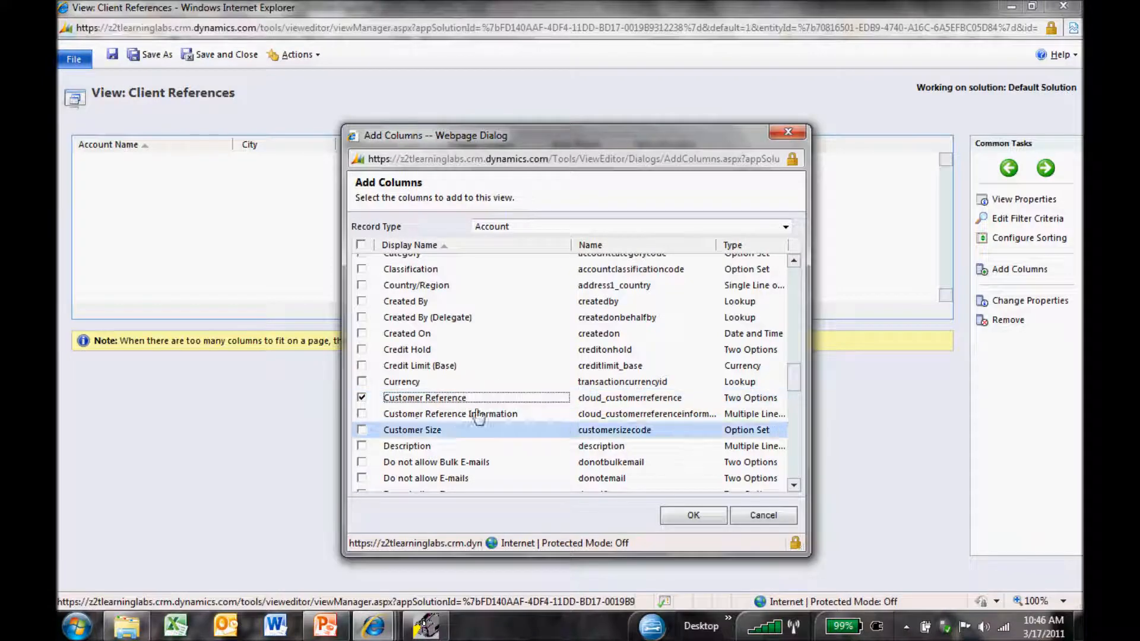
click(691, 515)
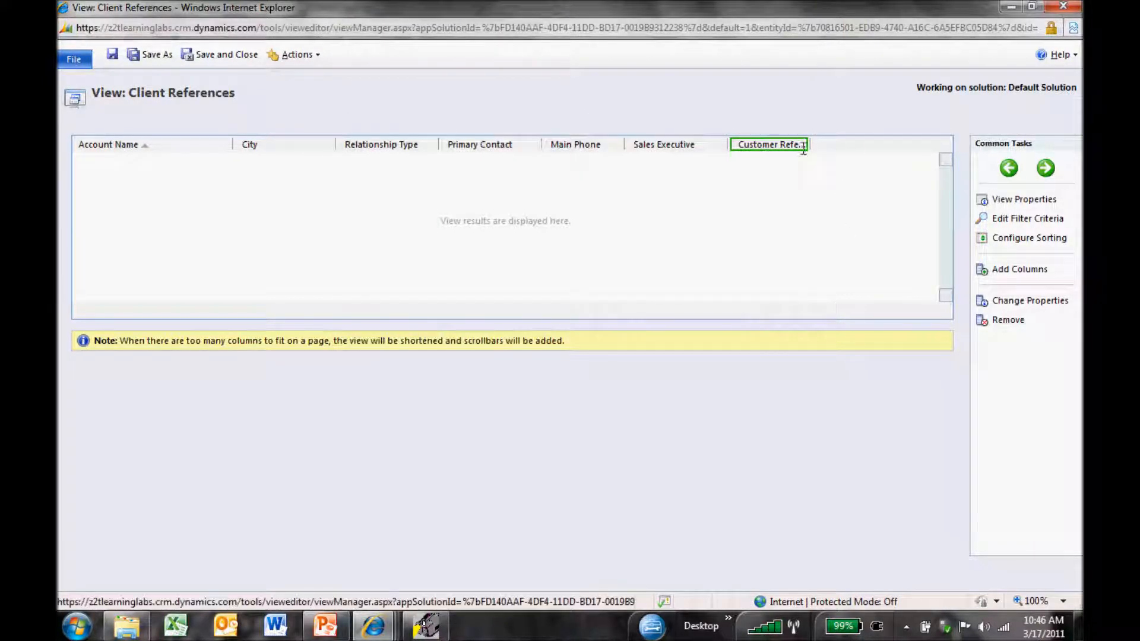
mouse_move(768, 143)
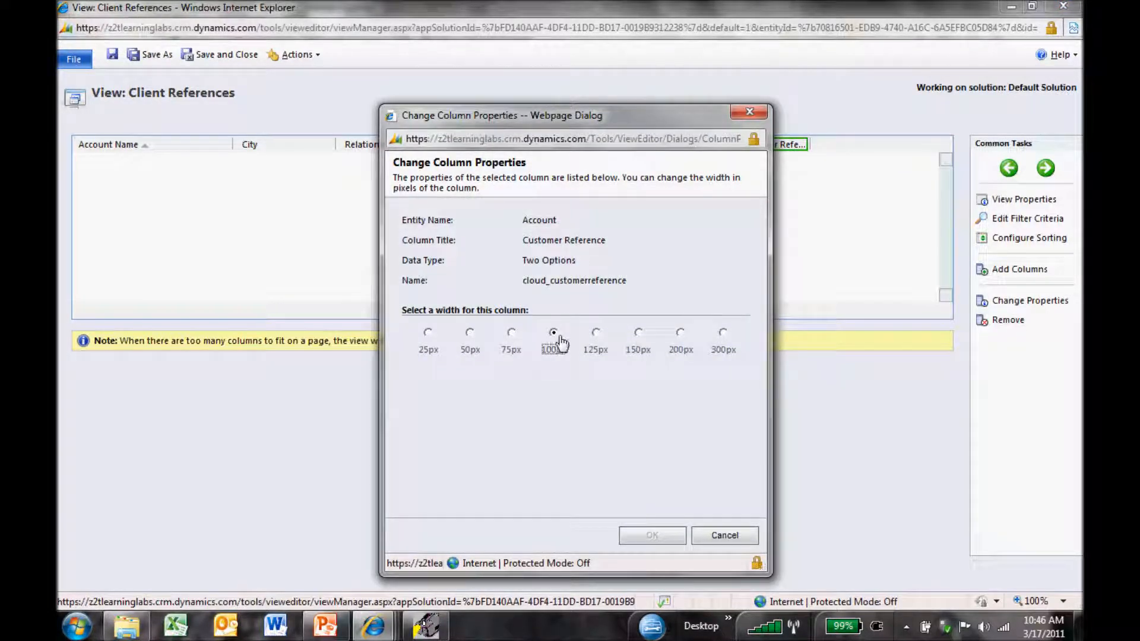
click(638, 332)
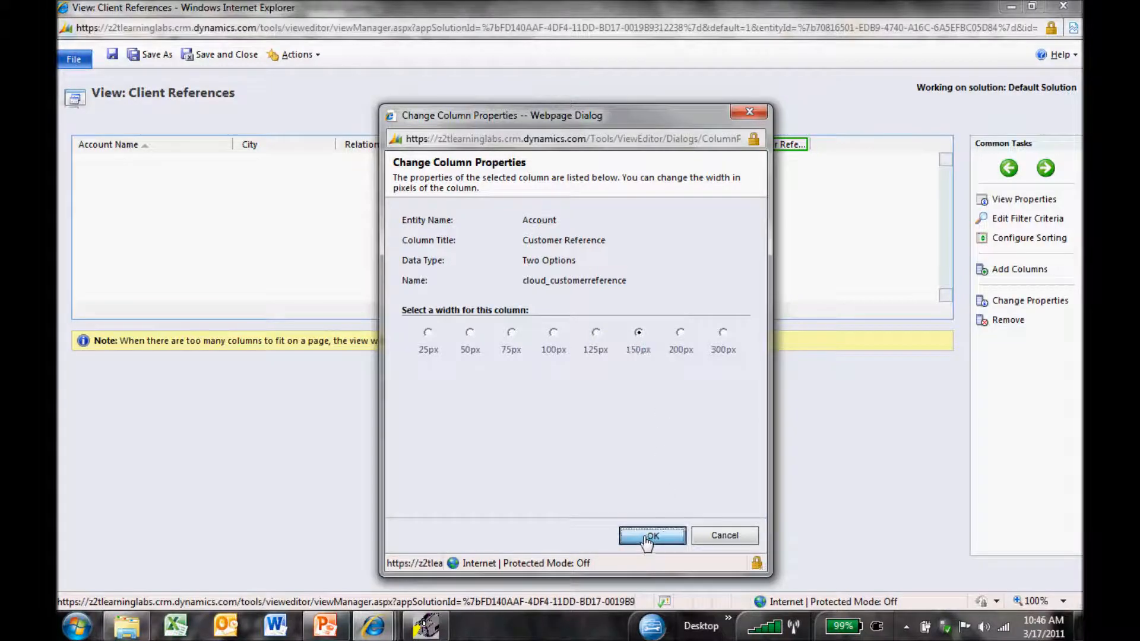
click(651, 535)
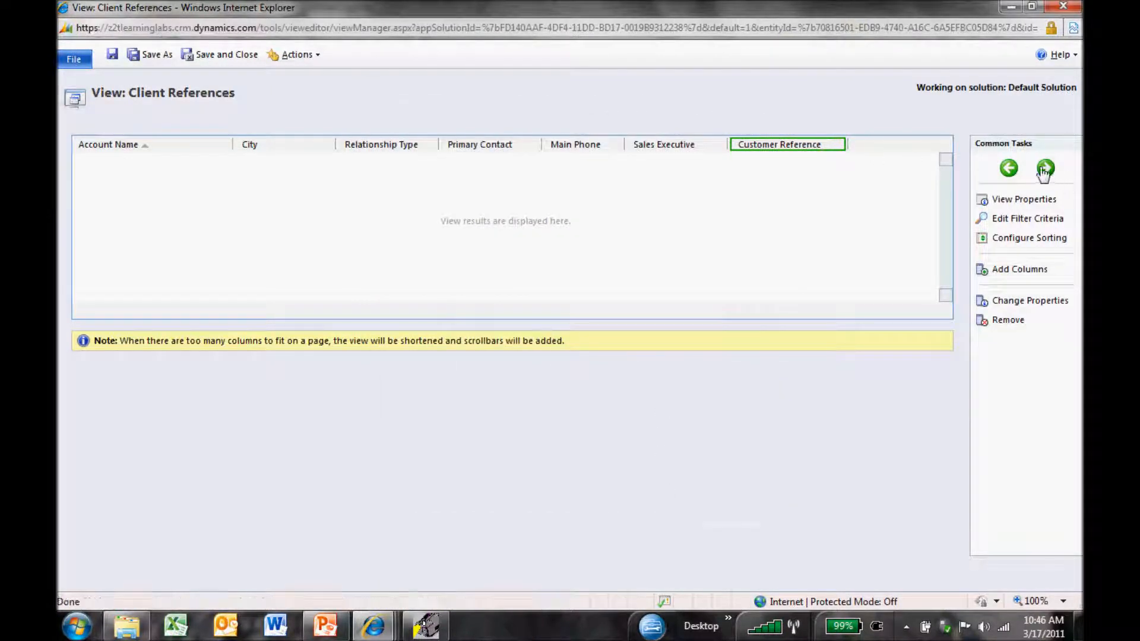
- Move the Customer Reference column left next to Relationship Type
click(1008, 167)
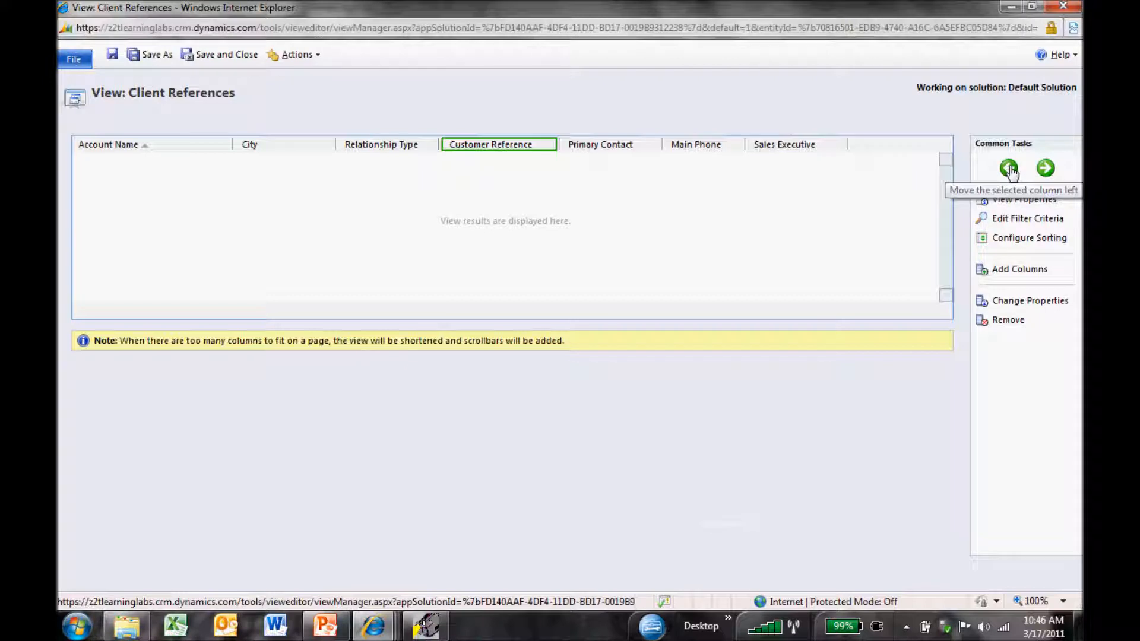
click(1008, 167)
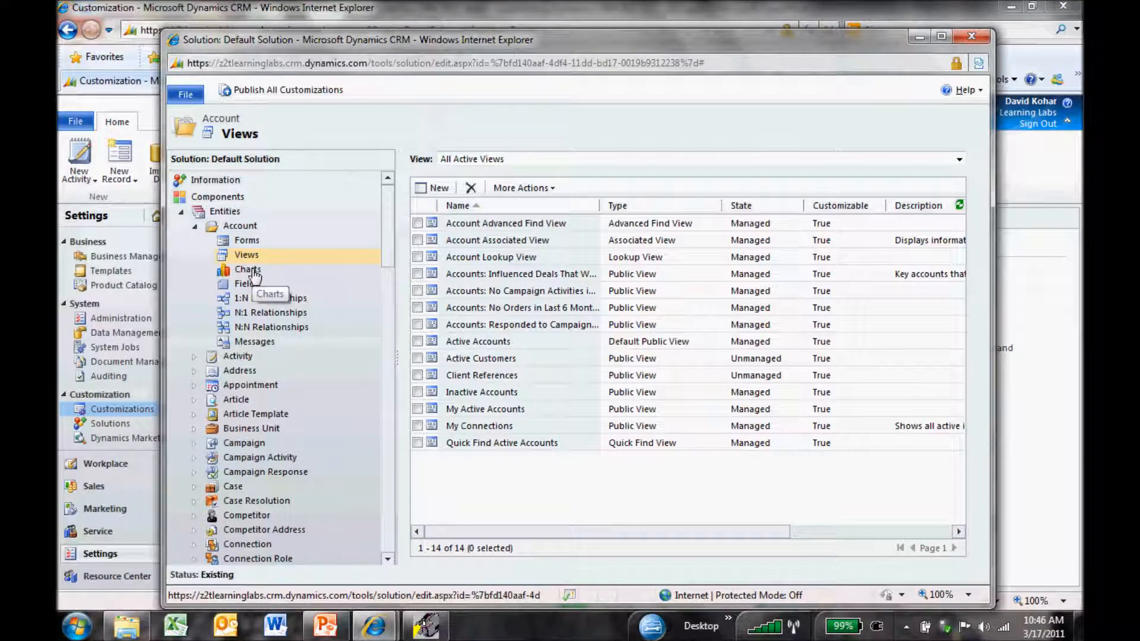
- Create a new Account chart with Account Name as its series field
click(247, 269)
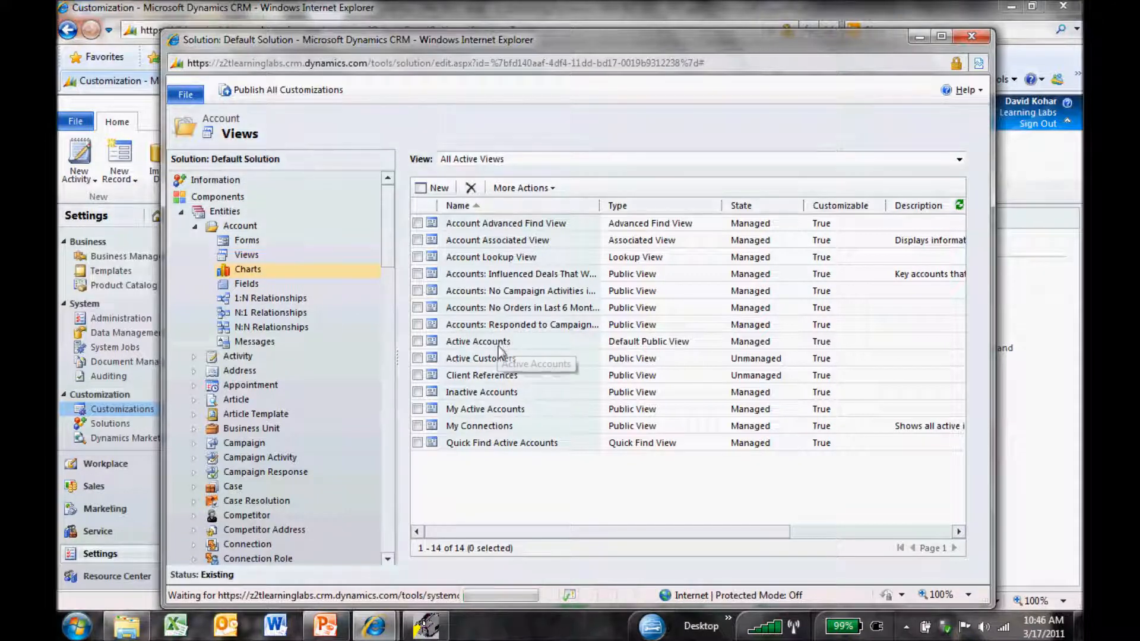
click(247, 269)
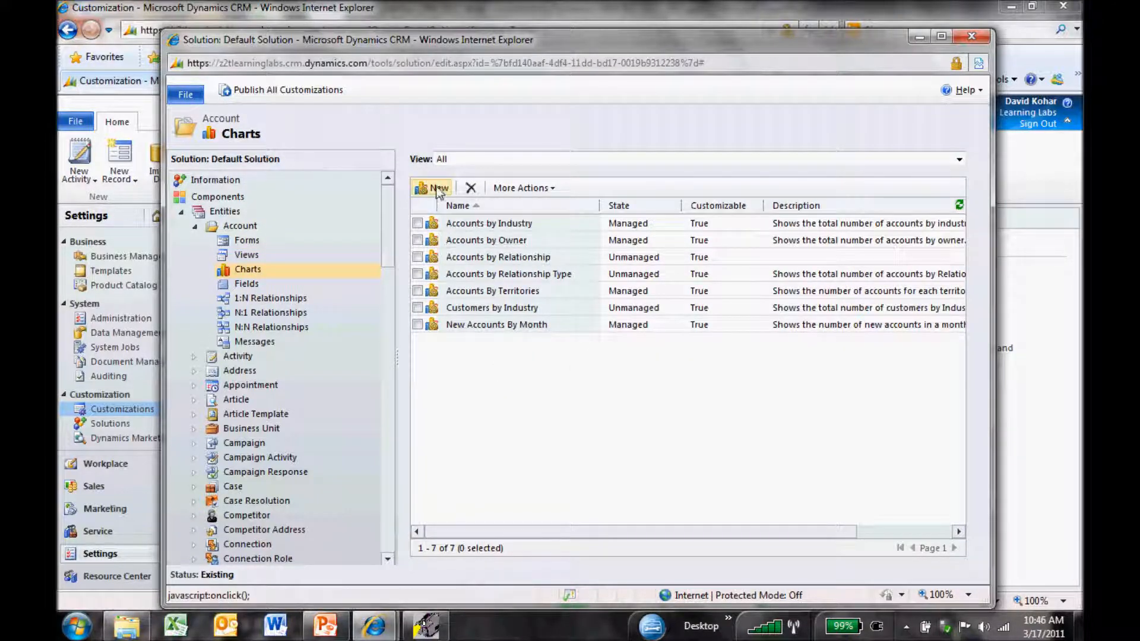
click(432, 188)
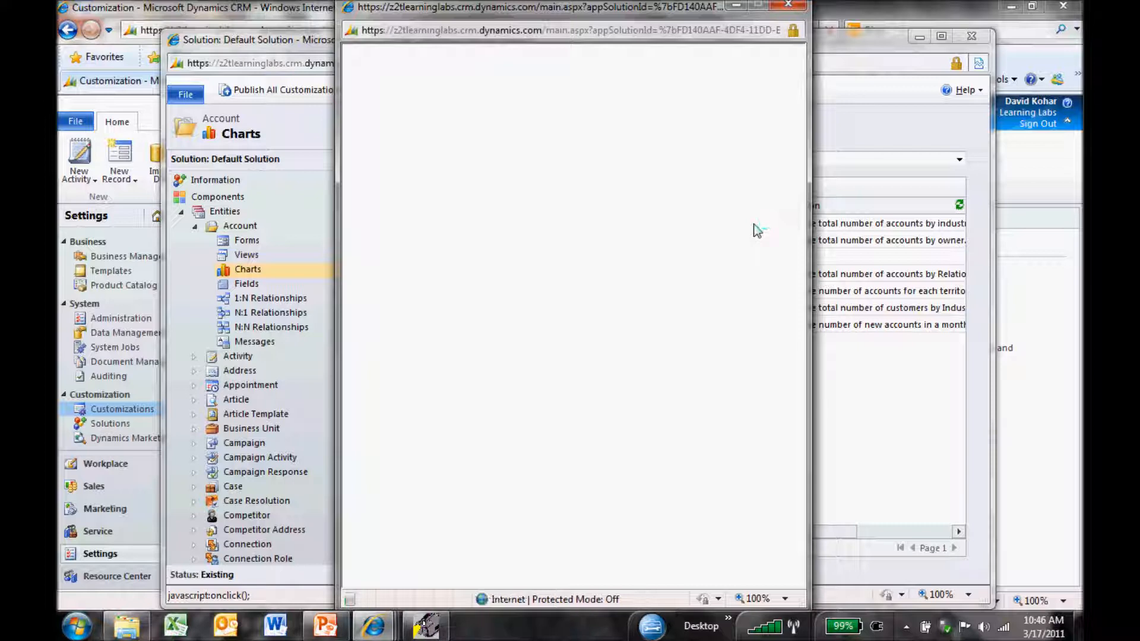
mouse_move(721, 227)
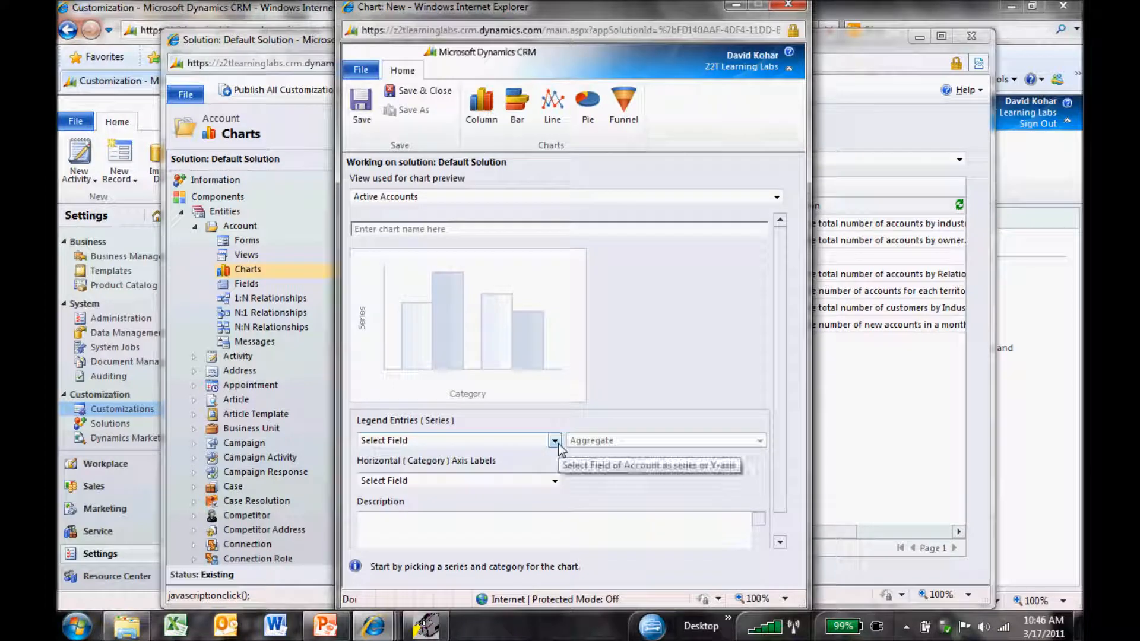
click(555, 440)
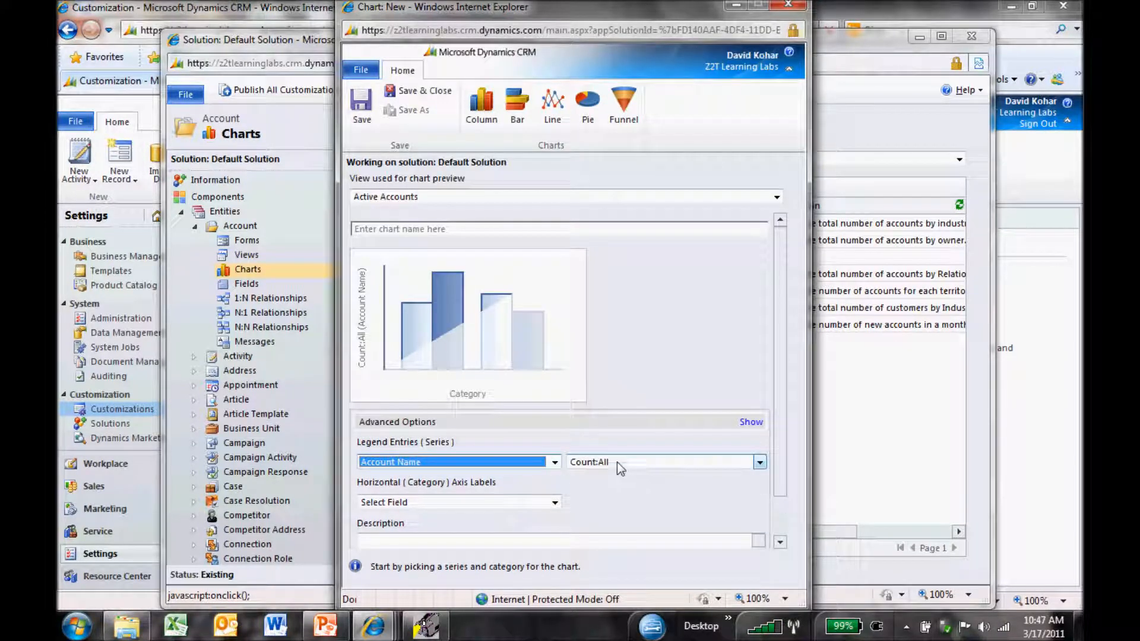
- Set the category axis to Customer Reference, make it a pie chart, and save it
click(554, 501)
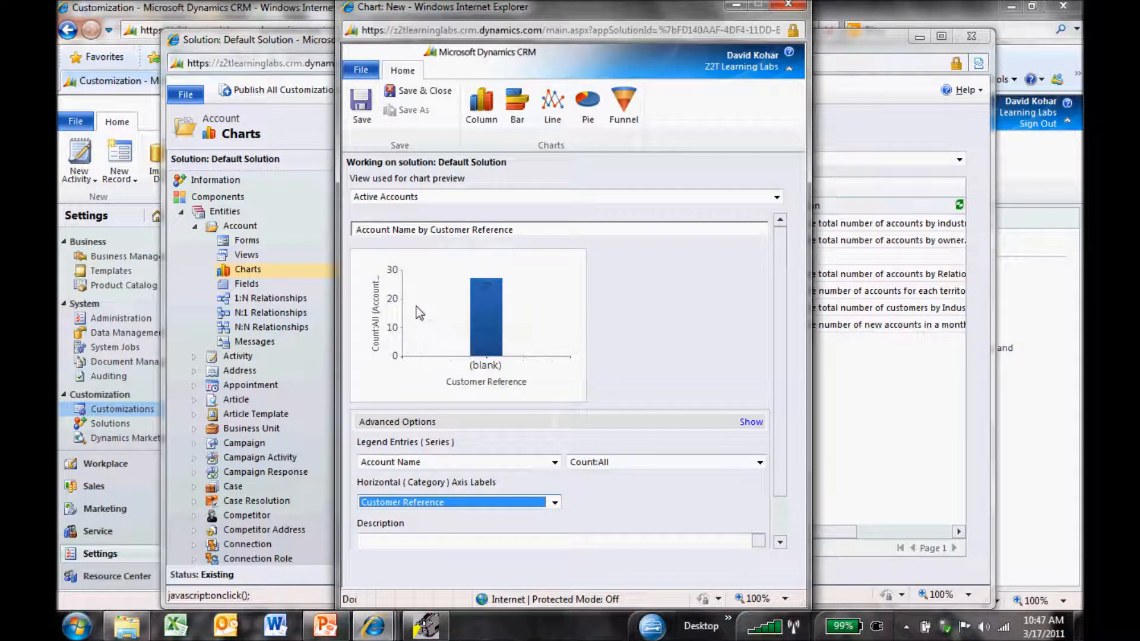
mouse_move(468, 336)
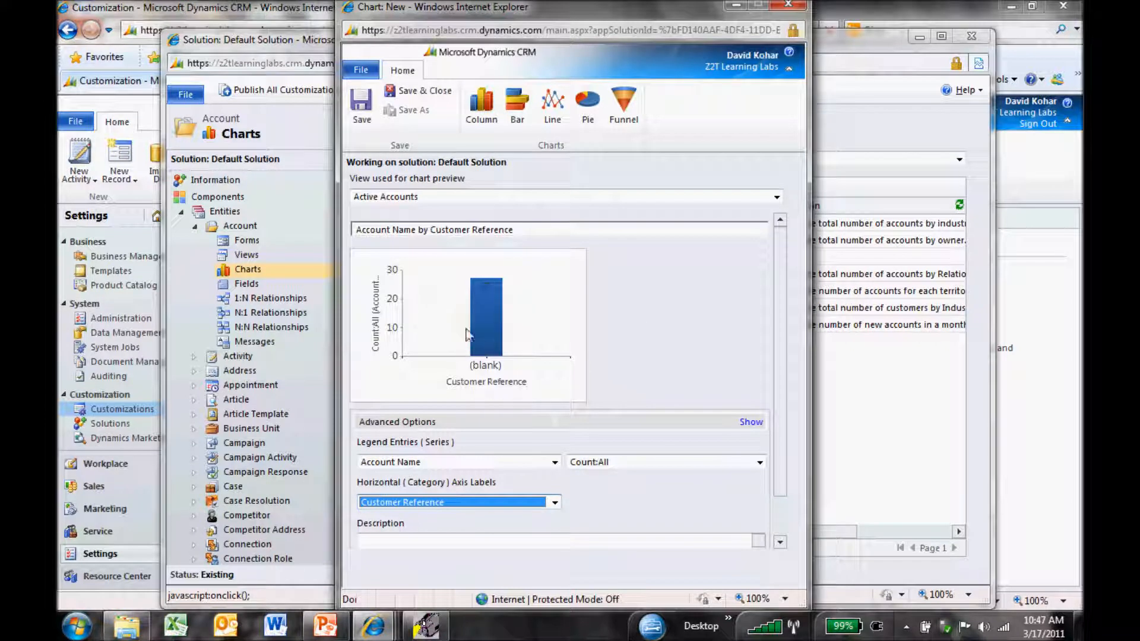
mouse_move(527, 357)
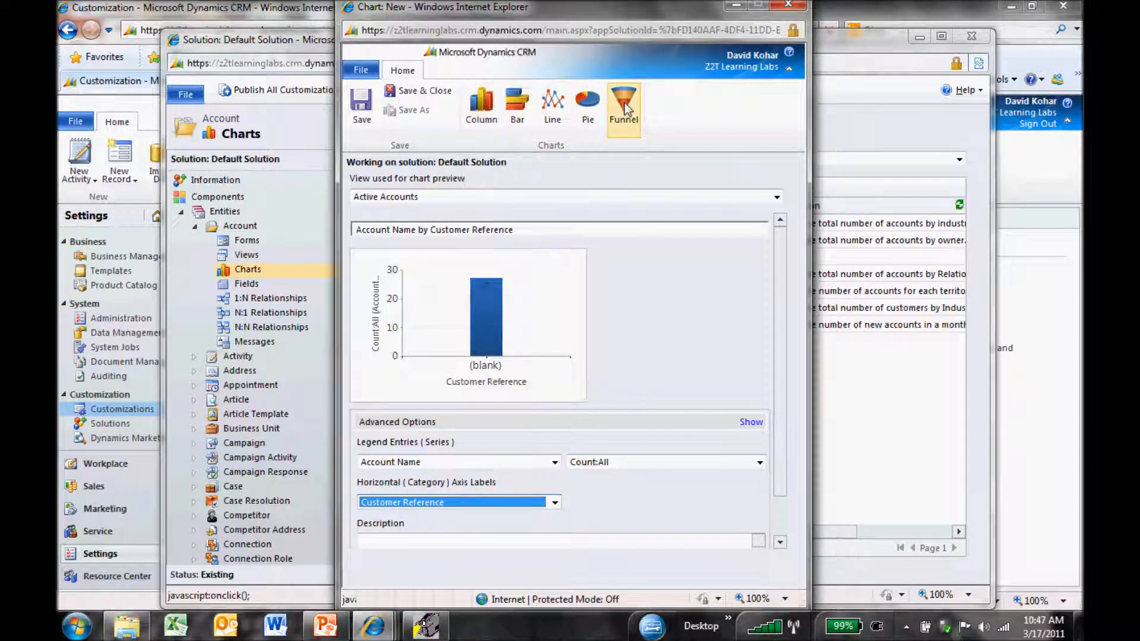
click(588, 106)
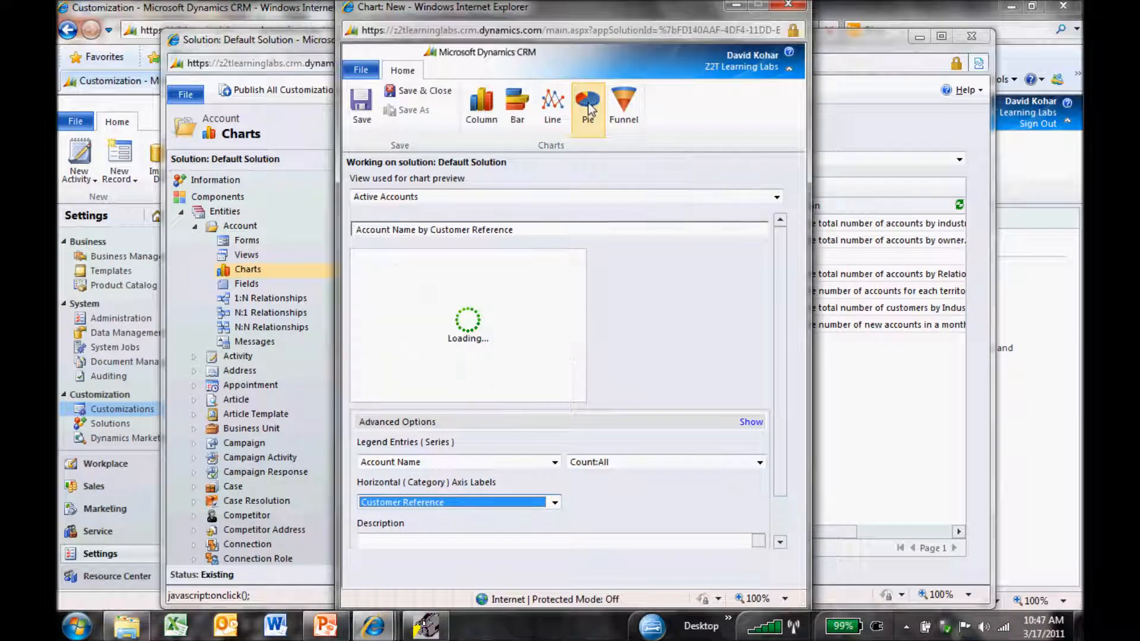
click(588, 105)
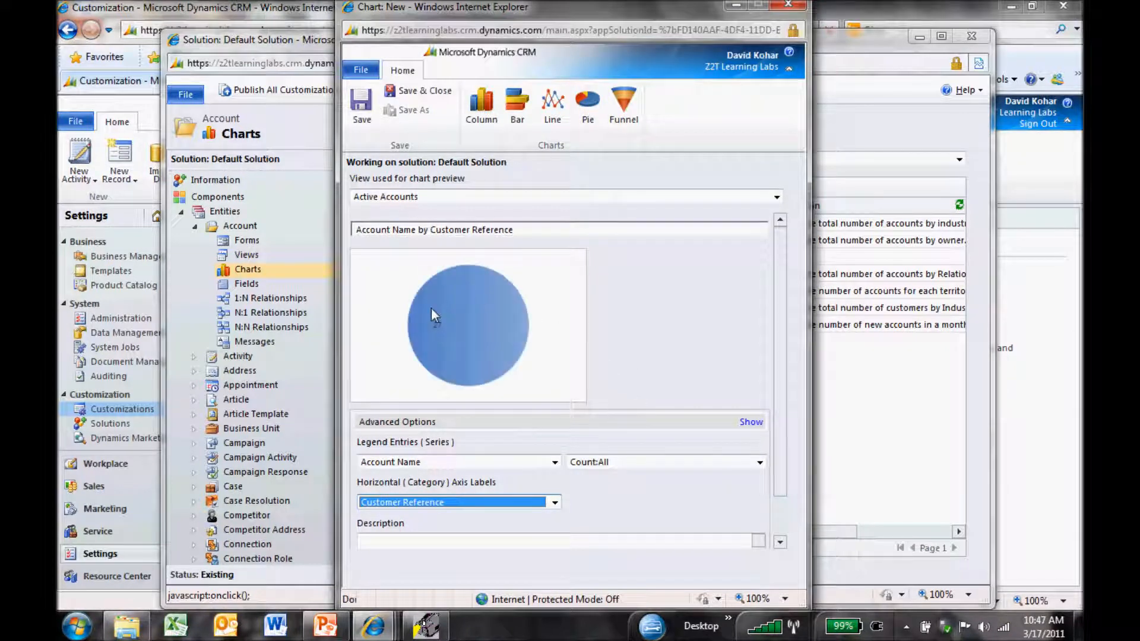
mouse_move(419, 95)
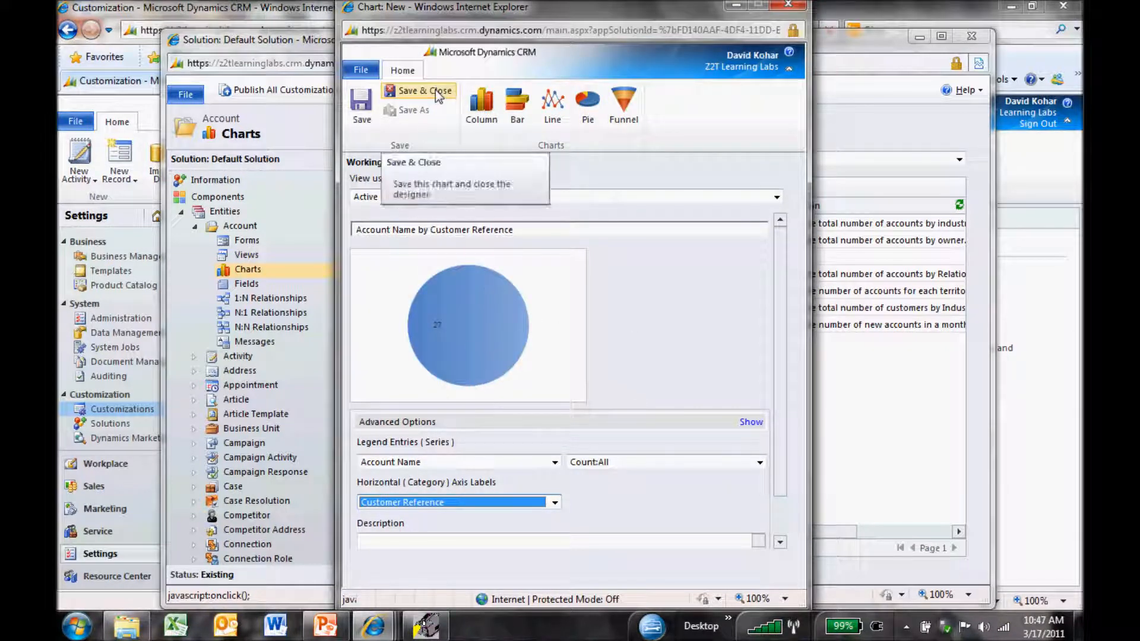
click(425, 95)
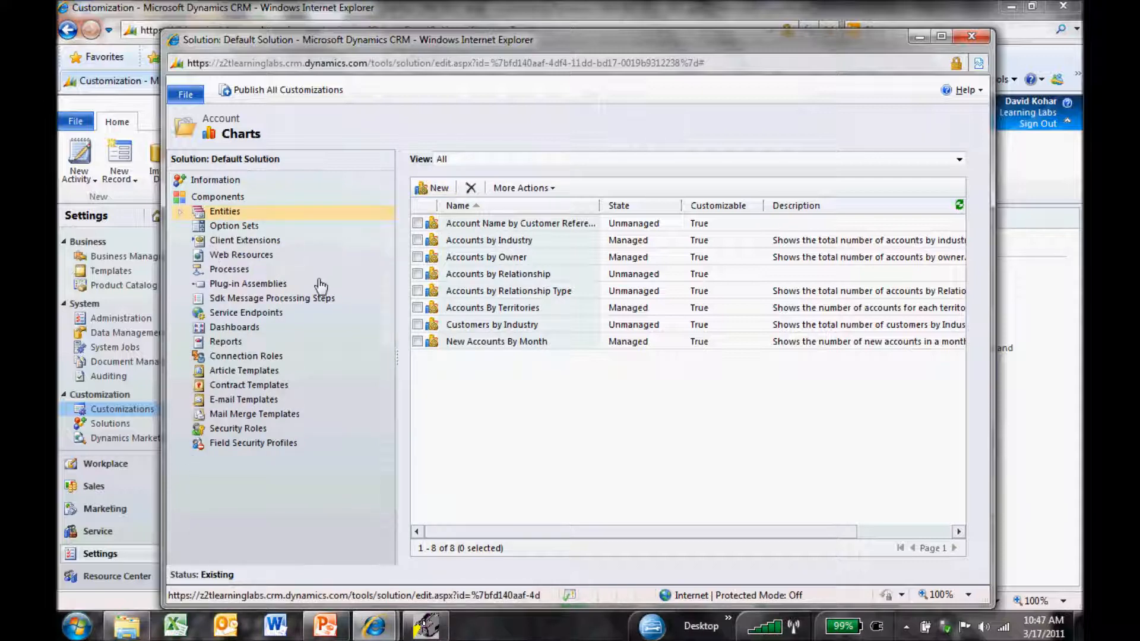
- Create a new dashboard using the 2-Column Regular Dashboard layout
click(234, 327)
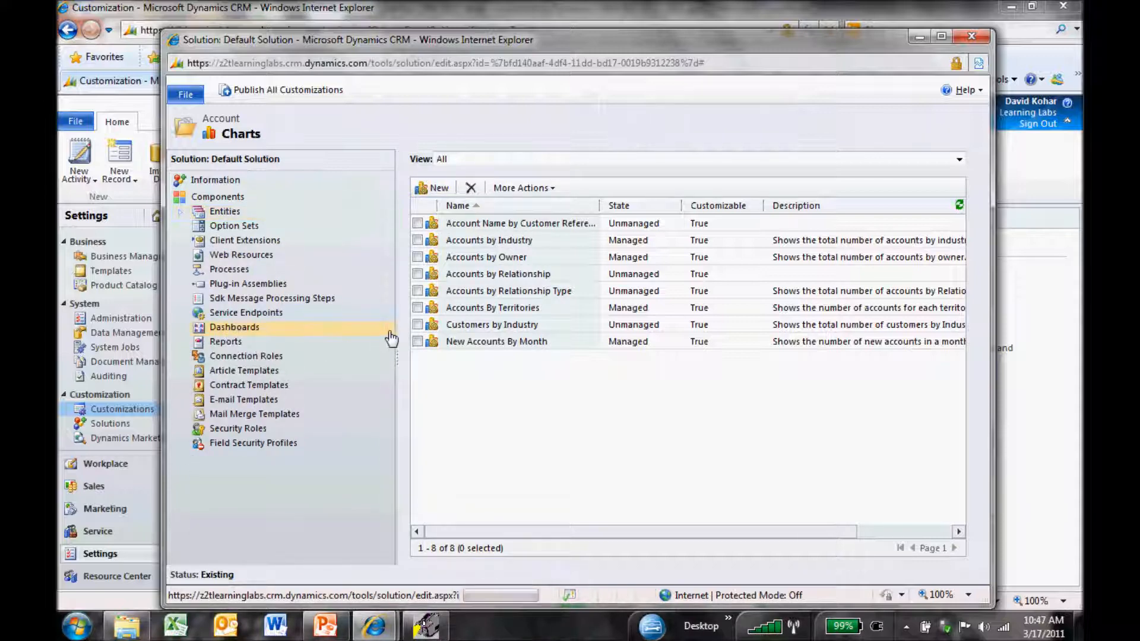
click(234, 328)
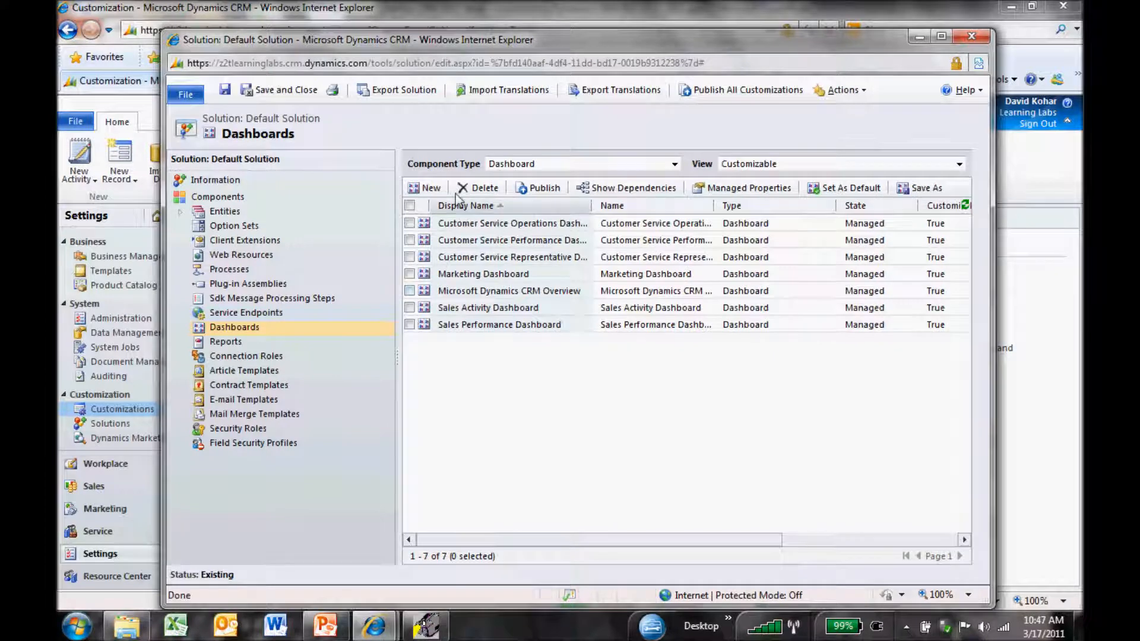
click(430, 187)
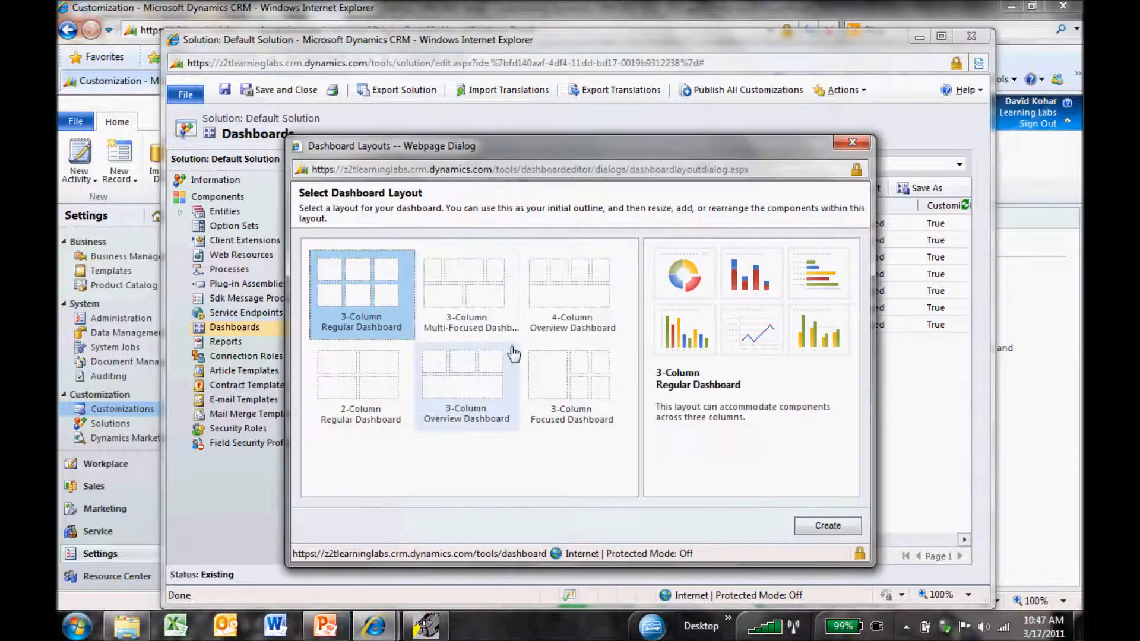
click(359, 385)
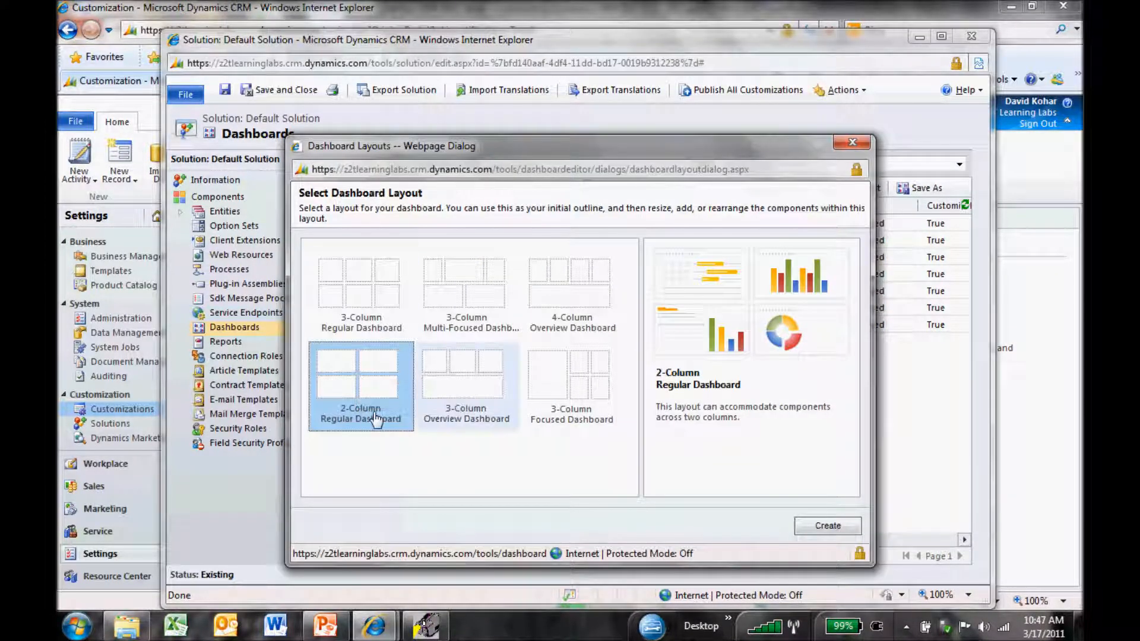
click(826, 525)
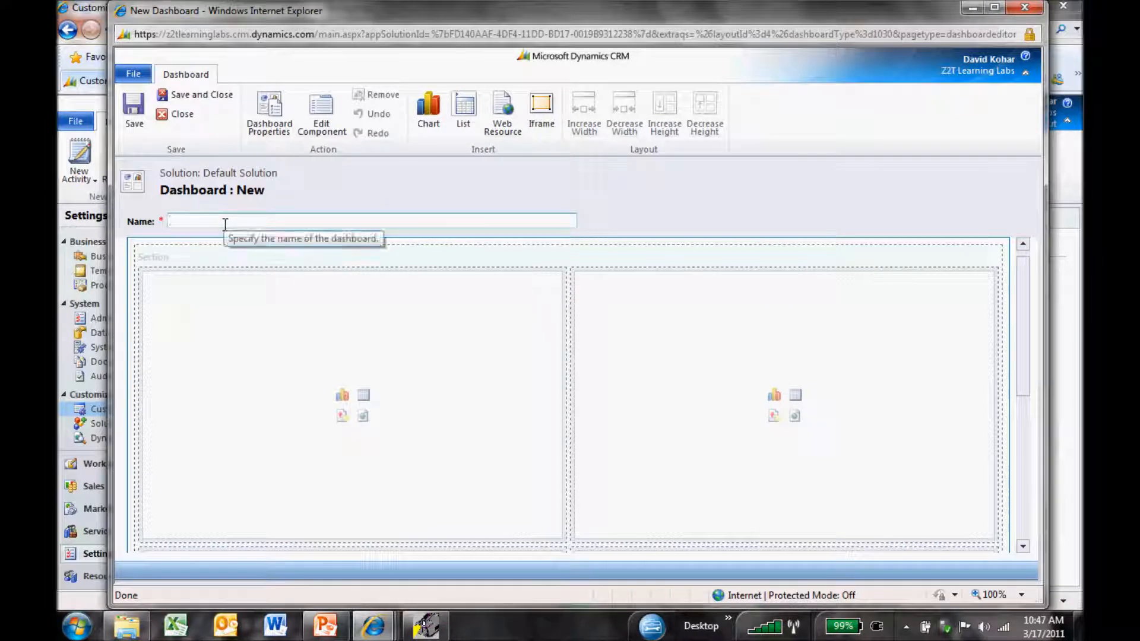
- Name the dashboard Zero2Ten CRM Dashboard and save it
text(Zero2Ten CRM Dashboard)
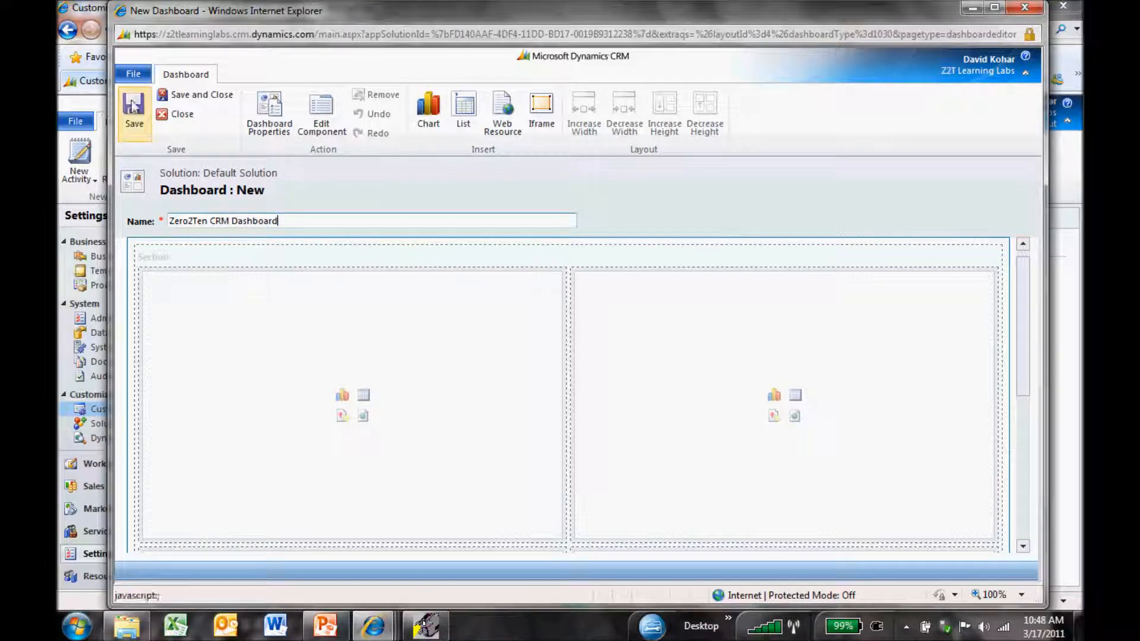
click(134, 109)
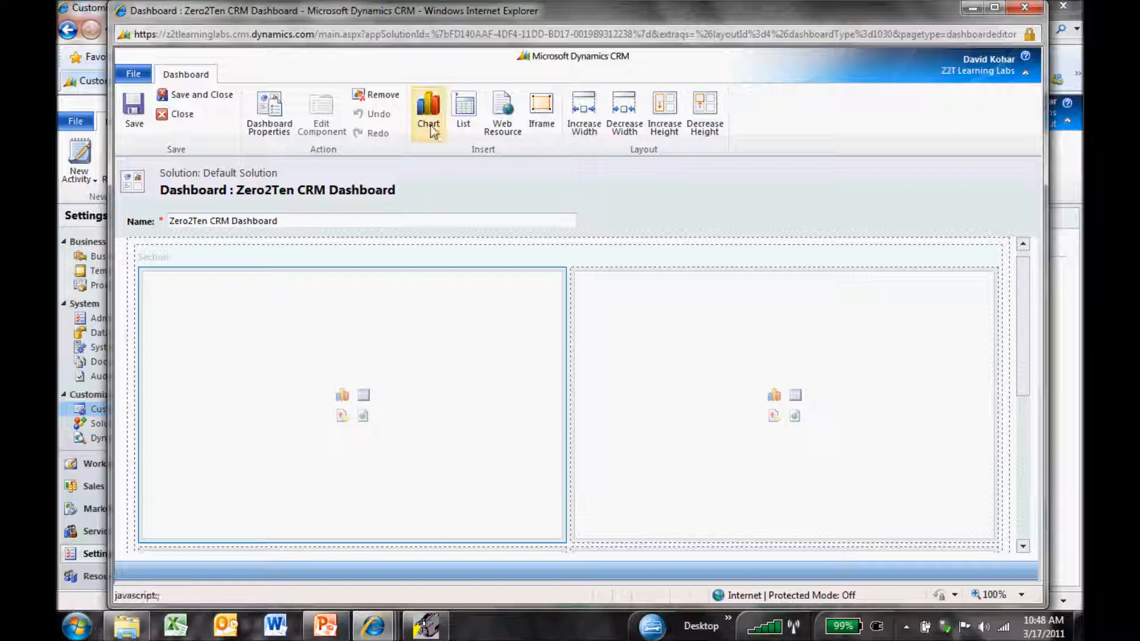
mouse_move(486, 247)
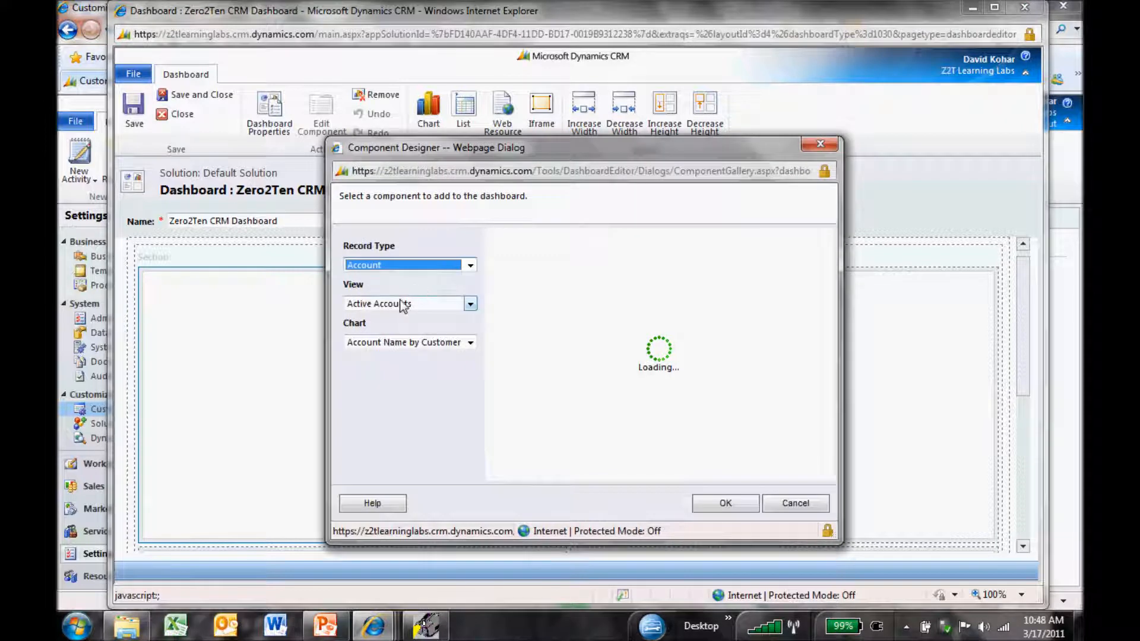
- Add the Opportunity Sales Pipeline chart on Open Opportunities to the left panel
click(469, 264)
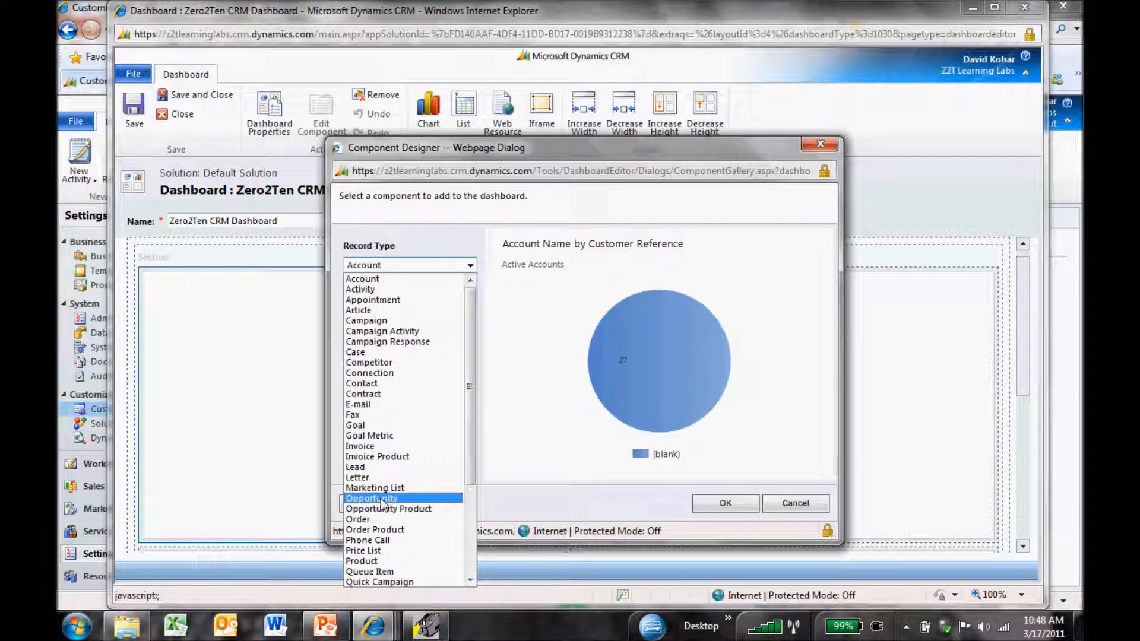
click(372, 497)
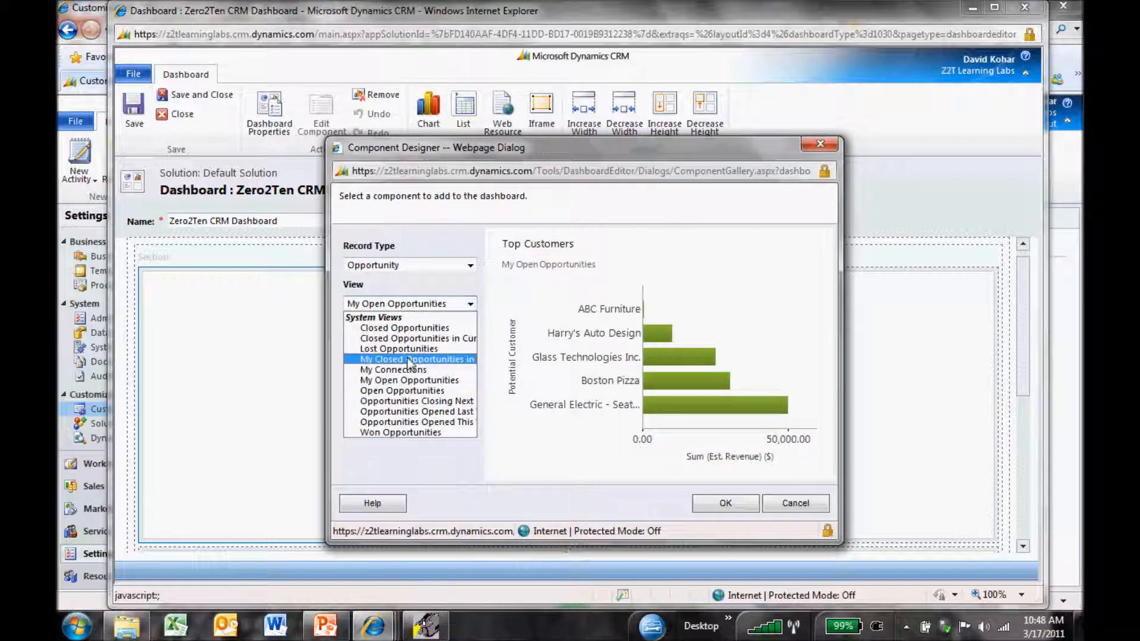
click(401, 391)
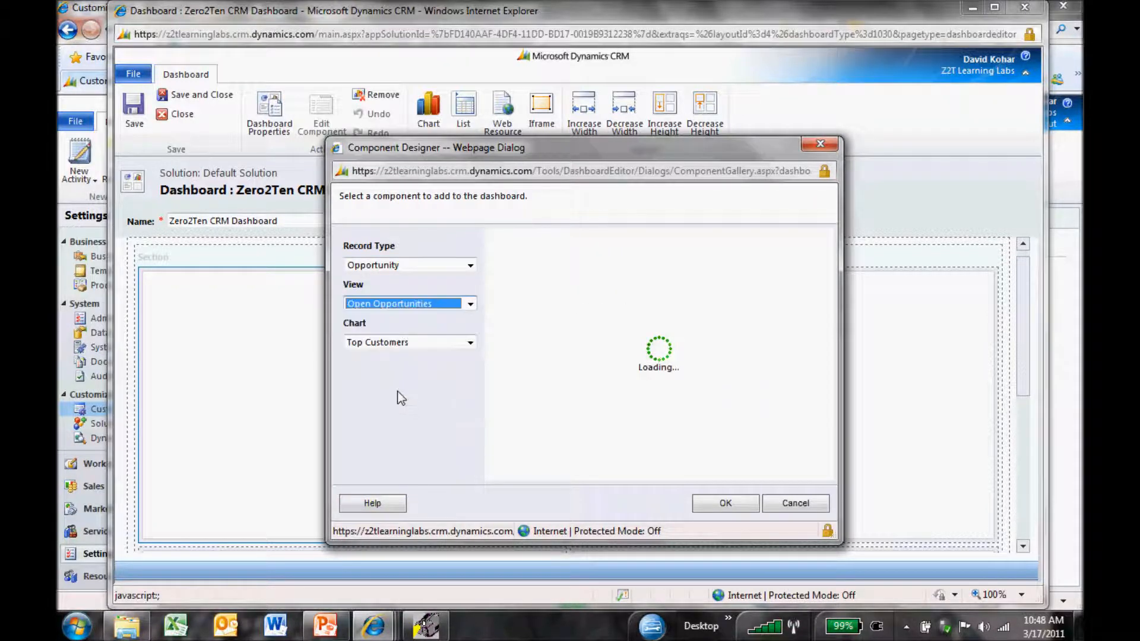
click(470, 342)
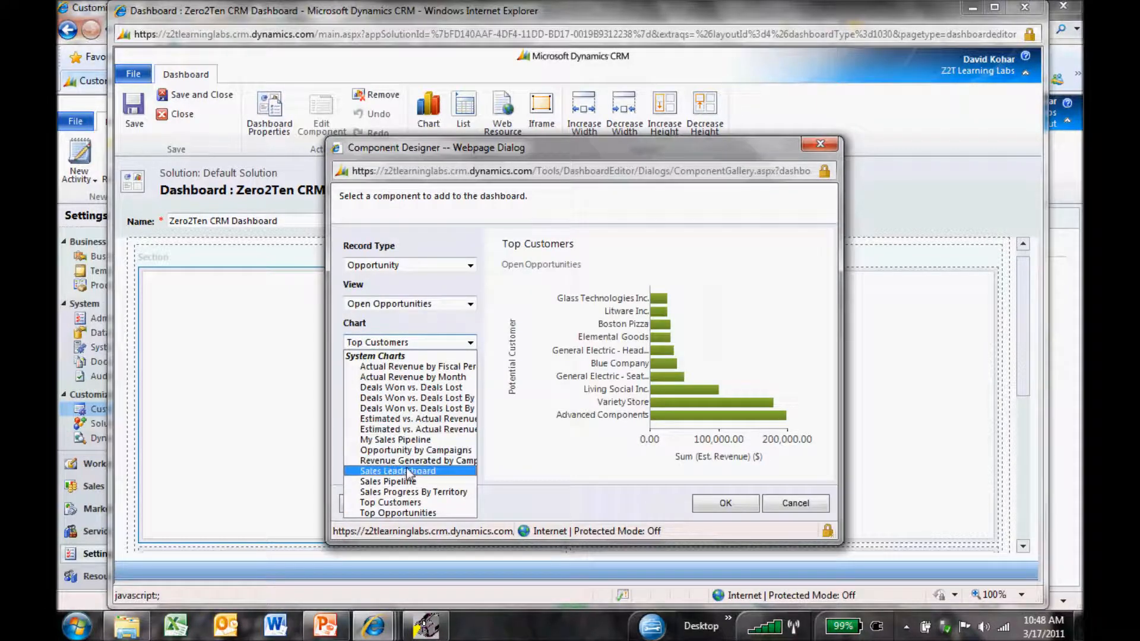
click(387, 481)
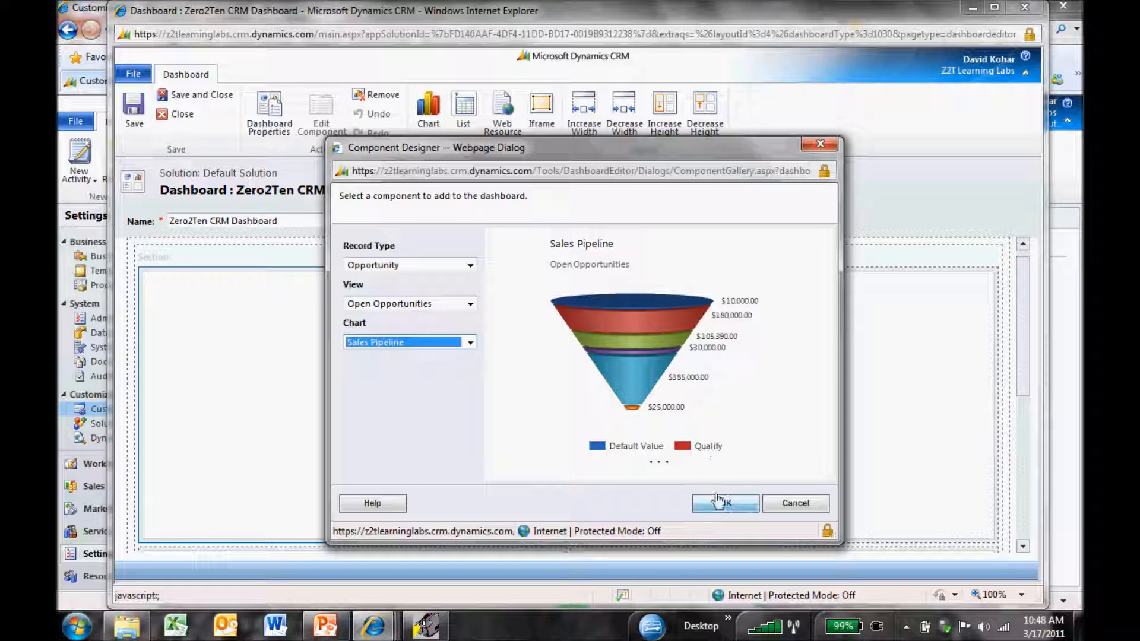
click(723, 503)
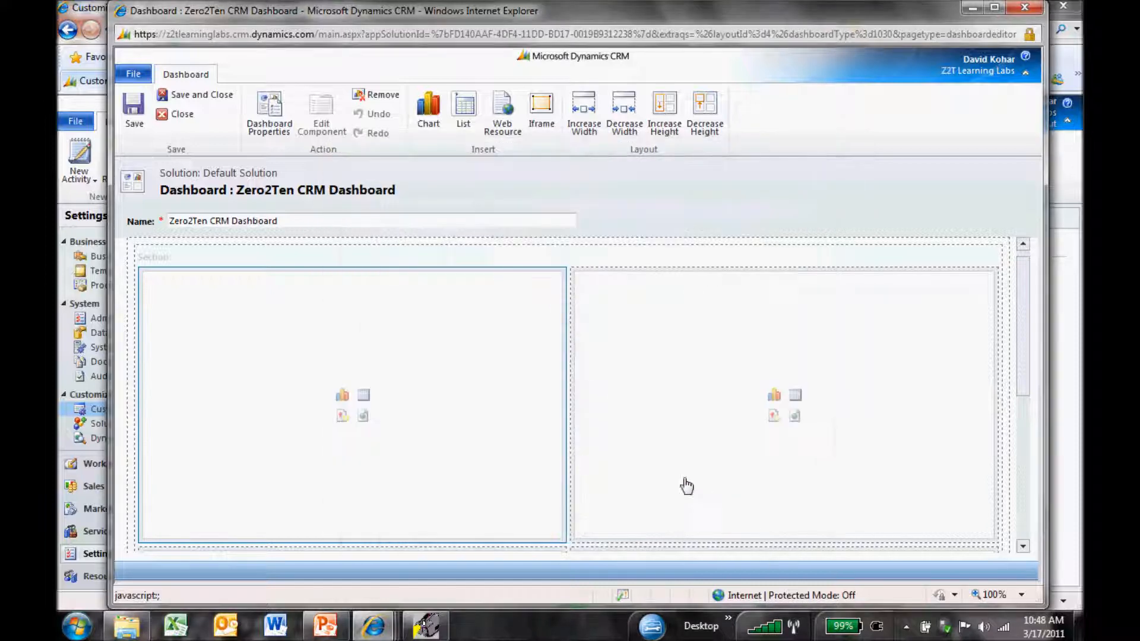
click(428, 109)
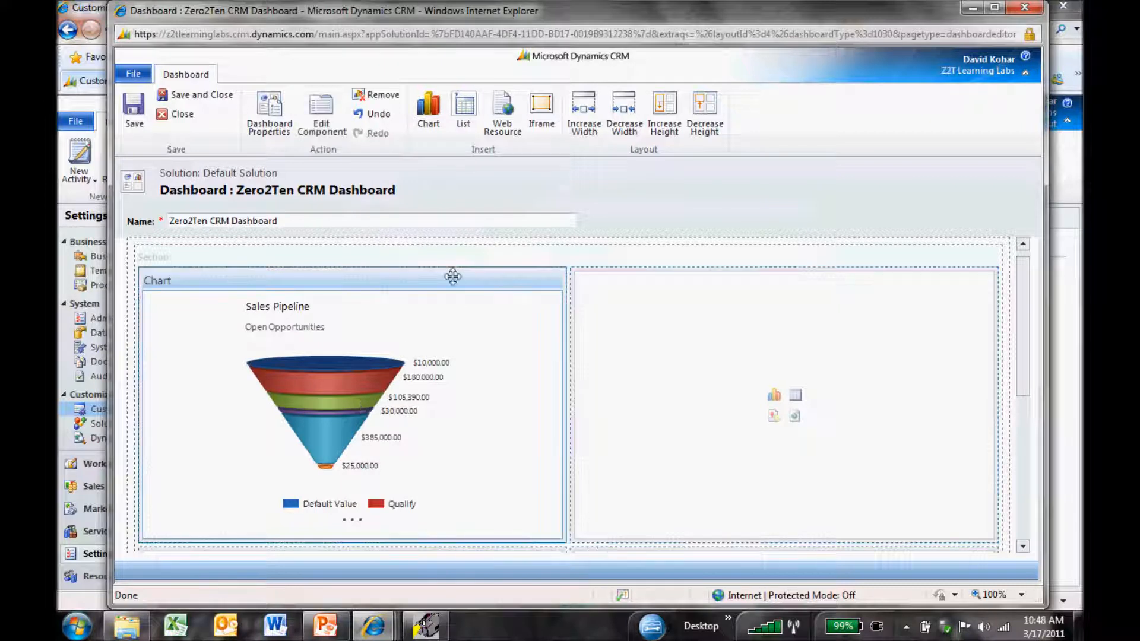
- Increase the height of the Sales Pipeline chart component
click(663, 113)
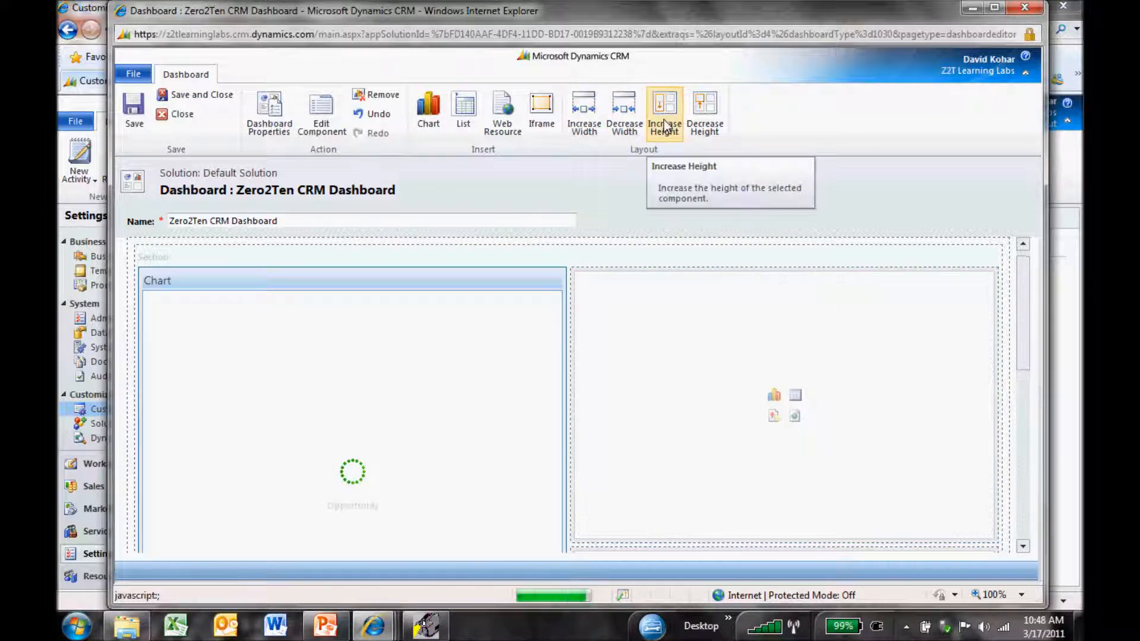
click(663, 113)
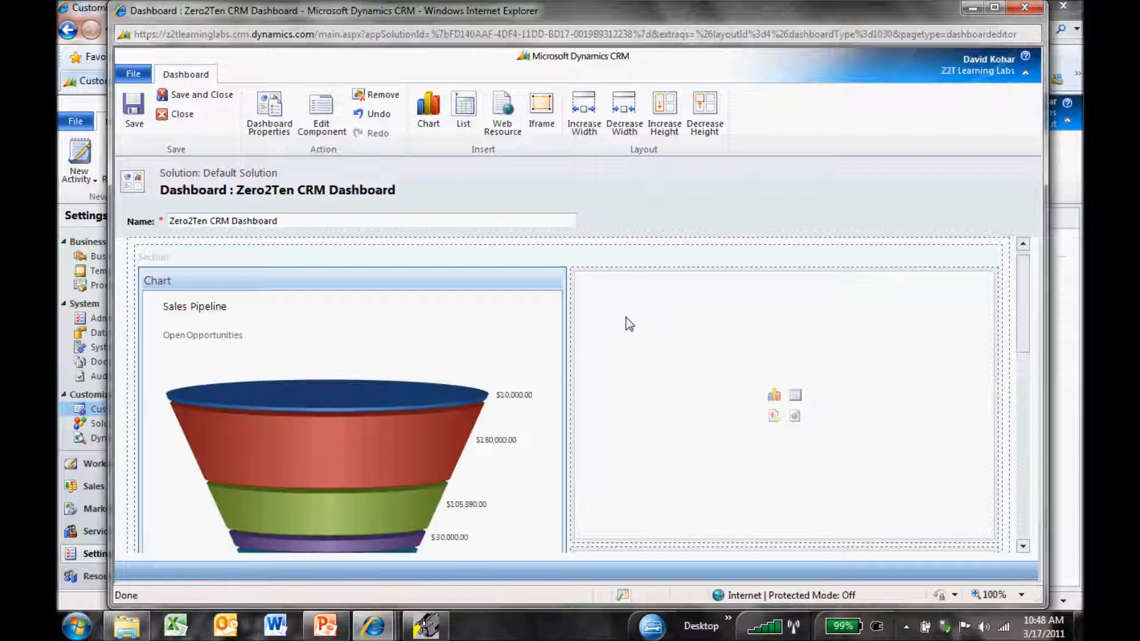
scroll(down, 3)
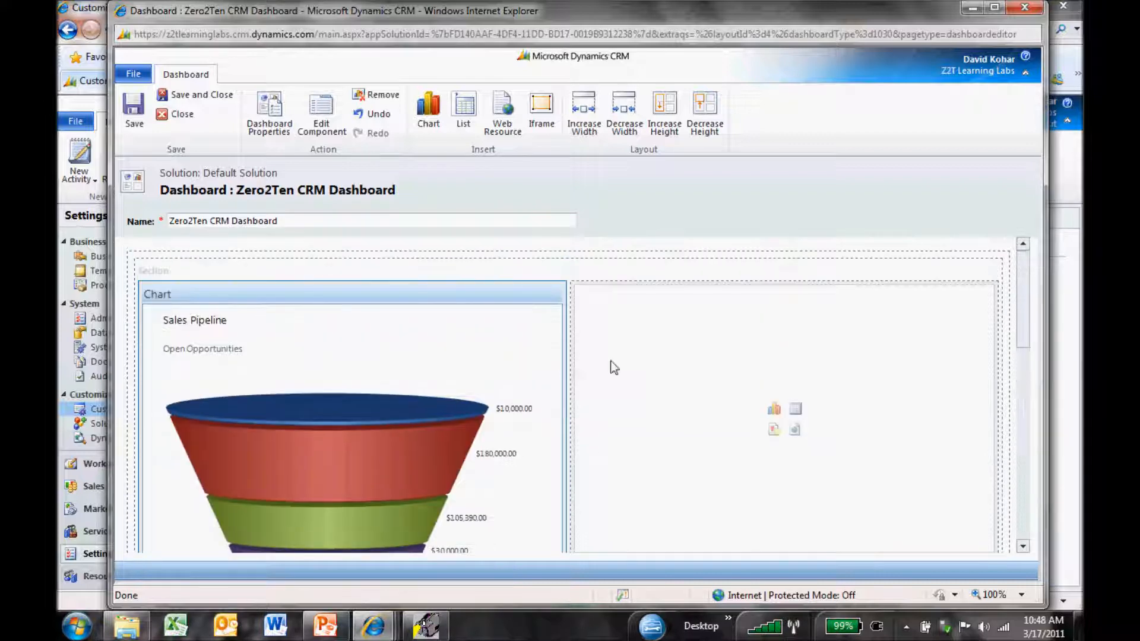
- Fill the empty right-hand component with the Account Name by Customer Reference pie chart
click(429, 113)
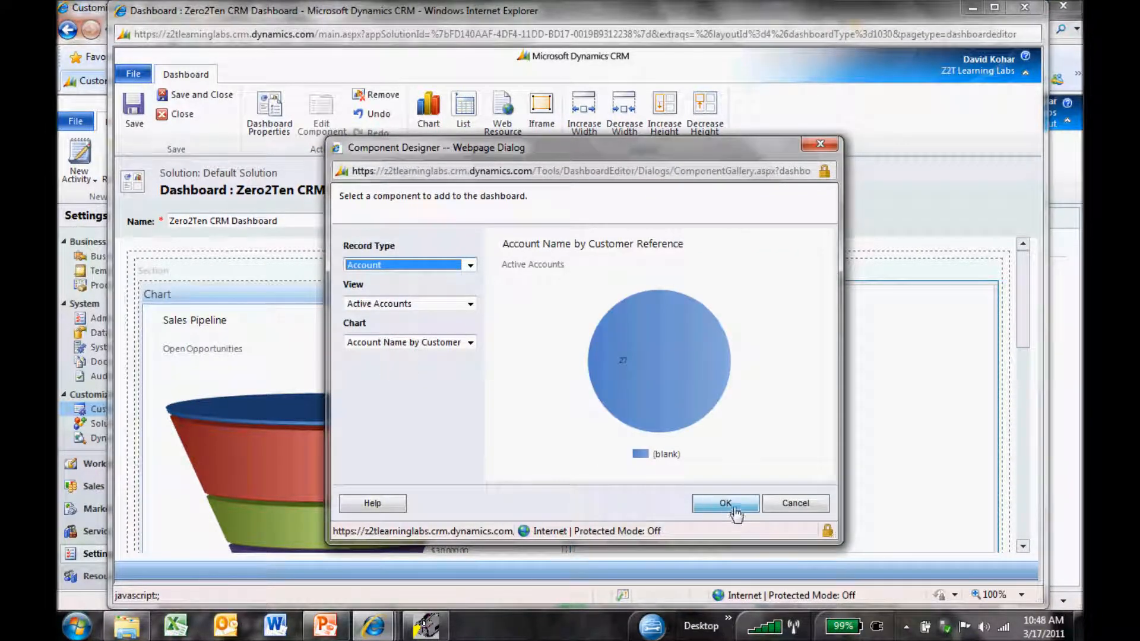
click(725, 503)
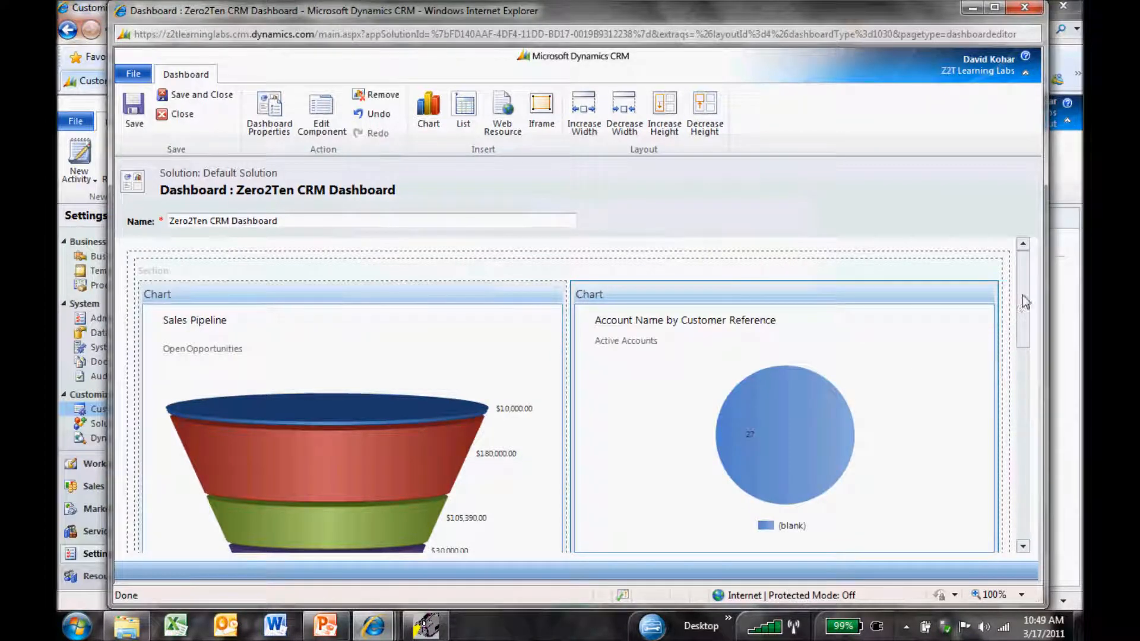
scroll(down, 3)
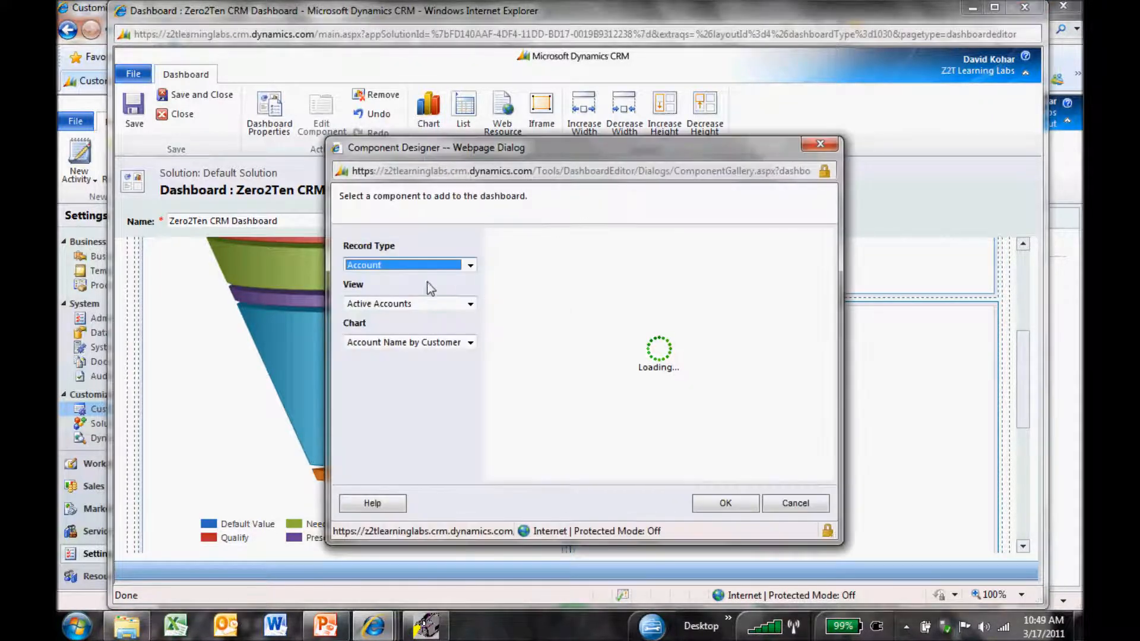
- Add a Number of Contacts by Owner chart based on the Active Contacts view
click(471, 265)
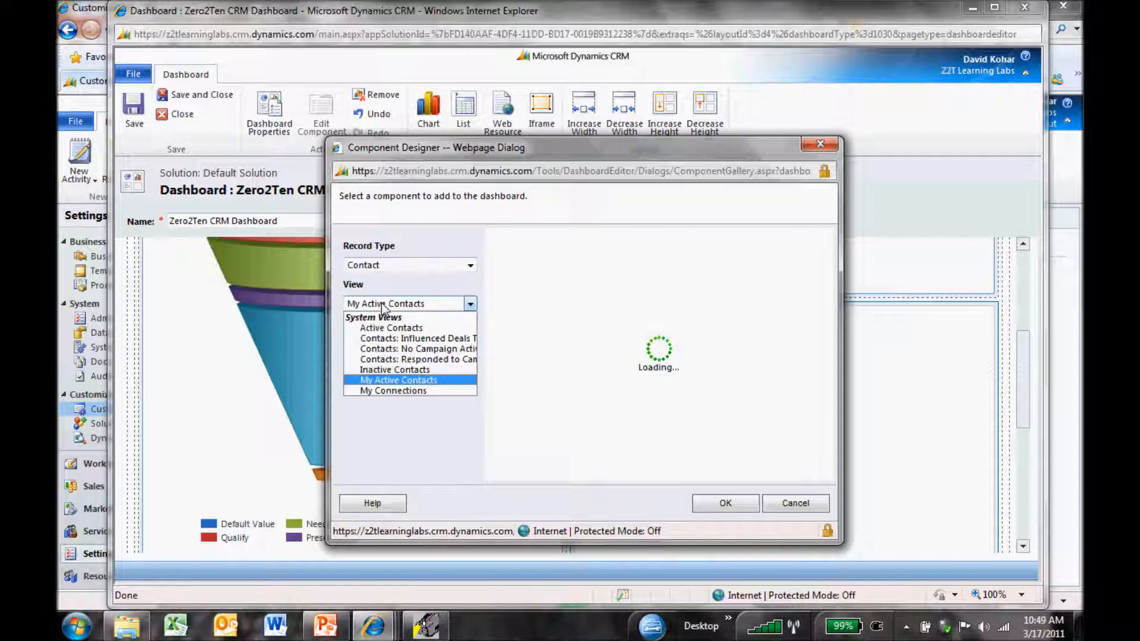
click(391, 328)
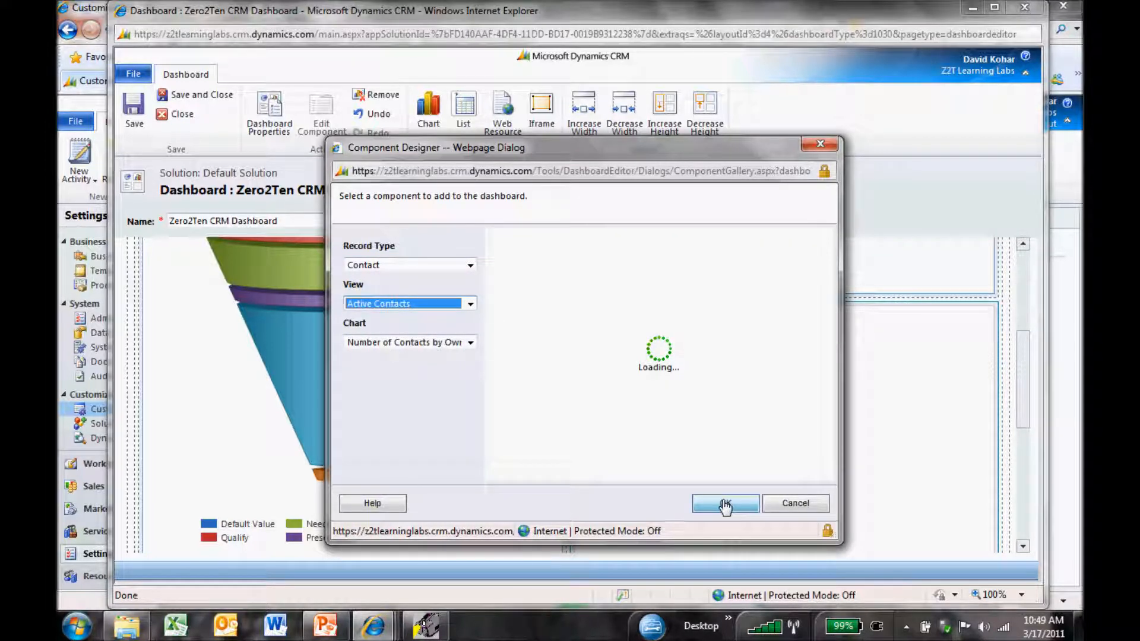
click(724, 503)
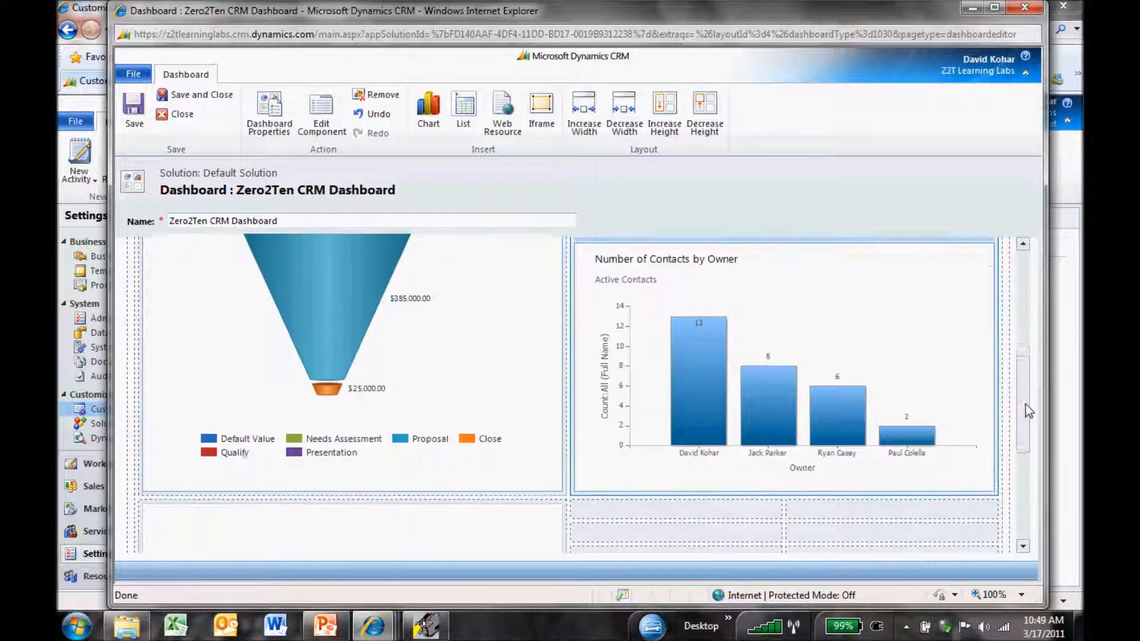
scroll(down, 3)
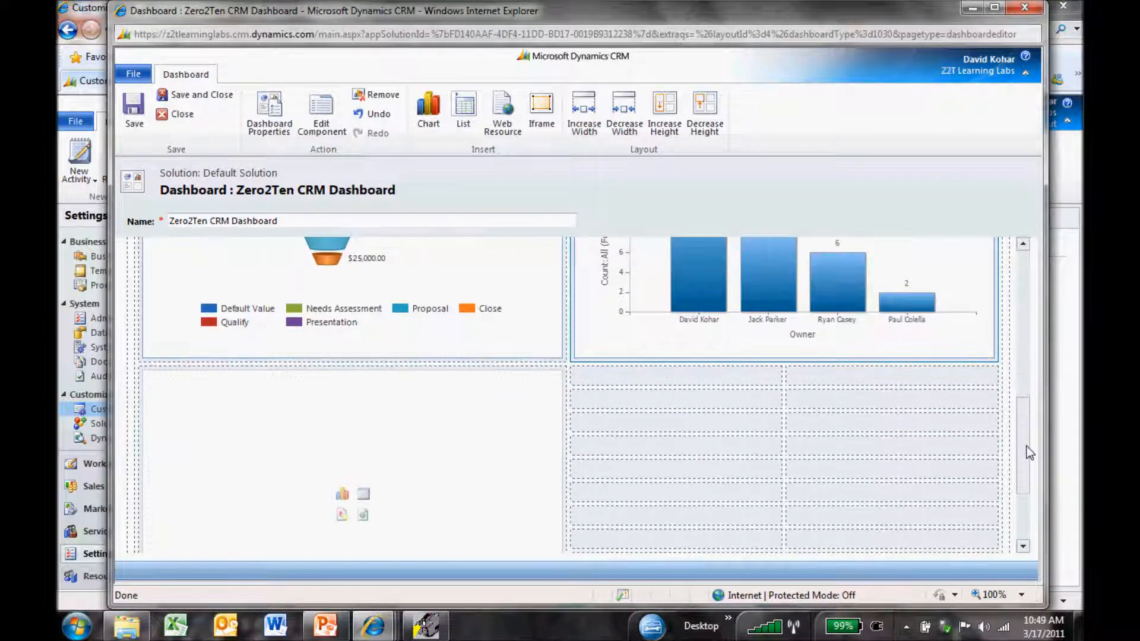
scroll(down, 3)
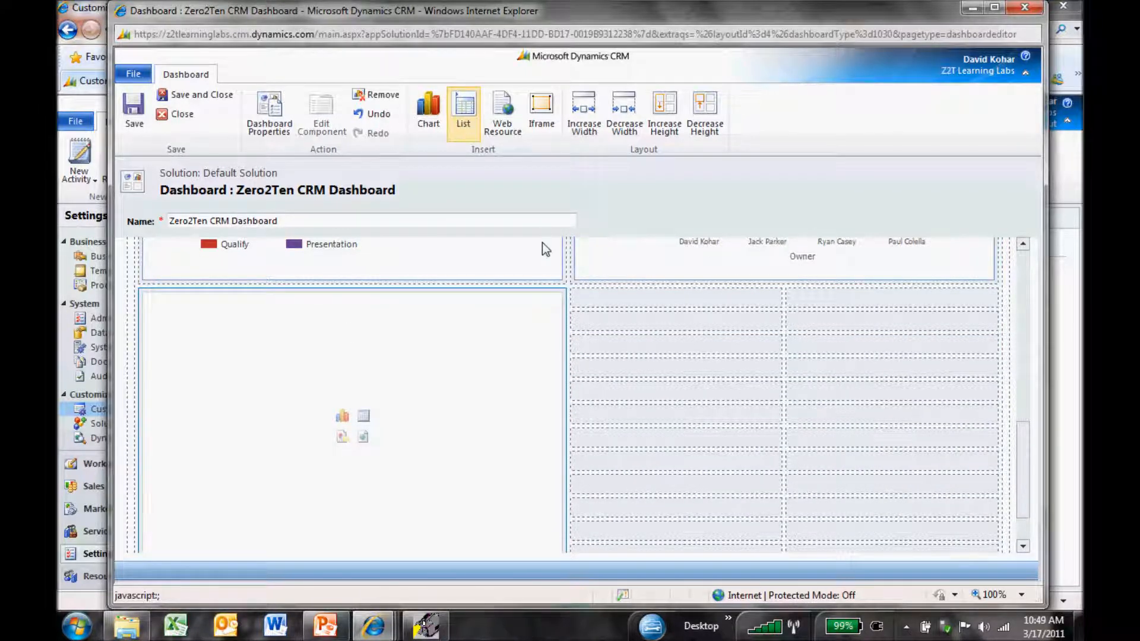
- Add an Activities list to the lower-left component and widen it across the dashboard
click(463, 109)
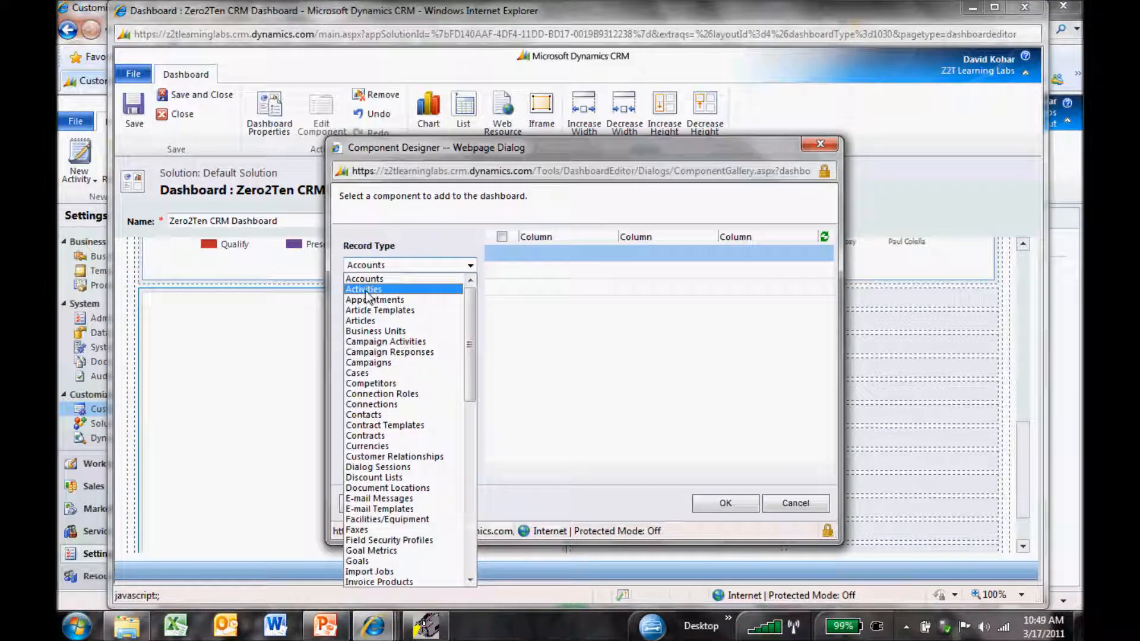
click(364, 289)
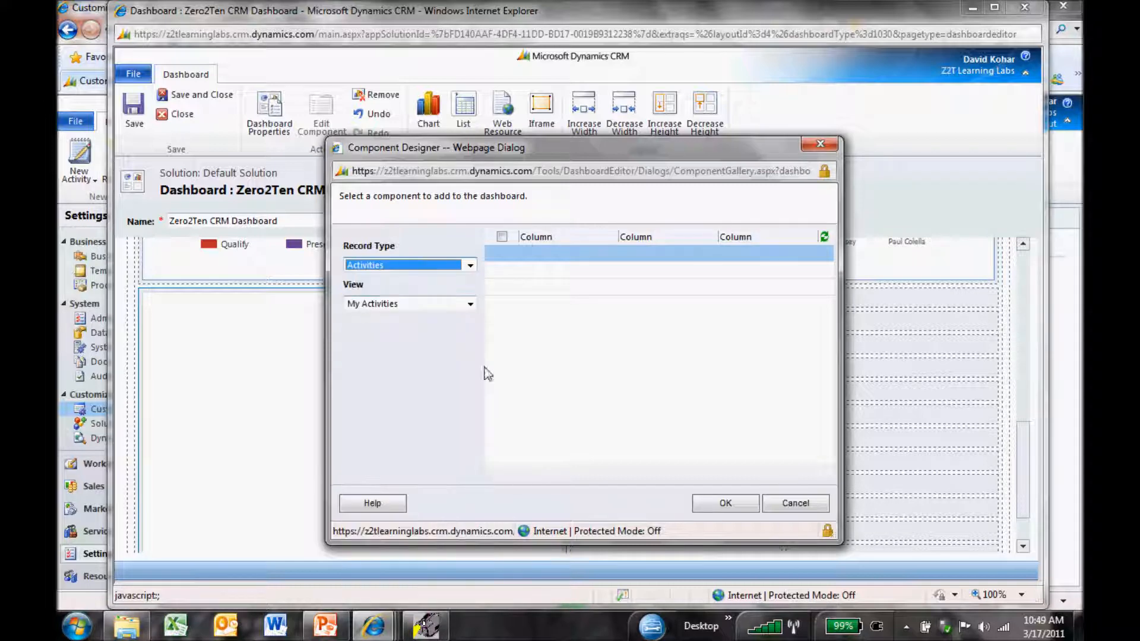
click(725, 504)
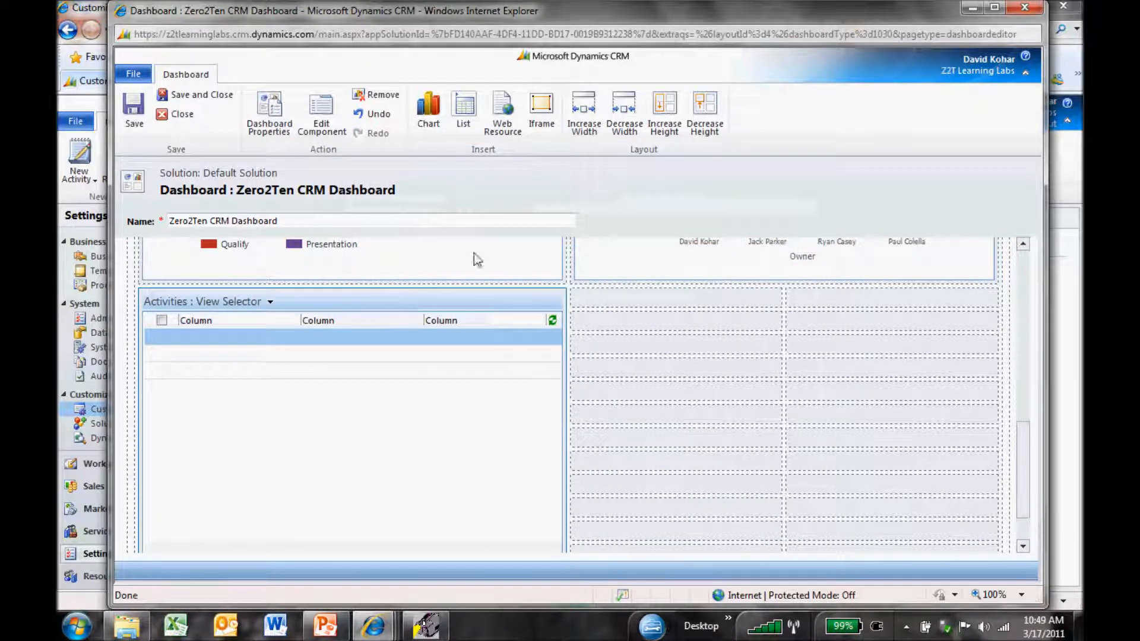
click(663, 113)
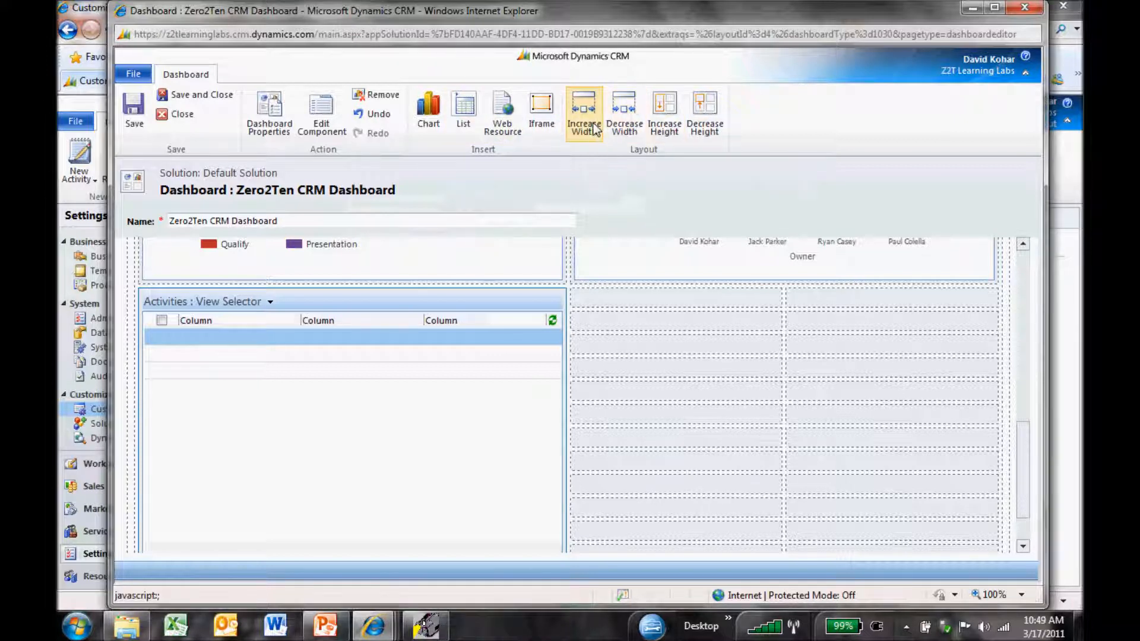
click(584, 112)
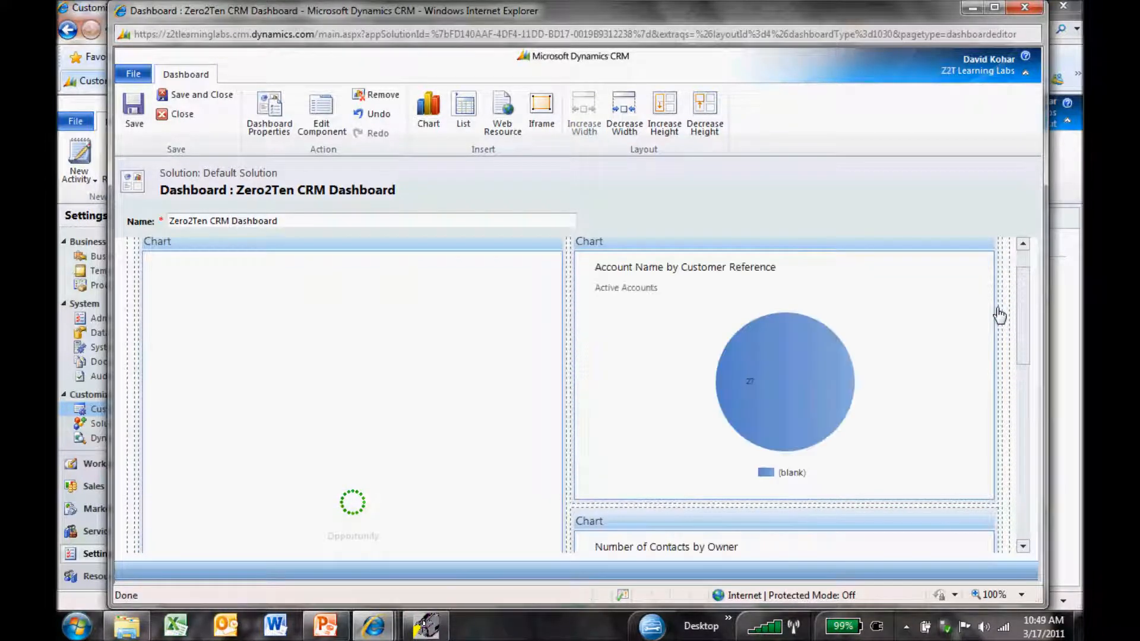
scroll(down, 3)
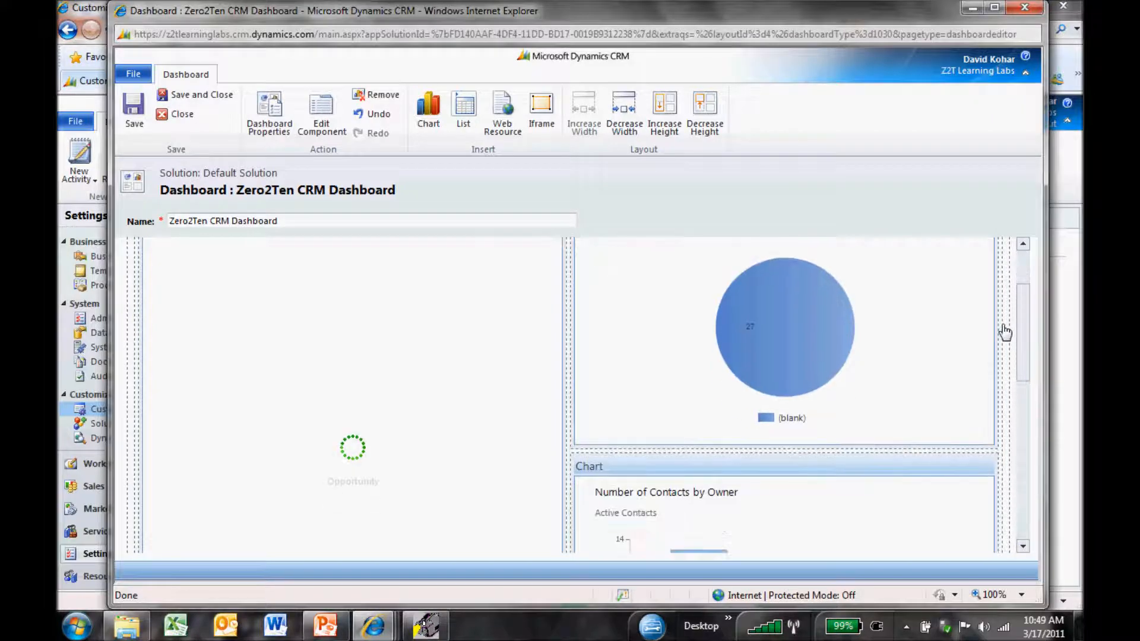
scroll(down, 3)
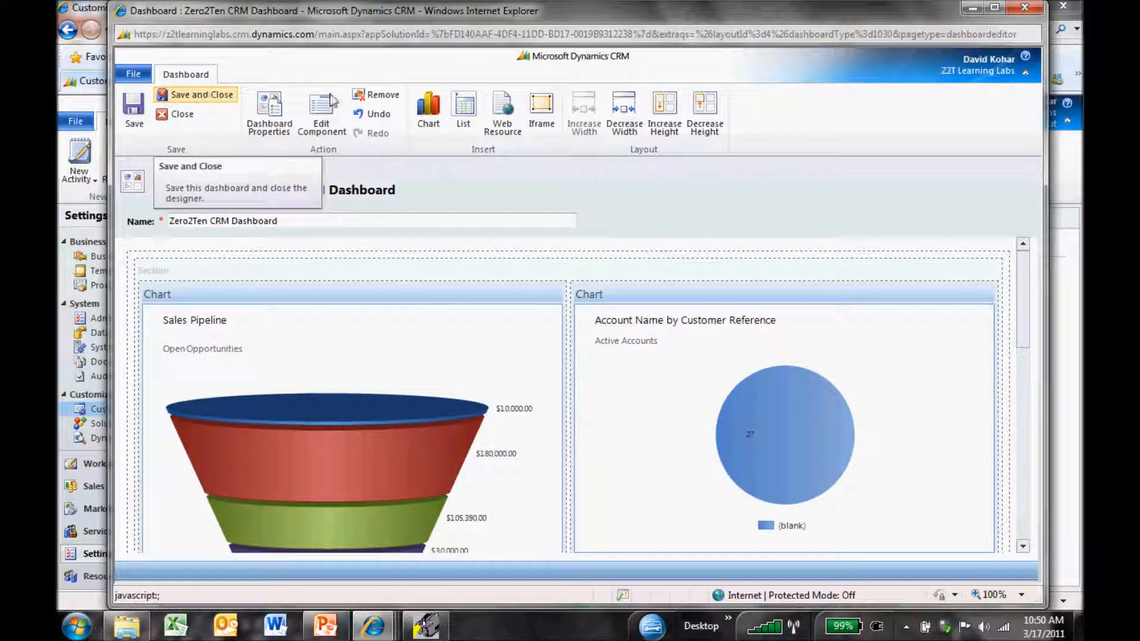
- Save and close the Zero2Ten CRM Dashboard, then publish all customizations
click(200, 95)
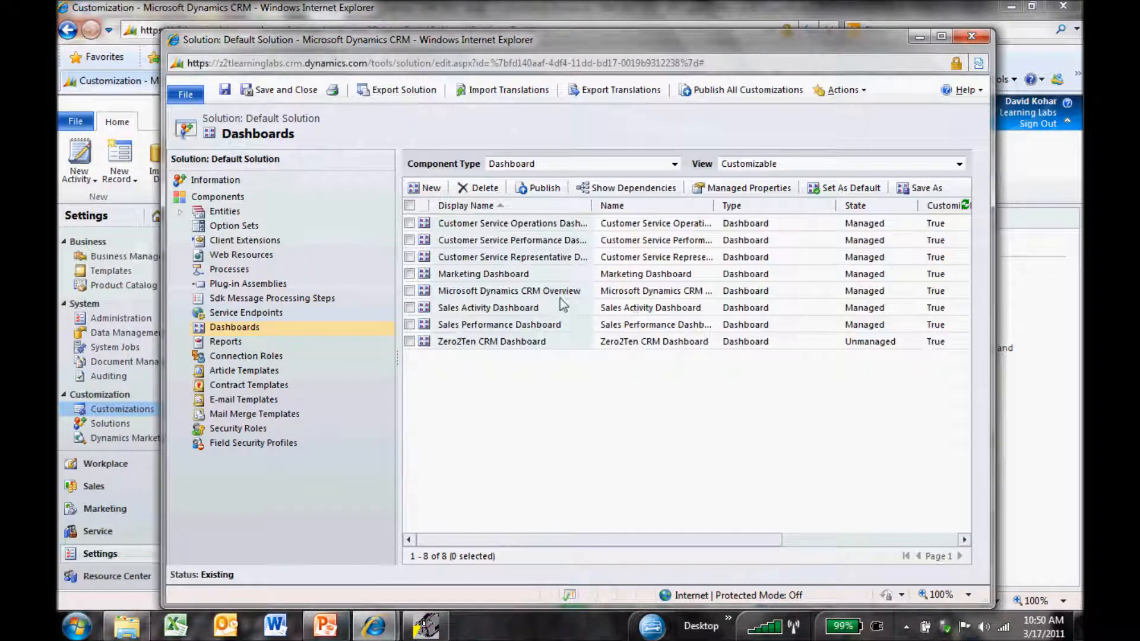
mouse_move(751, 108)
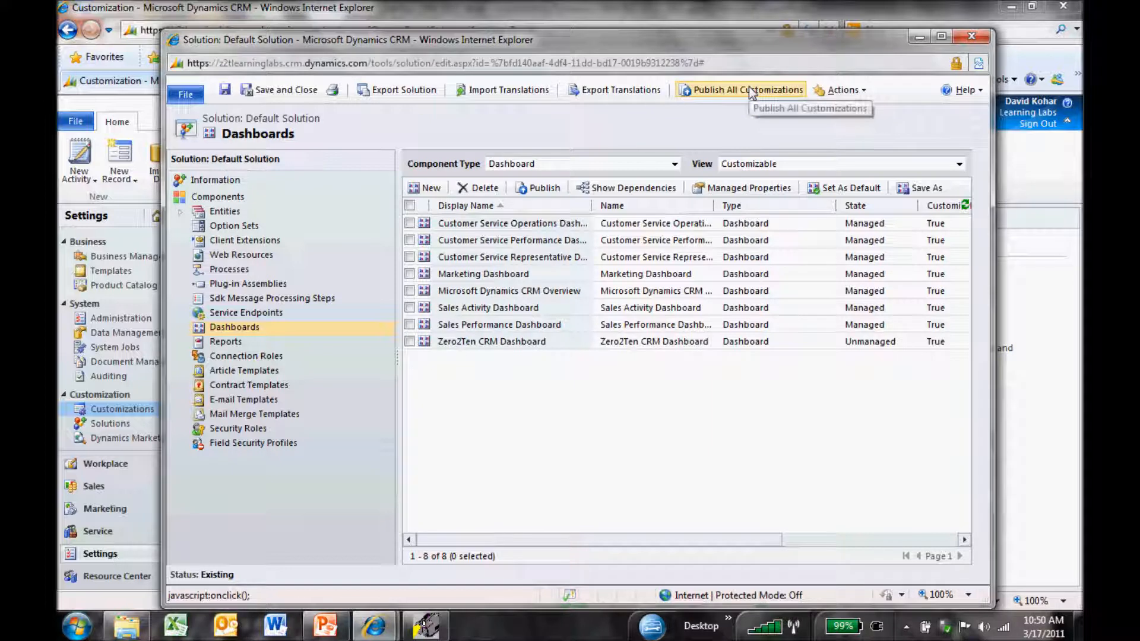
click(746, 89)
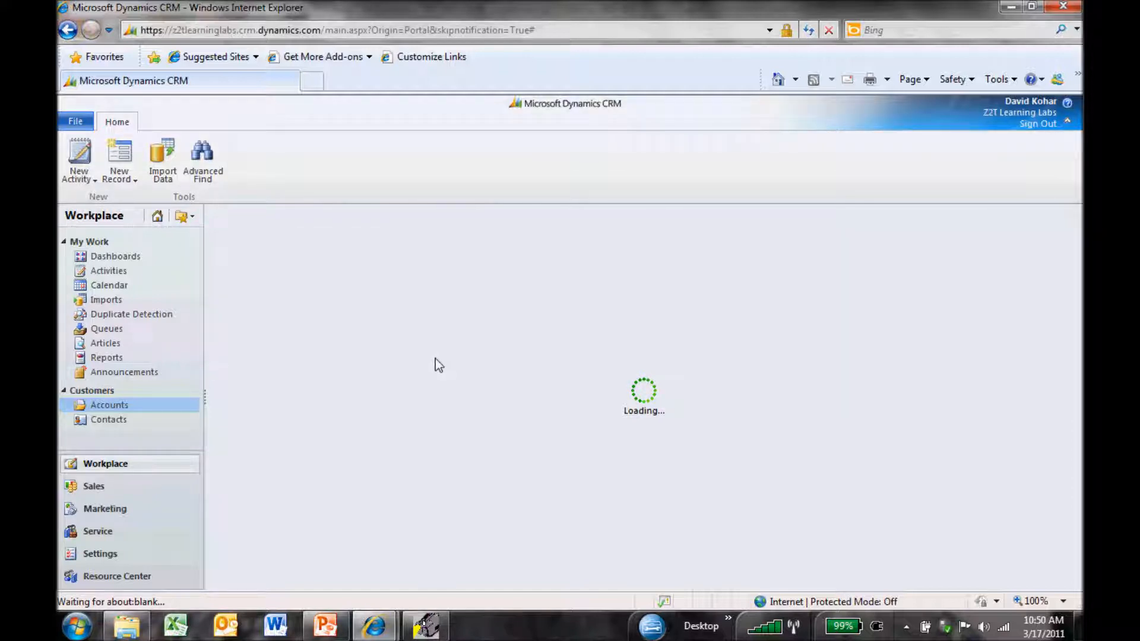
mouse_move(634, 496)
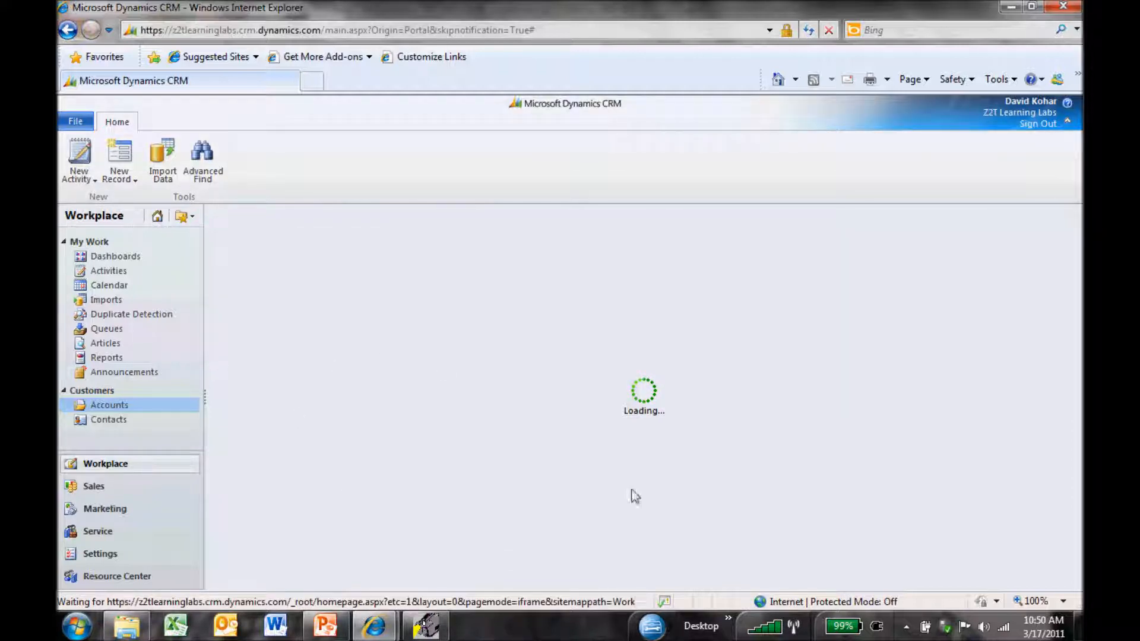
mouse_move(498, 459)
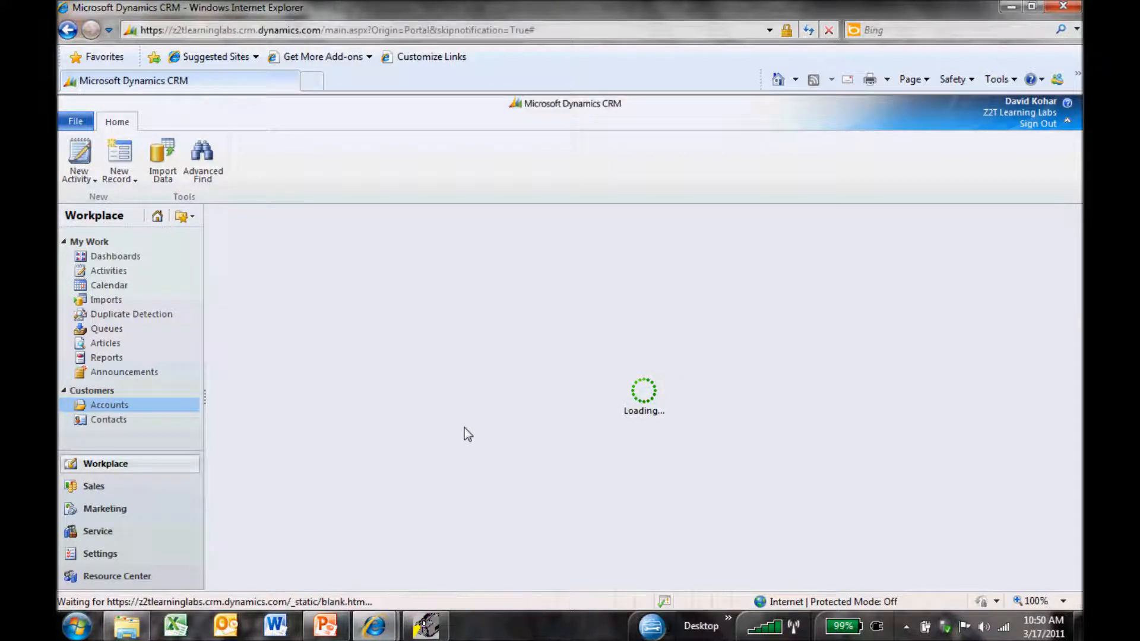
- View accounts in the empty Client References view, then switch back to Active Accounts
click(109, 405)
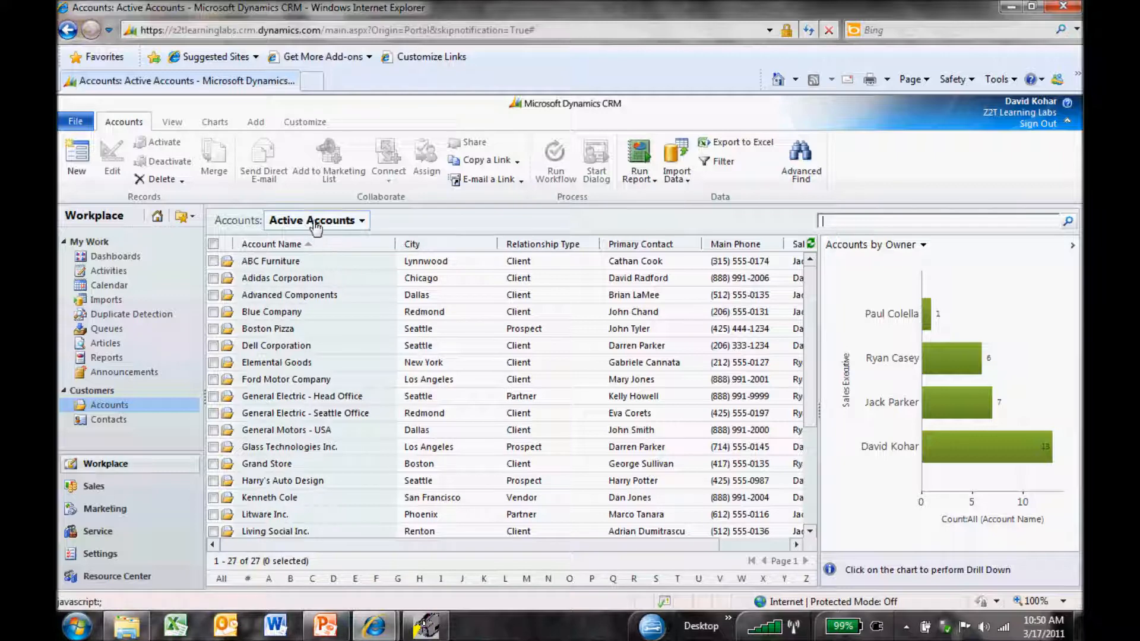
click(316, 221)
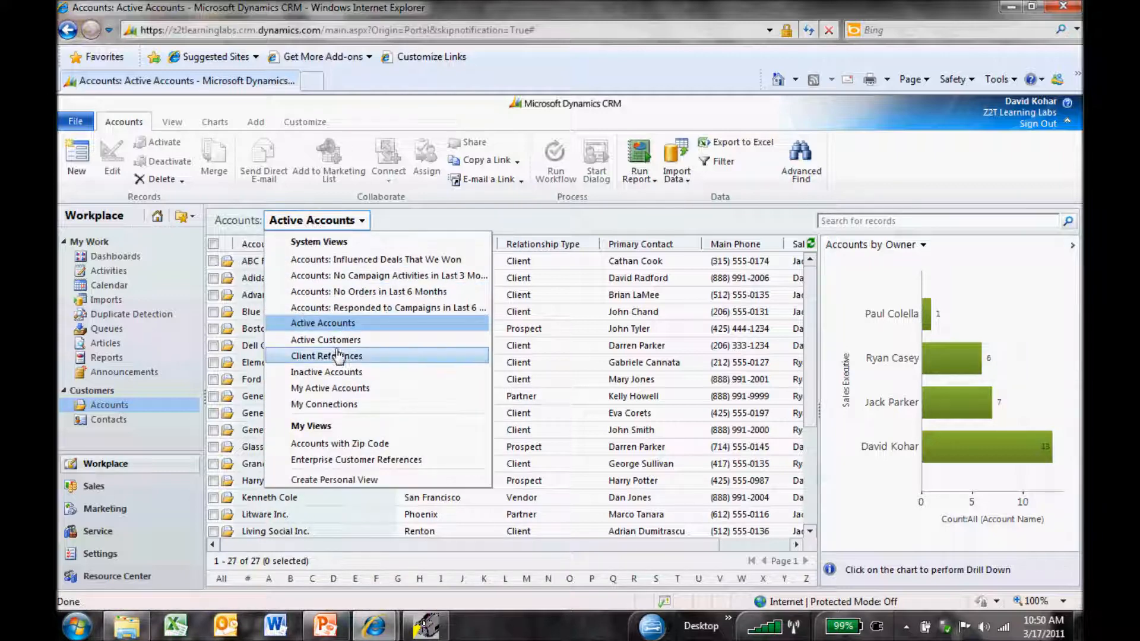
click(325, 356)
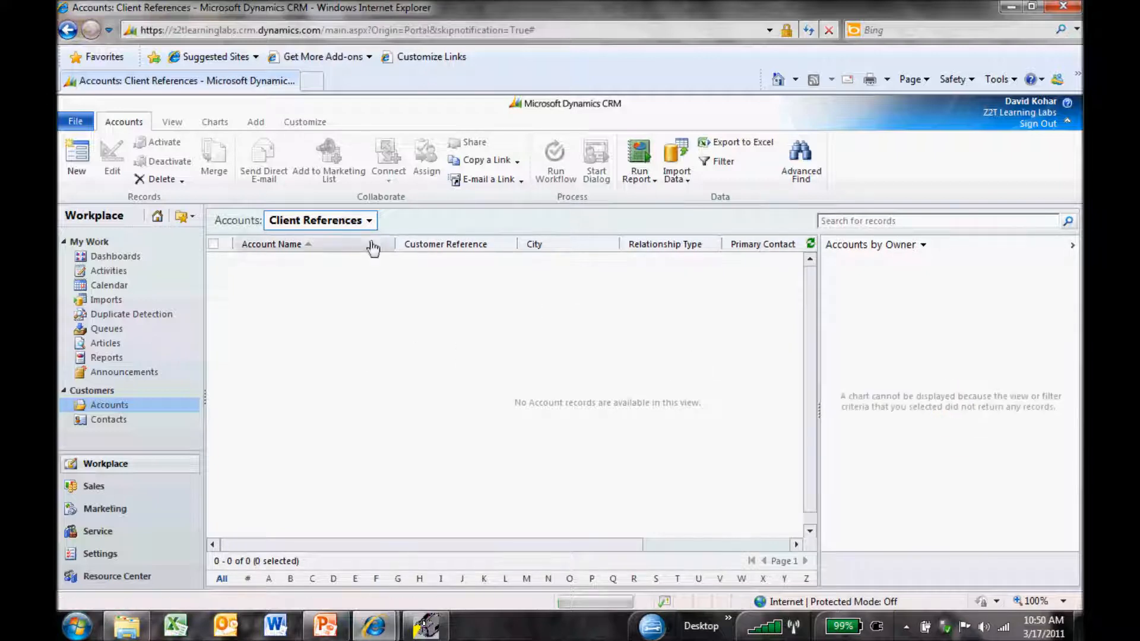
click(319, 221)
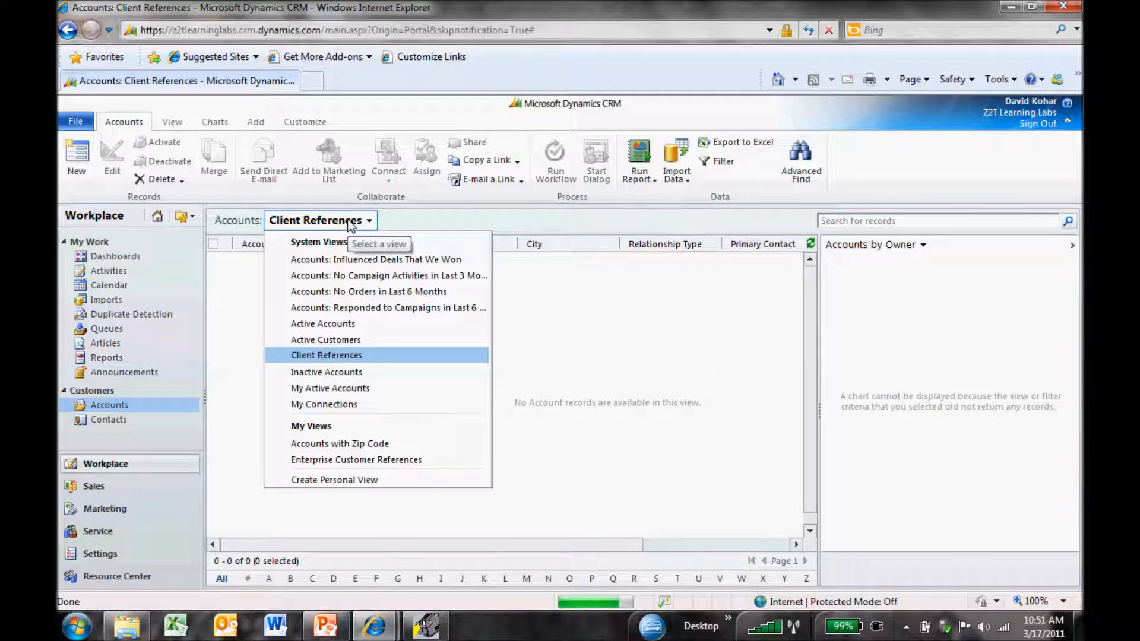
click(322, 323)
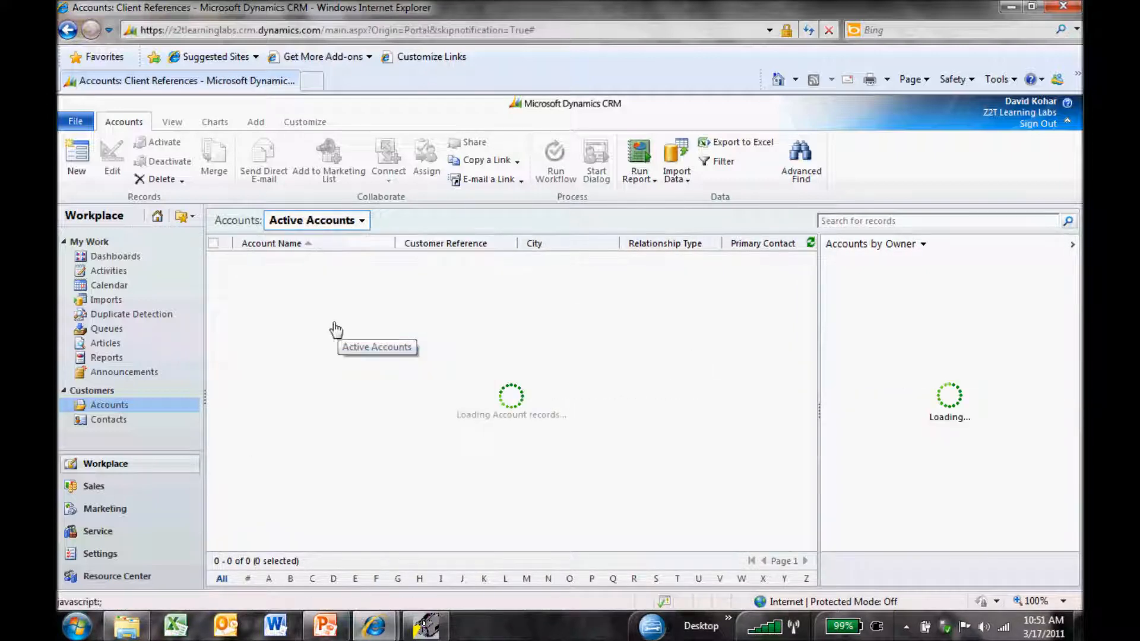
mouse_move(282, 284)
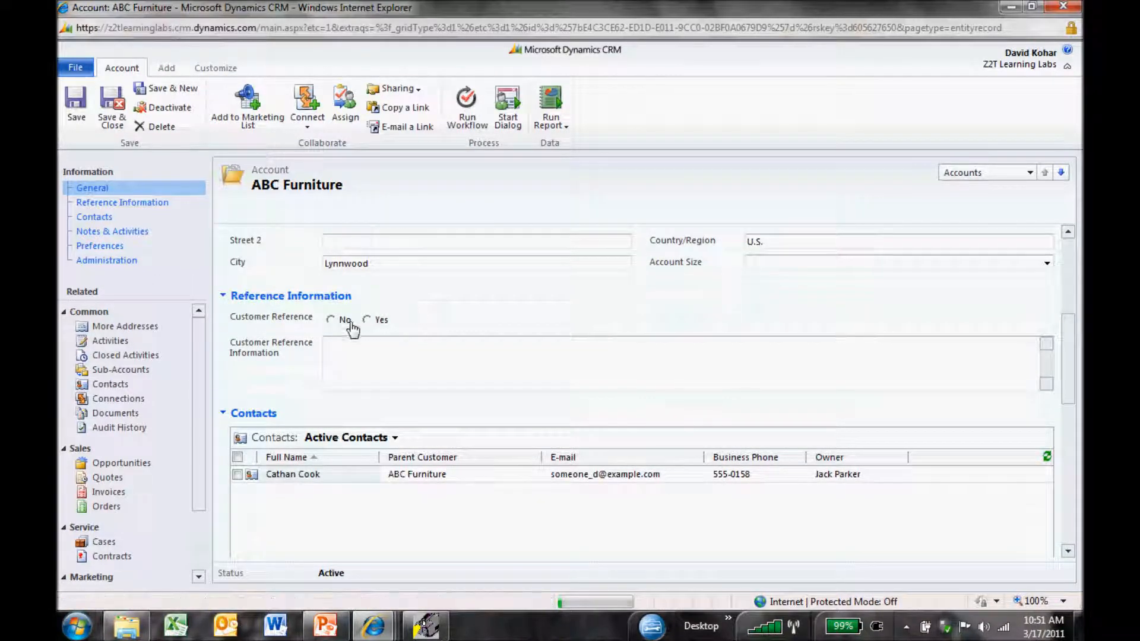
- Set ABC Furniture's Customer Reference to Yes and Account Size to Mid Market, then save and close
click(368, 320)
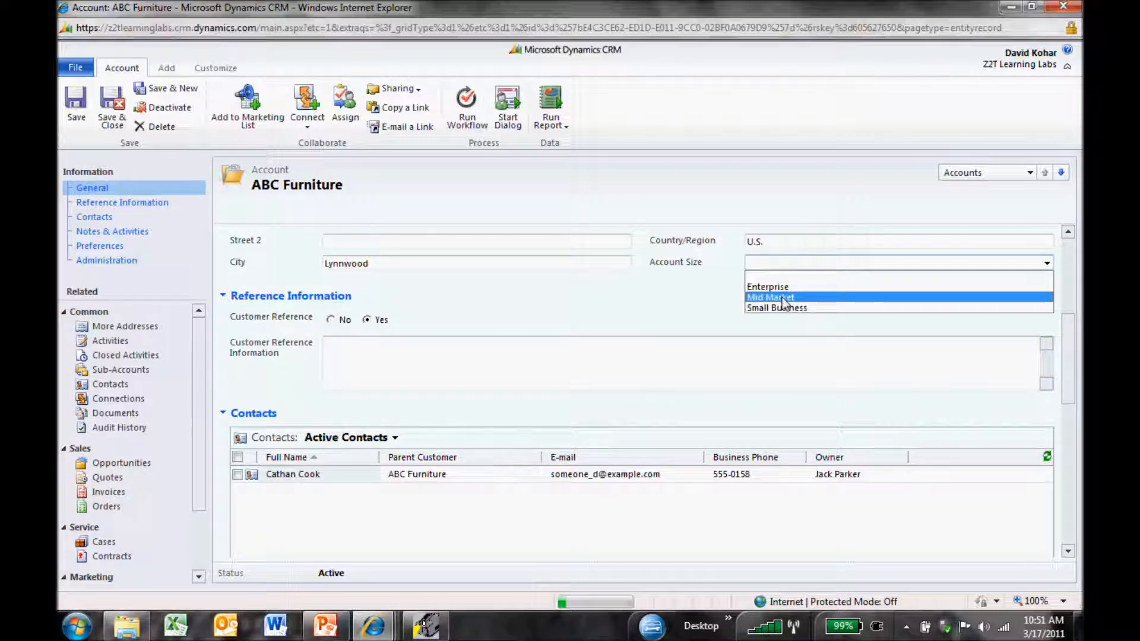
click(769, 296)
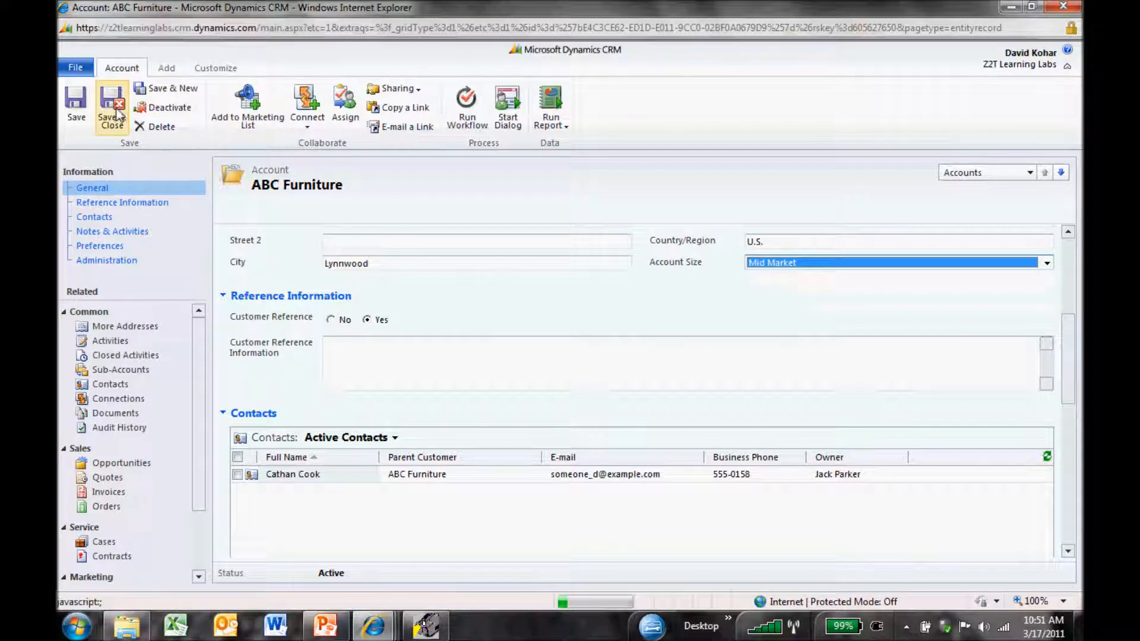
click(111, 110)
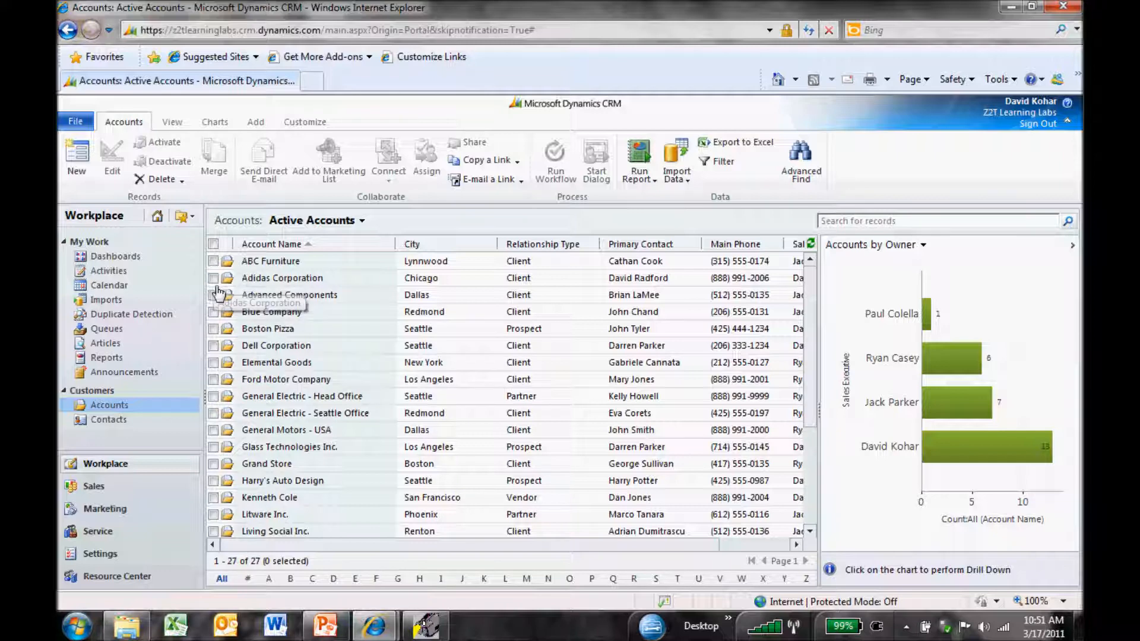
- Bulk-edit five accounts including Adidas and Dell as Enterprise customer references and save
click(212, 278)
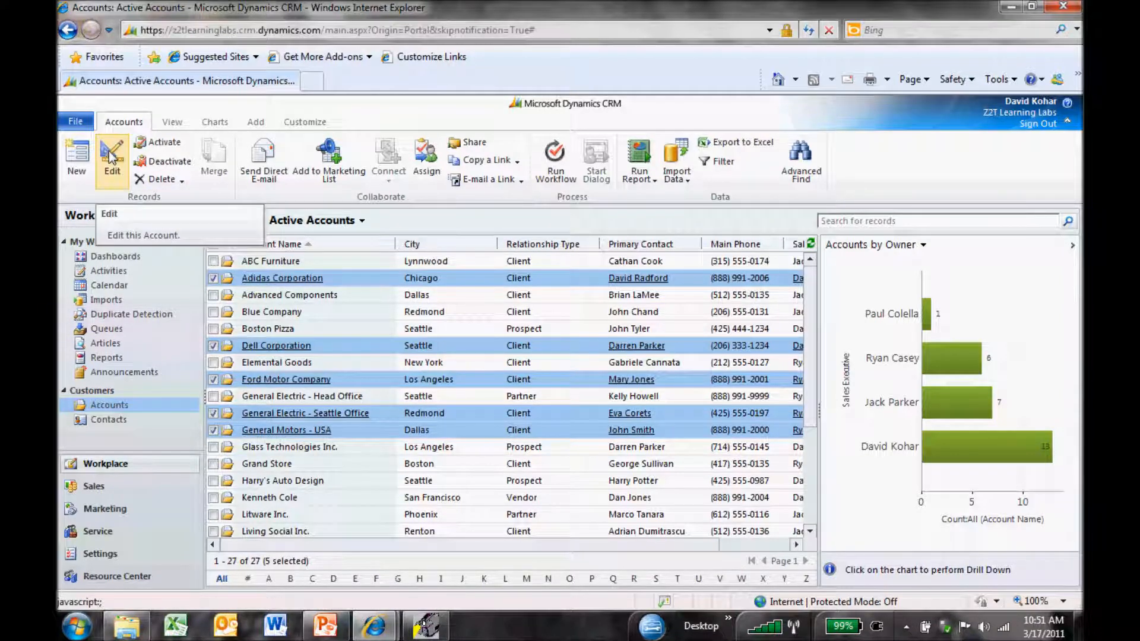
mouse_move(596, 343)
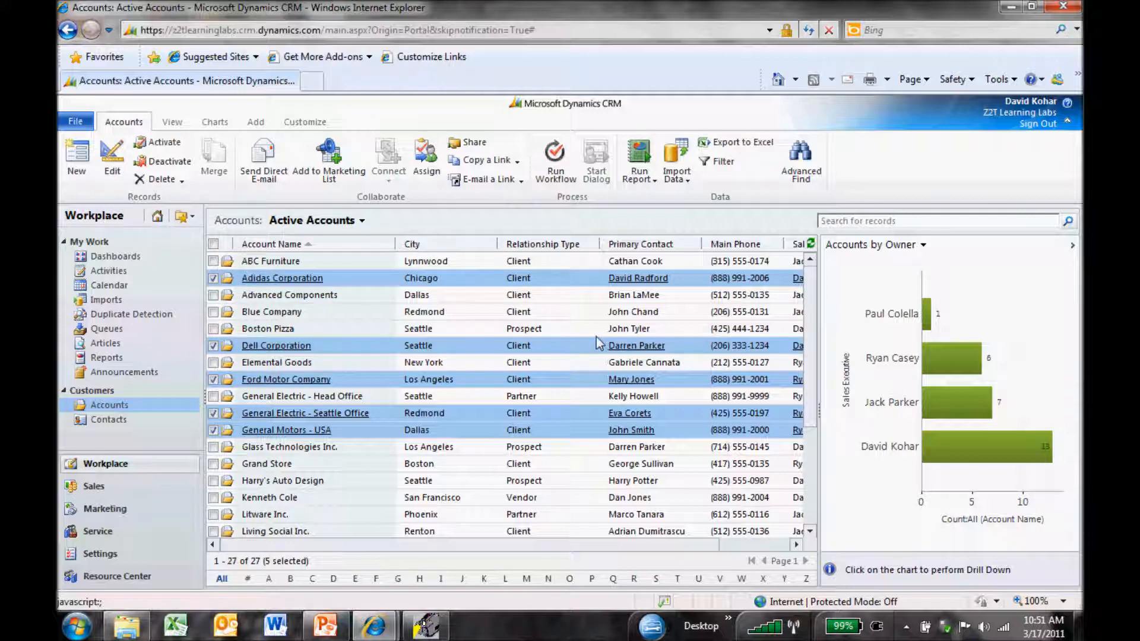
click(112, 157)
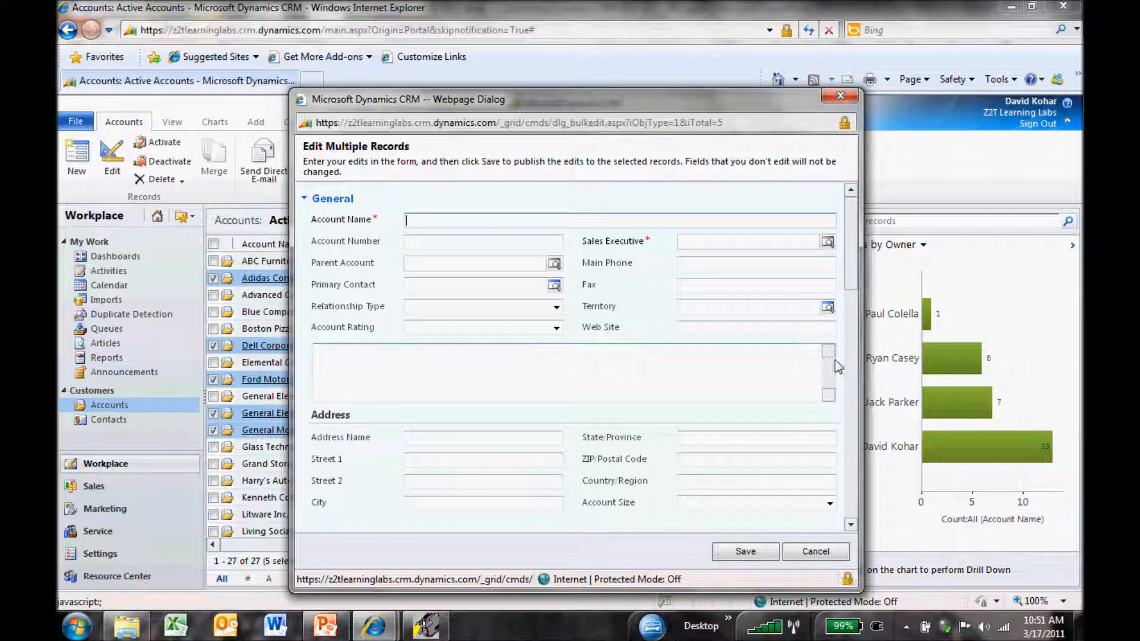
scroll(down, 3)
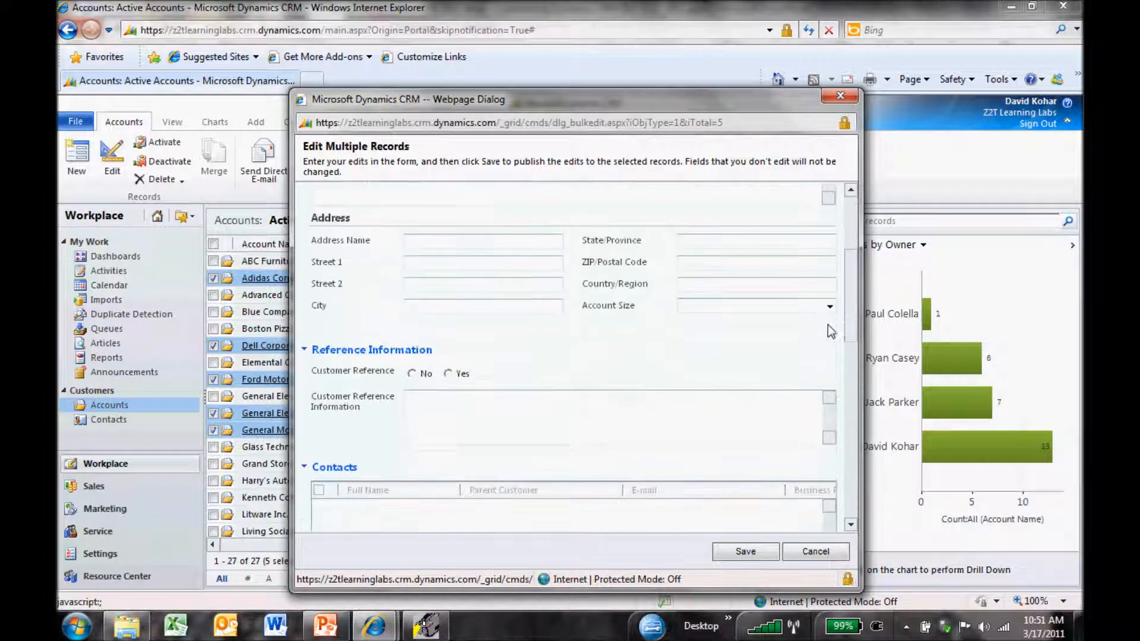
click(756, 305)
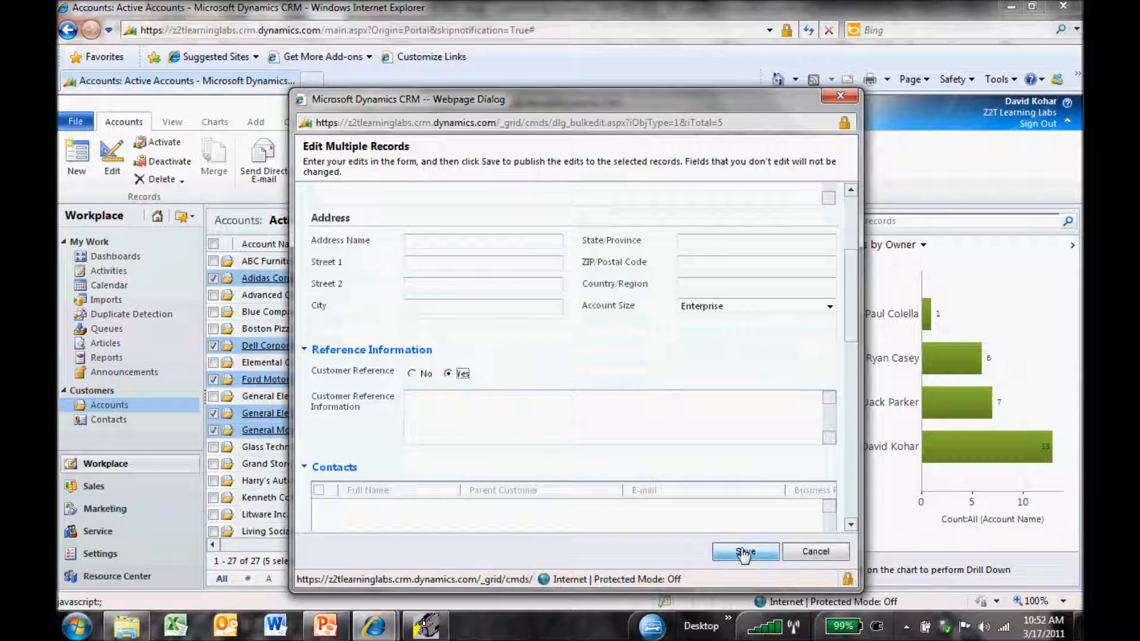
click(744, 551)
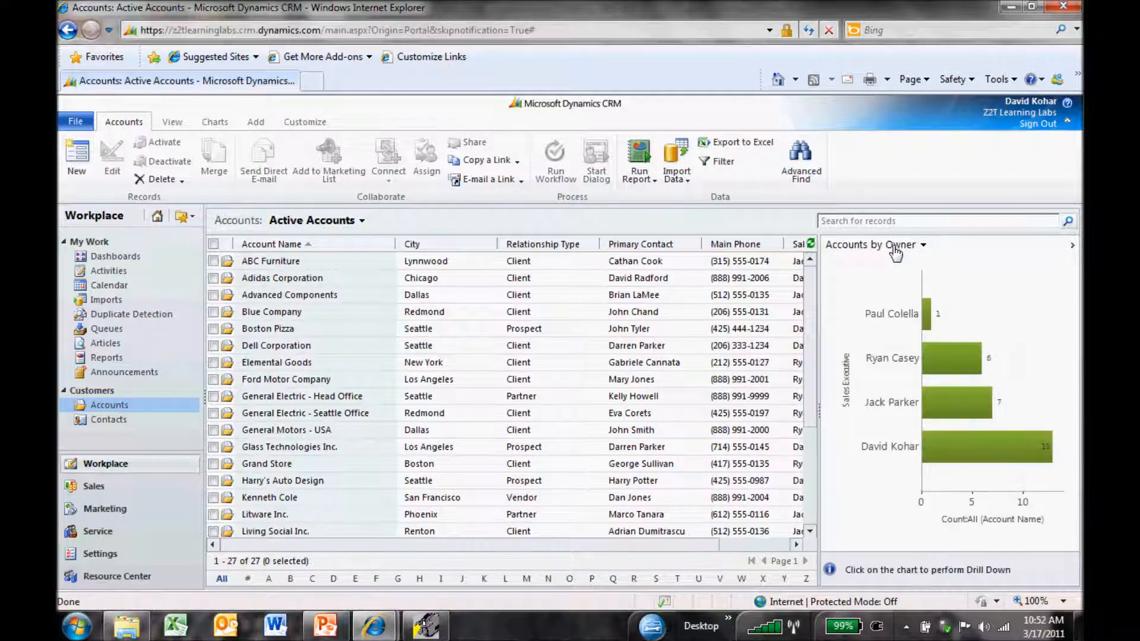
- Show the Account Name by Customer Reference chart and drill into the Yes slice's six accounts
click(924, 245)
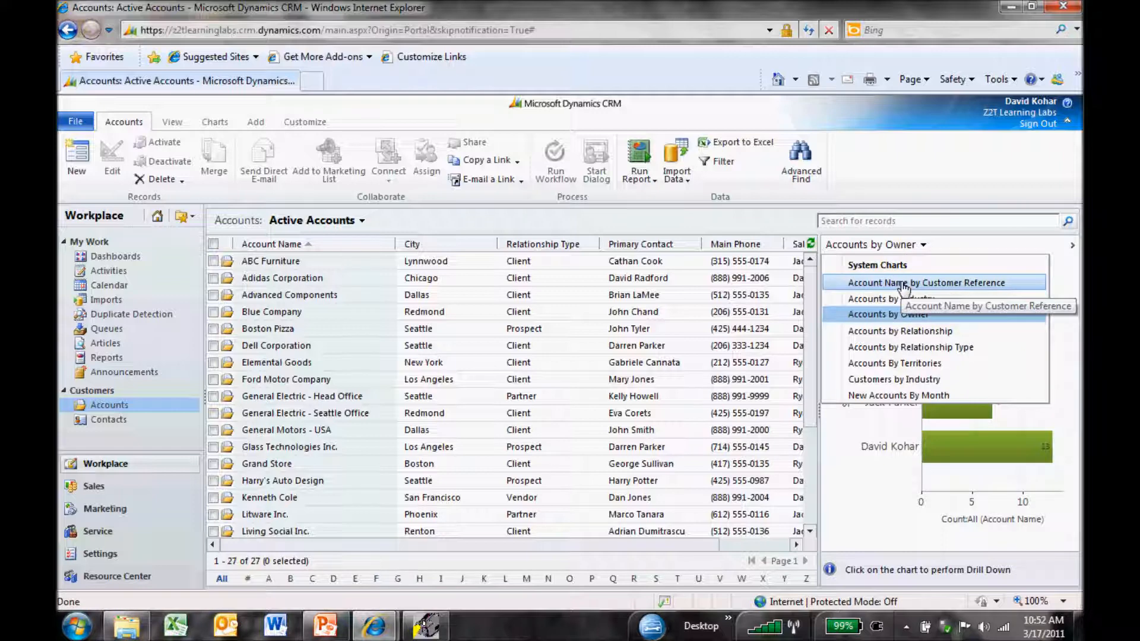
click(924, 282)
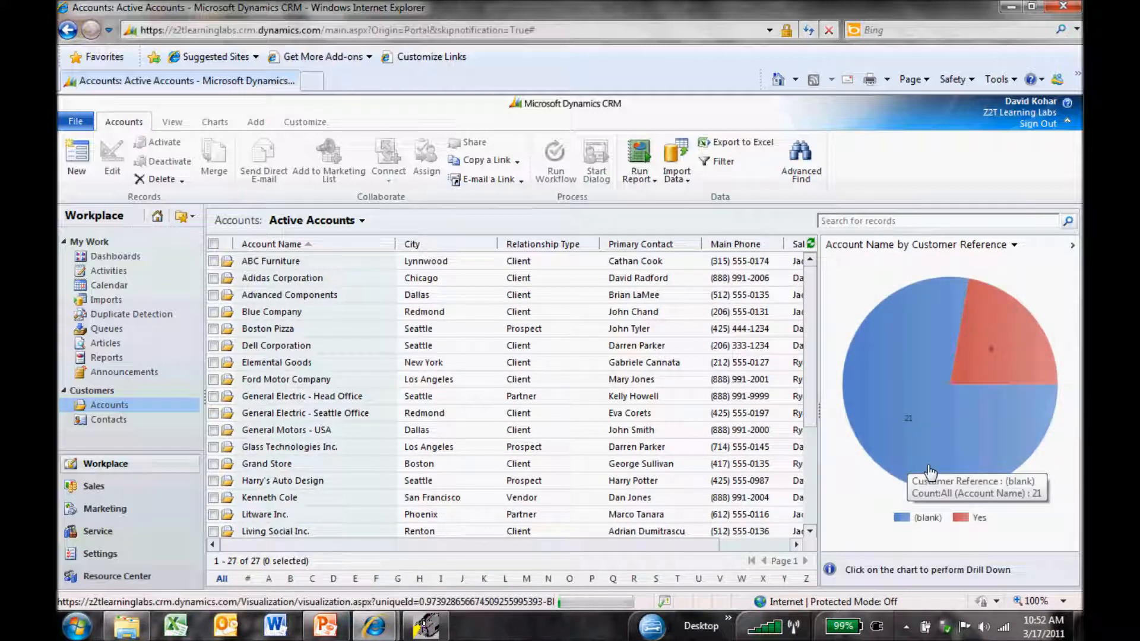
mouse_move(991, 513)
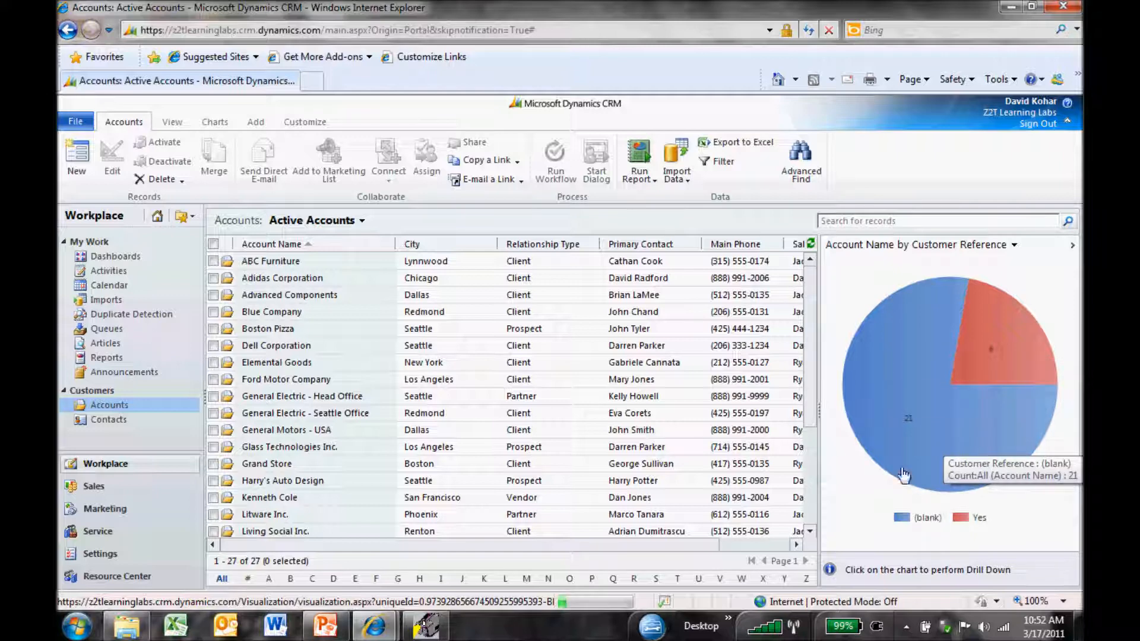
mouse_move(914, 408)
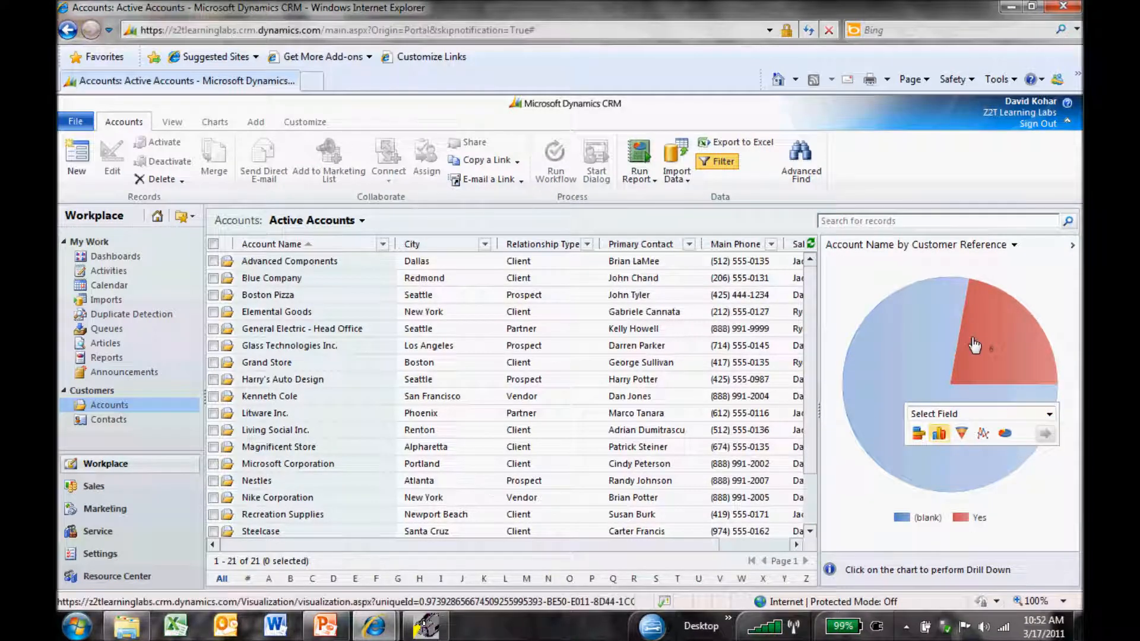
click(1004, 342)
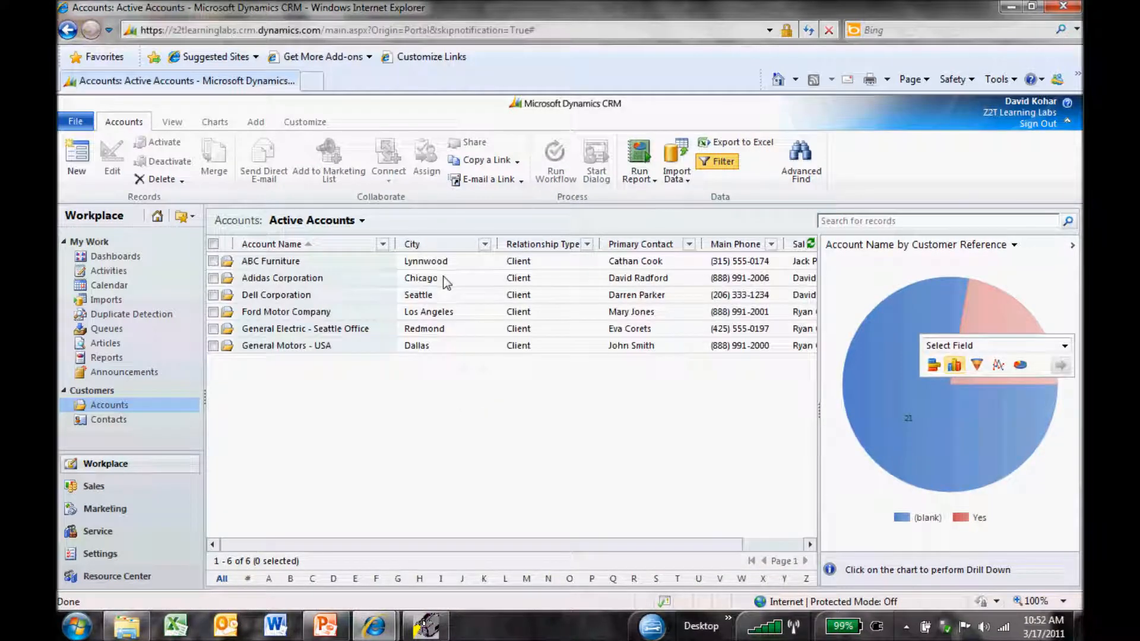
mouse_move(438, 384)
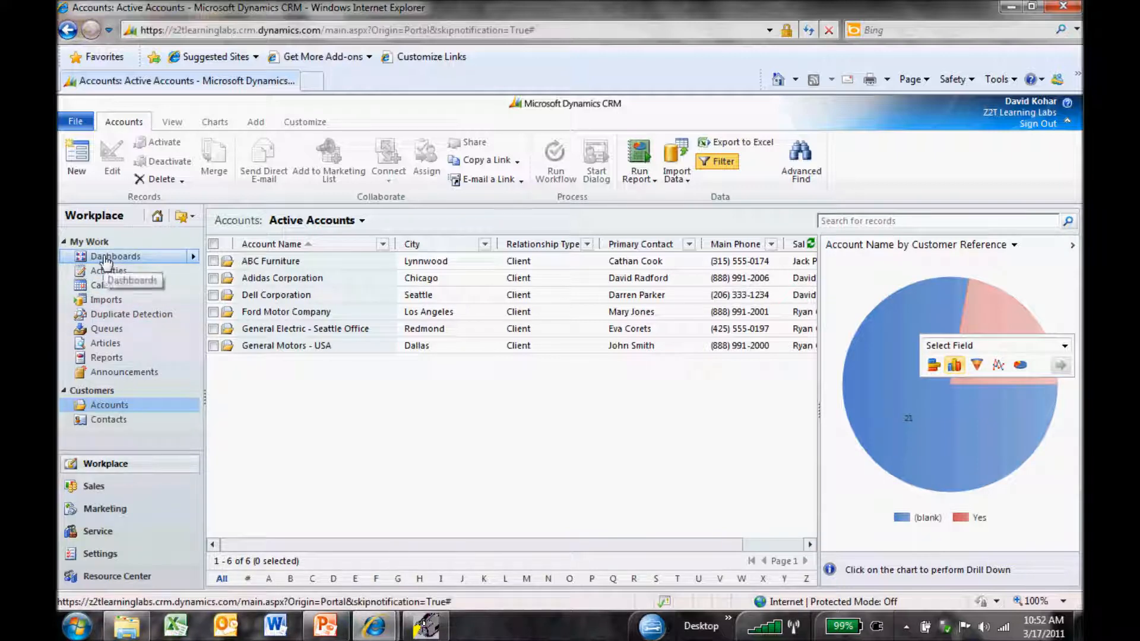
- Open the Zero2Ten CRM Dashboard from the Workplace dashboards selector
click(115, 256)
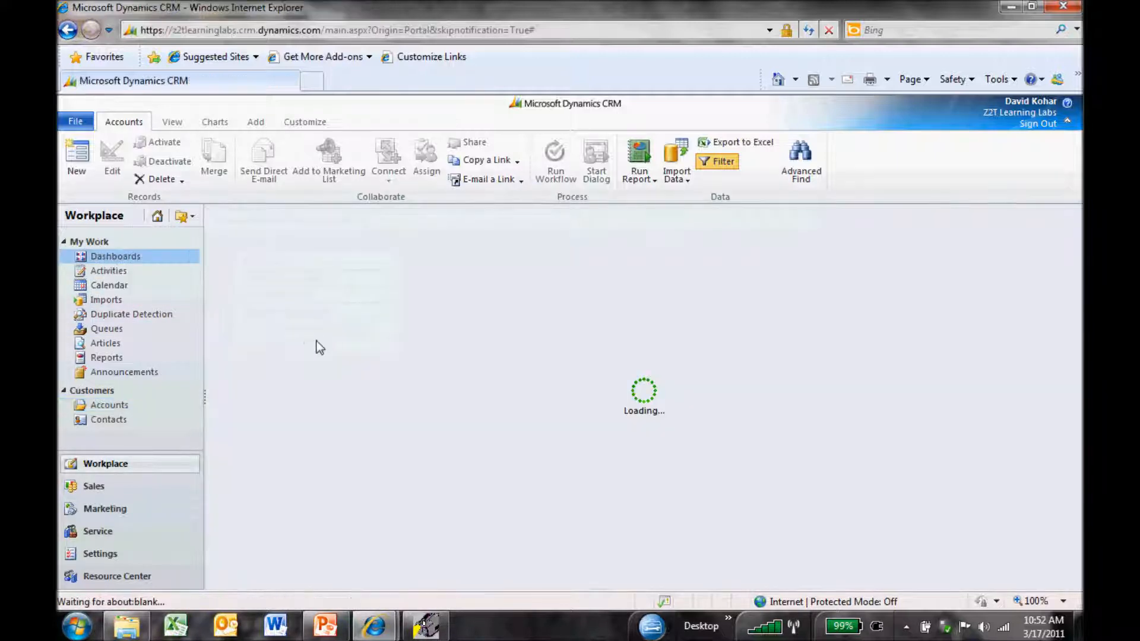
click(115, 256)
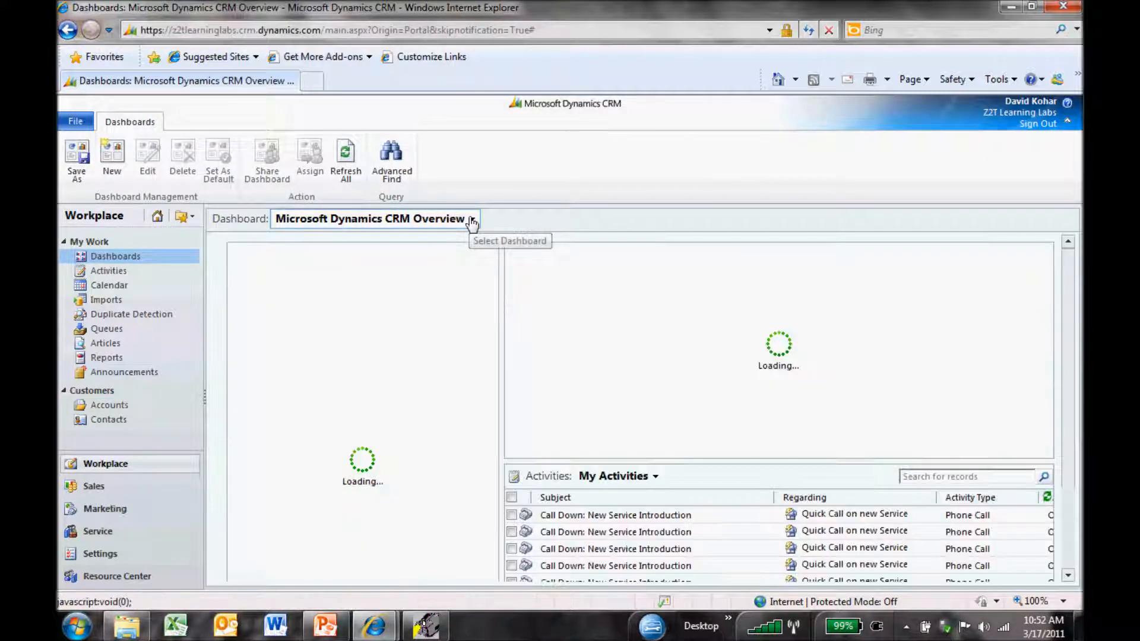
click(471, 218)
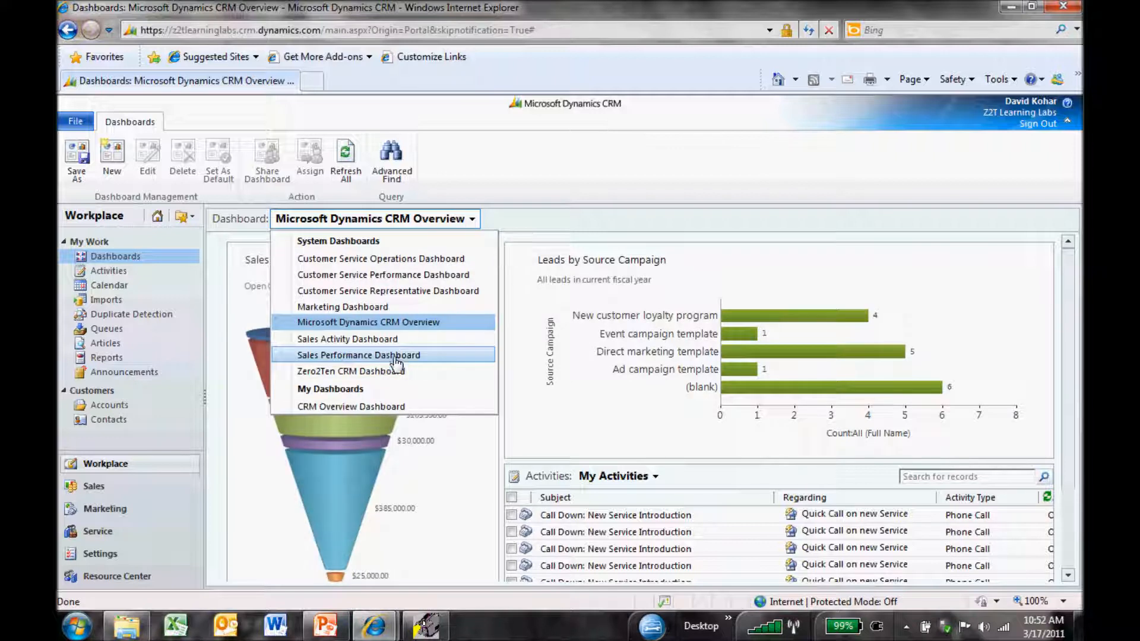
click(350, 371)
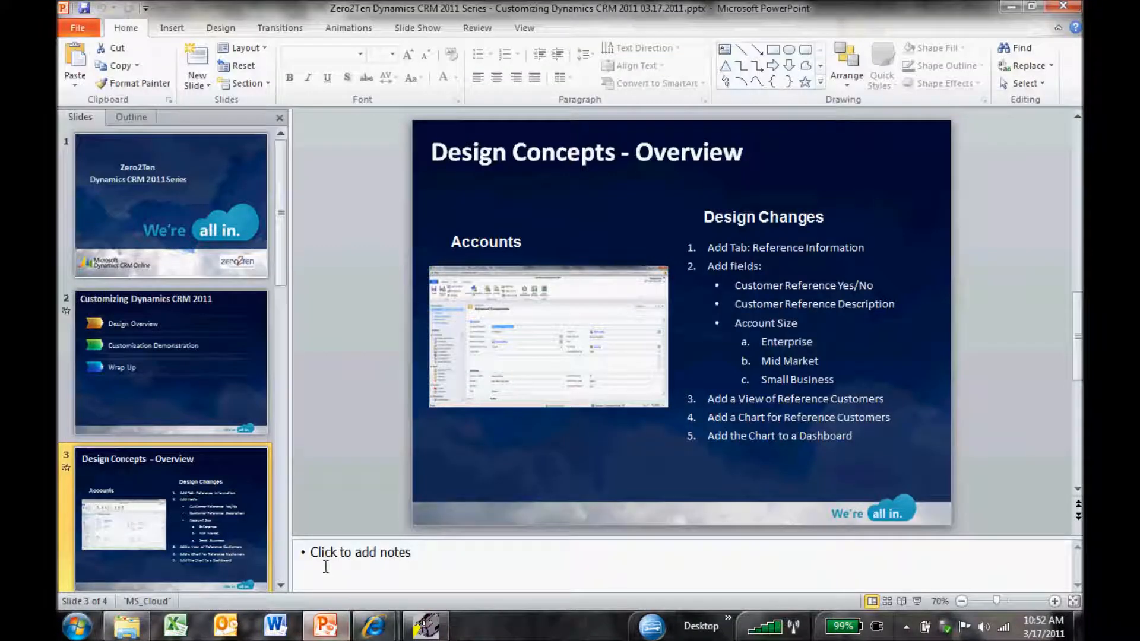
- Go to slide 4, Wrap Up, in the PowerPoint presentation
scroll(down, 3)
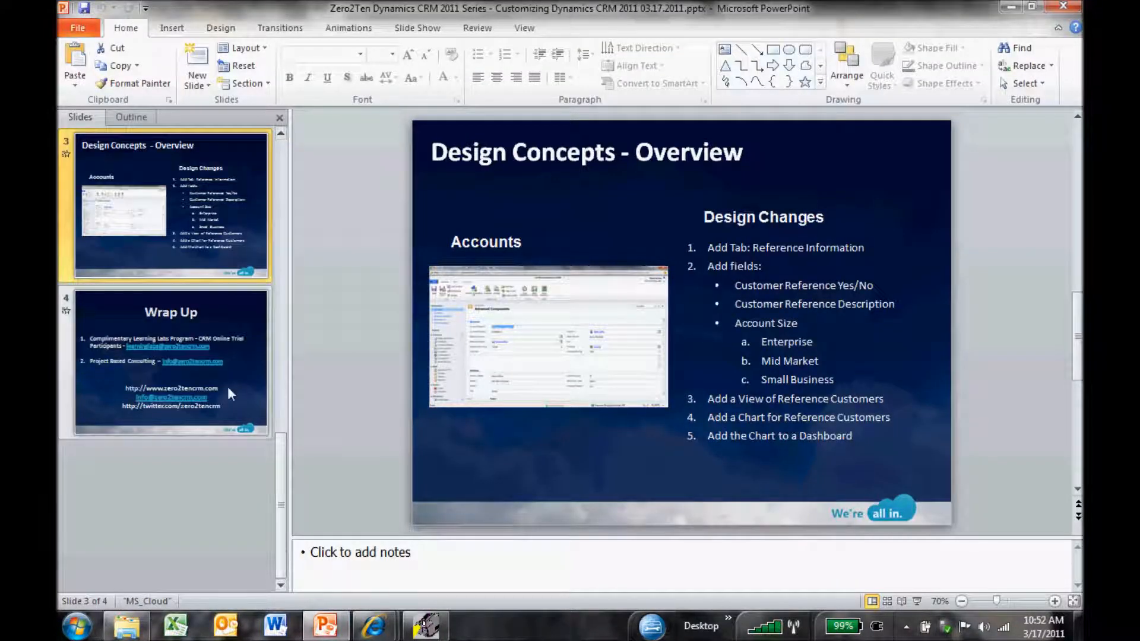
click(170, 361)
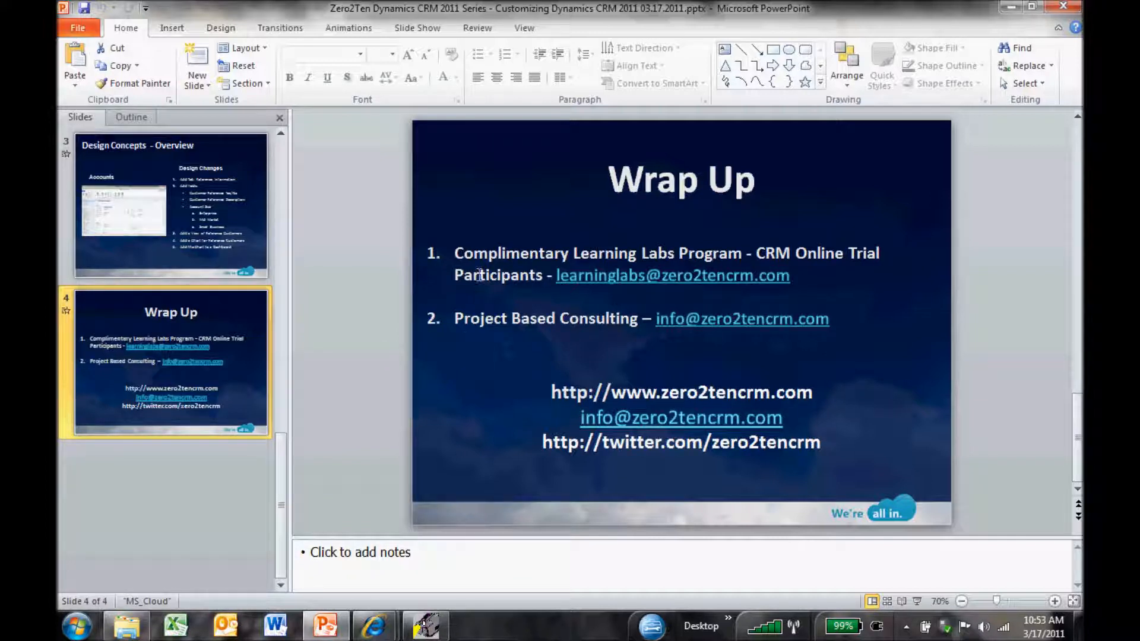
mouse_move(478, 241)
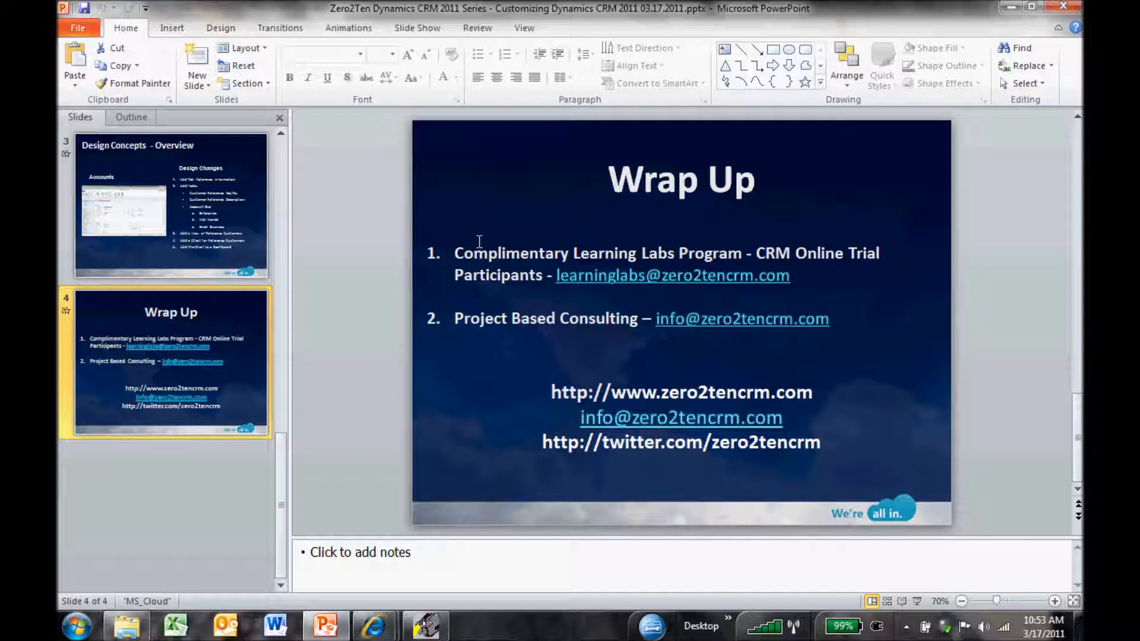